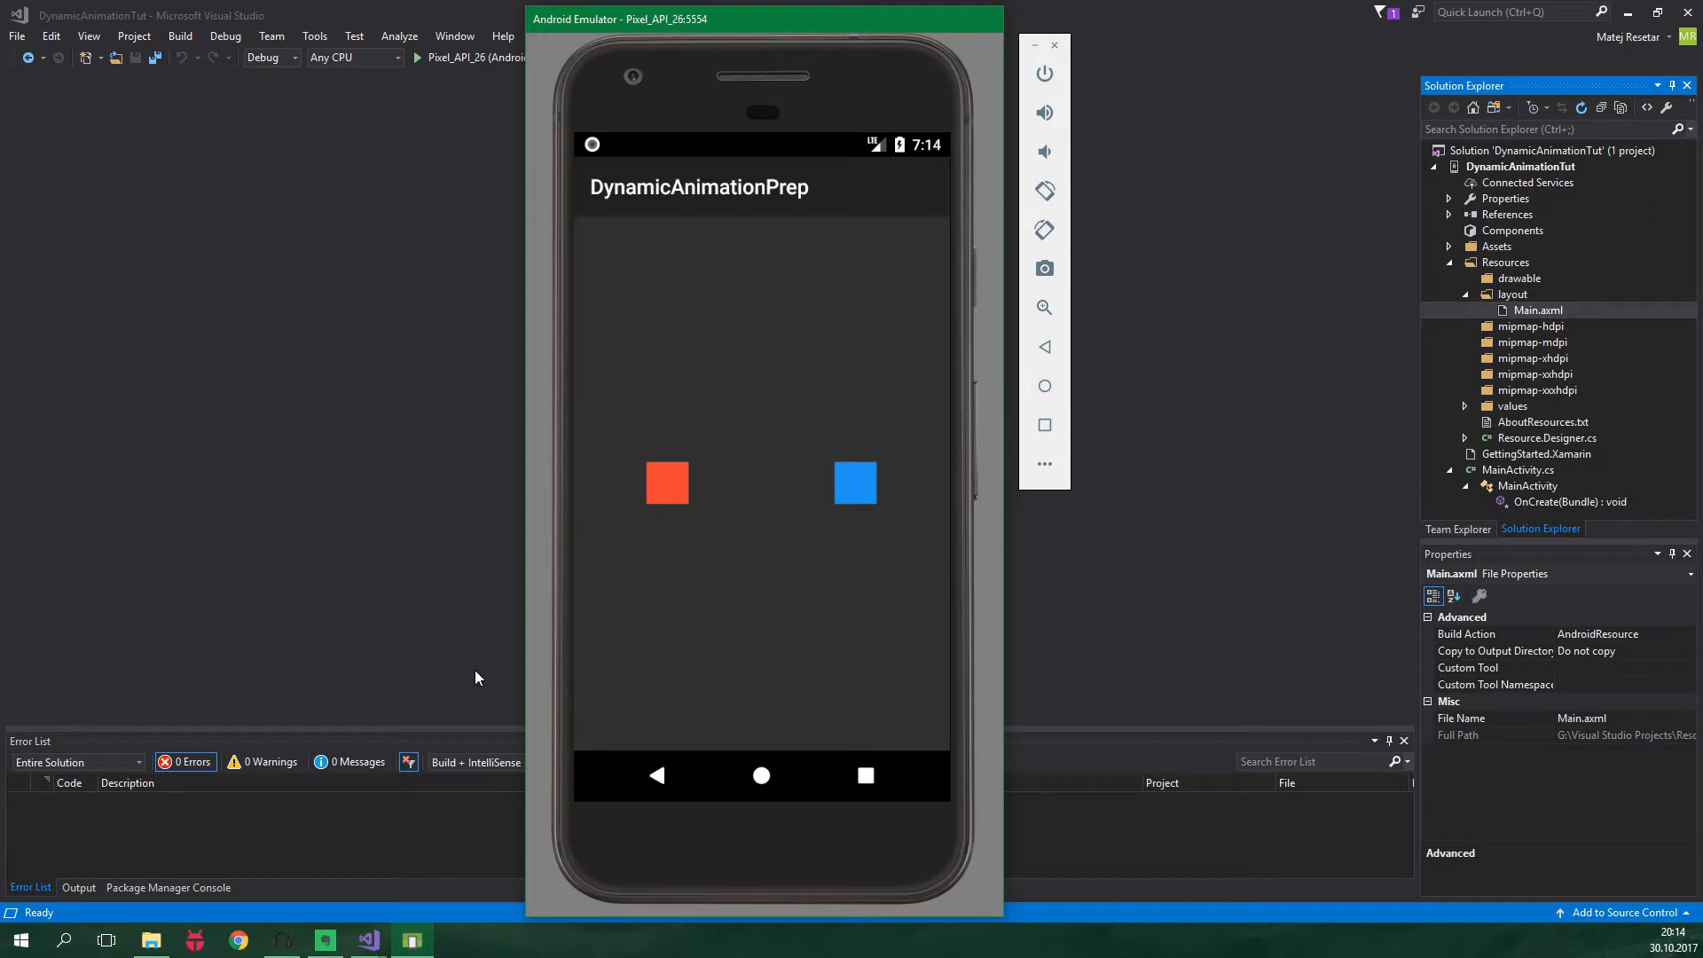
mouse_move(394, 681)
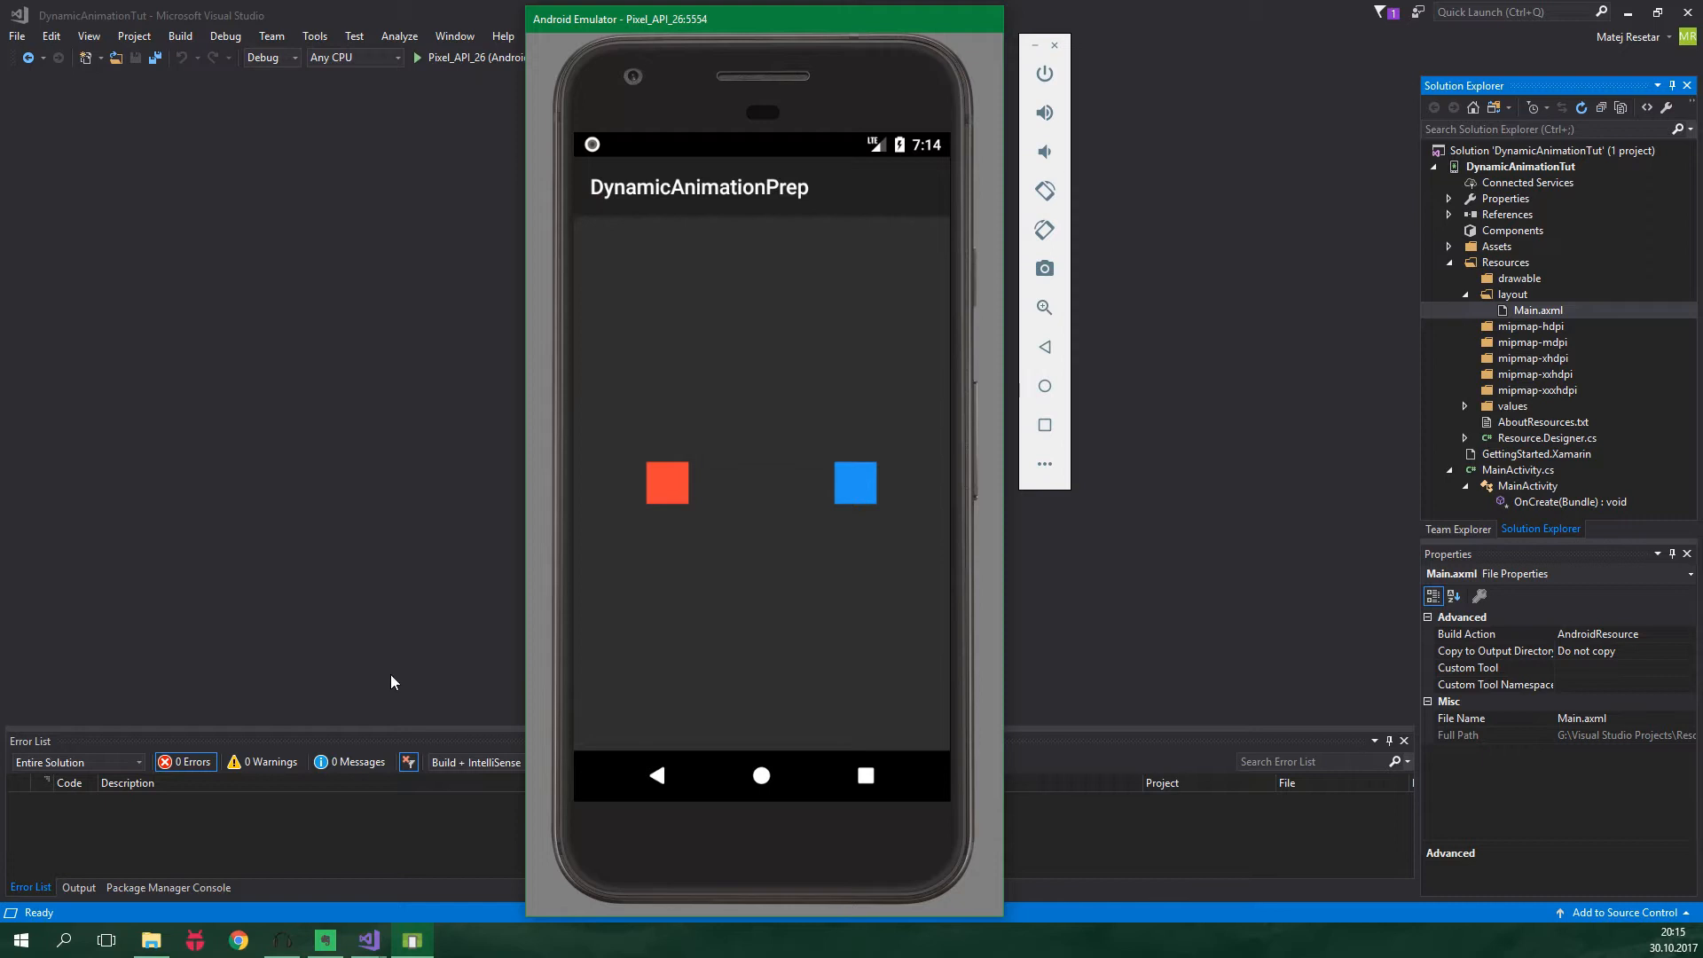
mouse_move(674, 488)
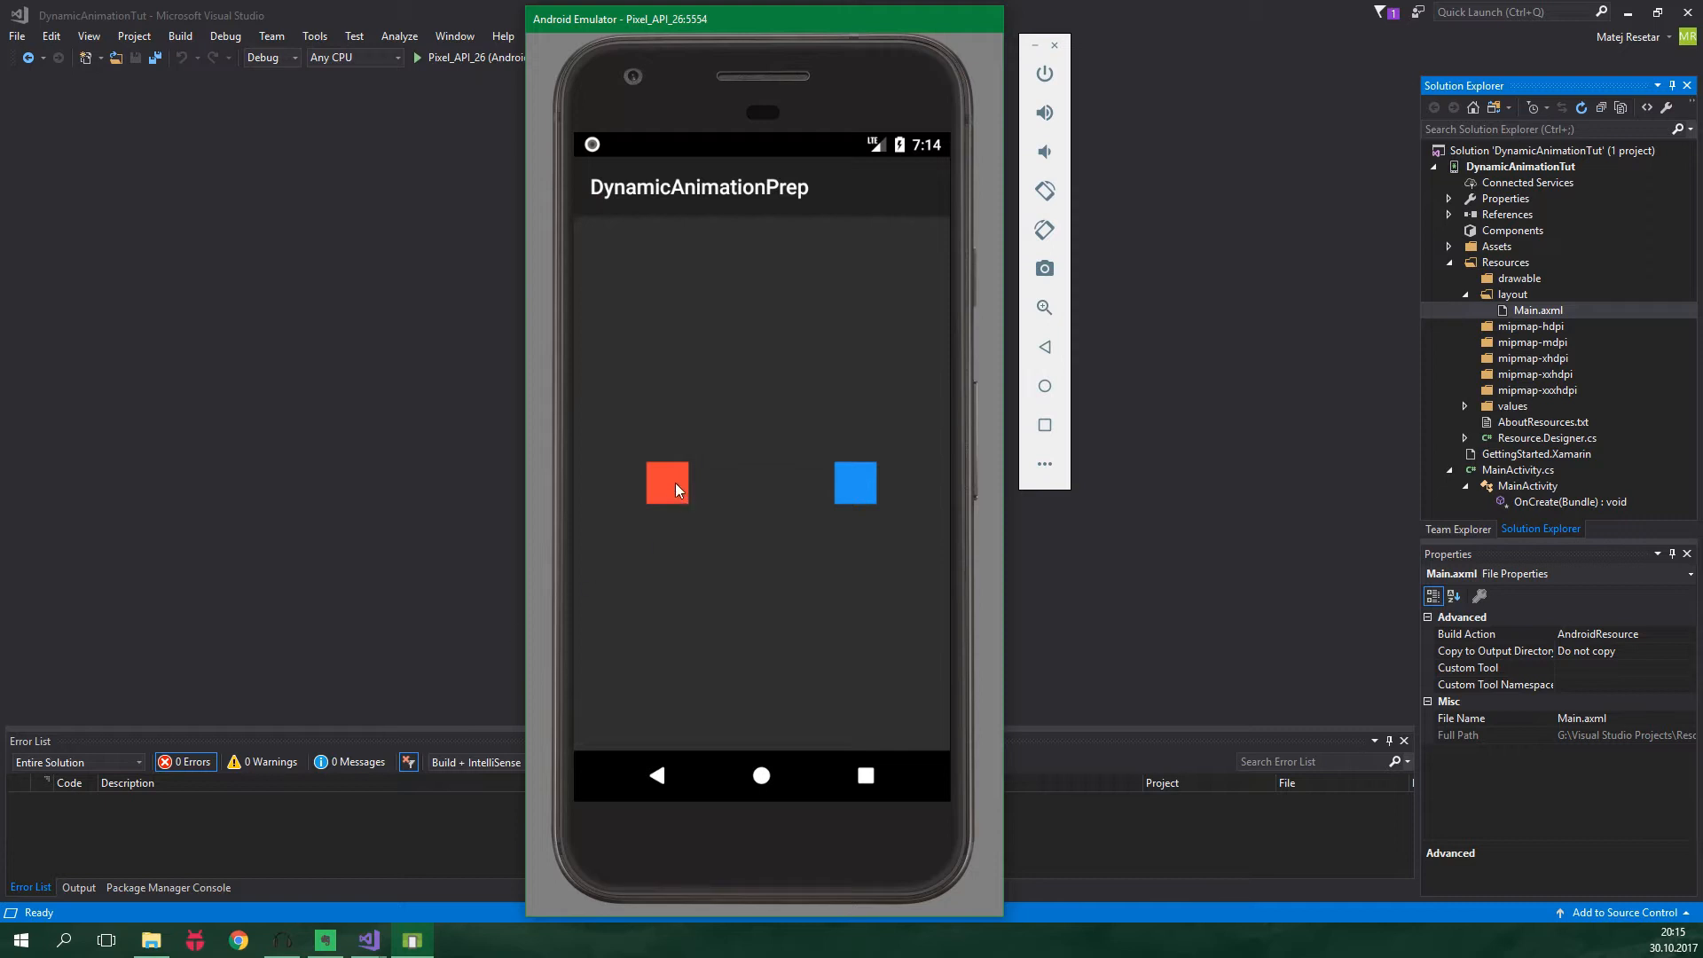
mouse_move(882, 497)
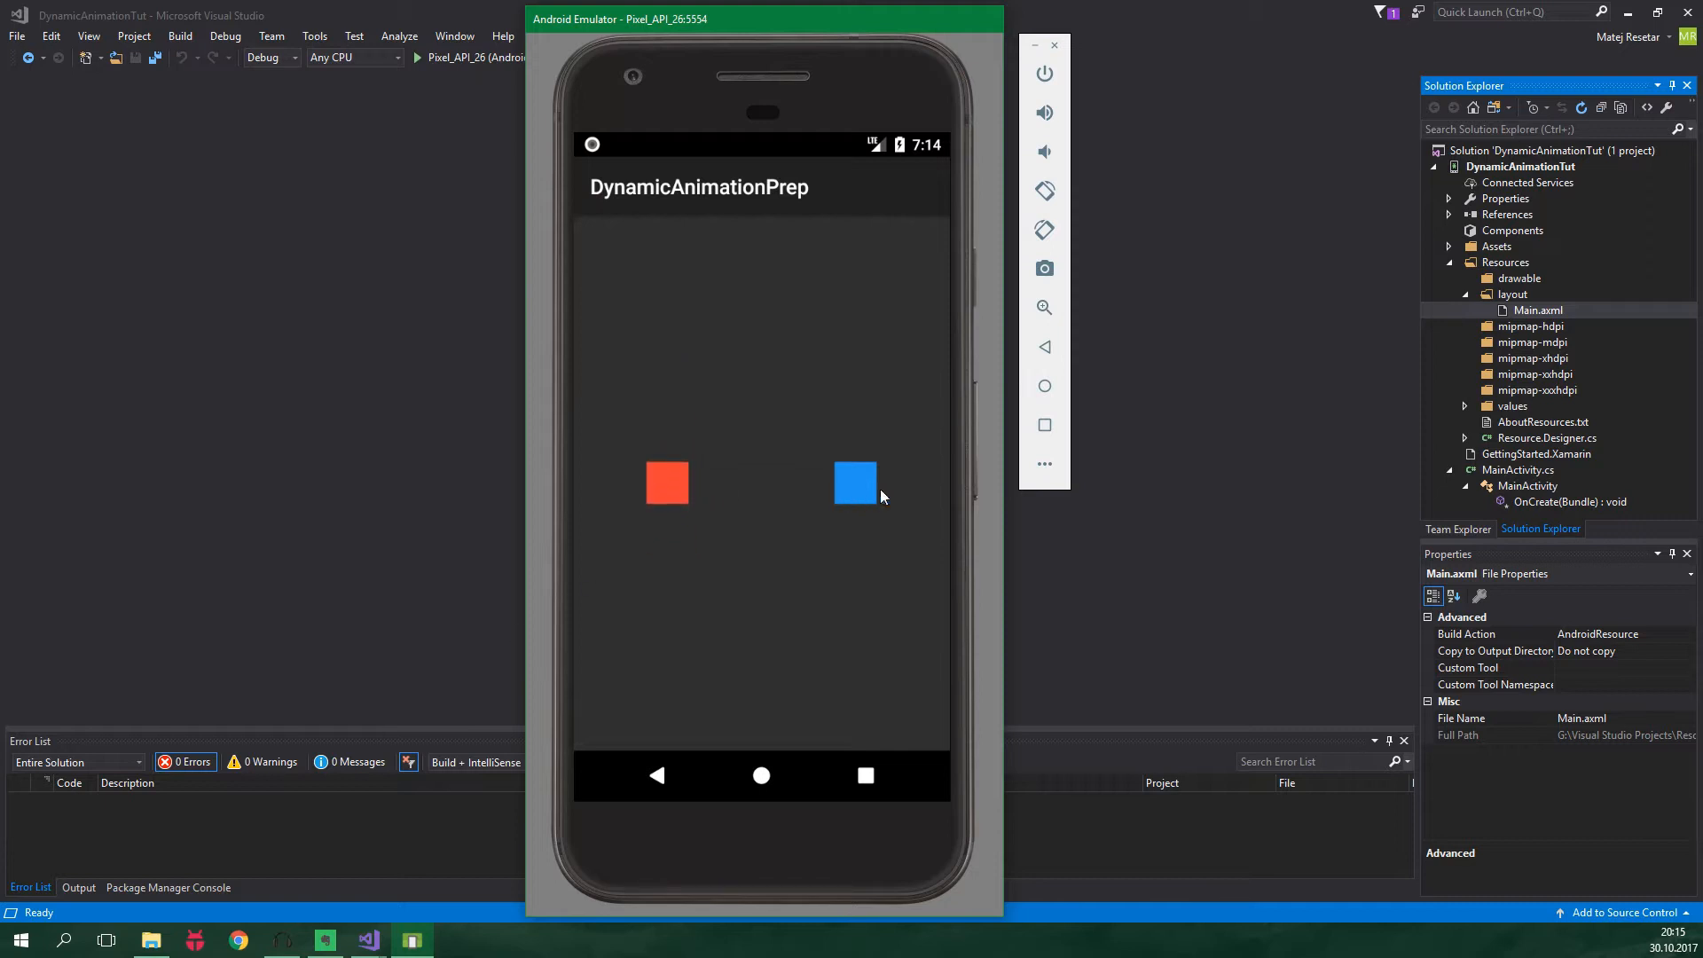
mouse_move(868, 309)
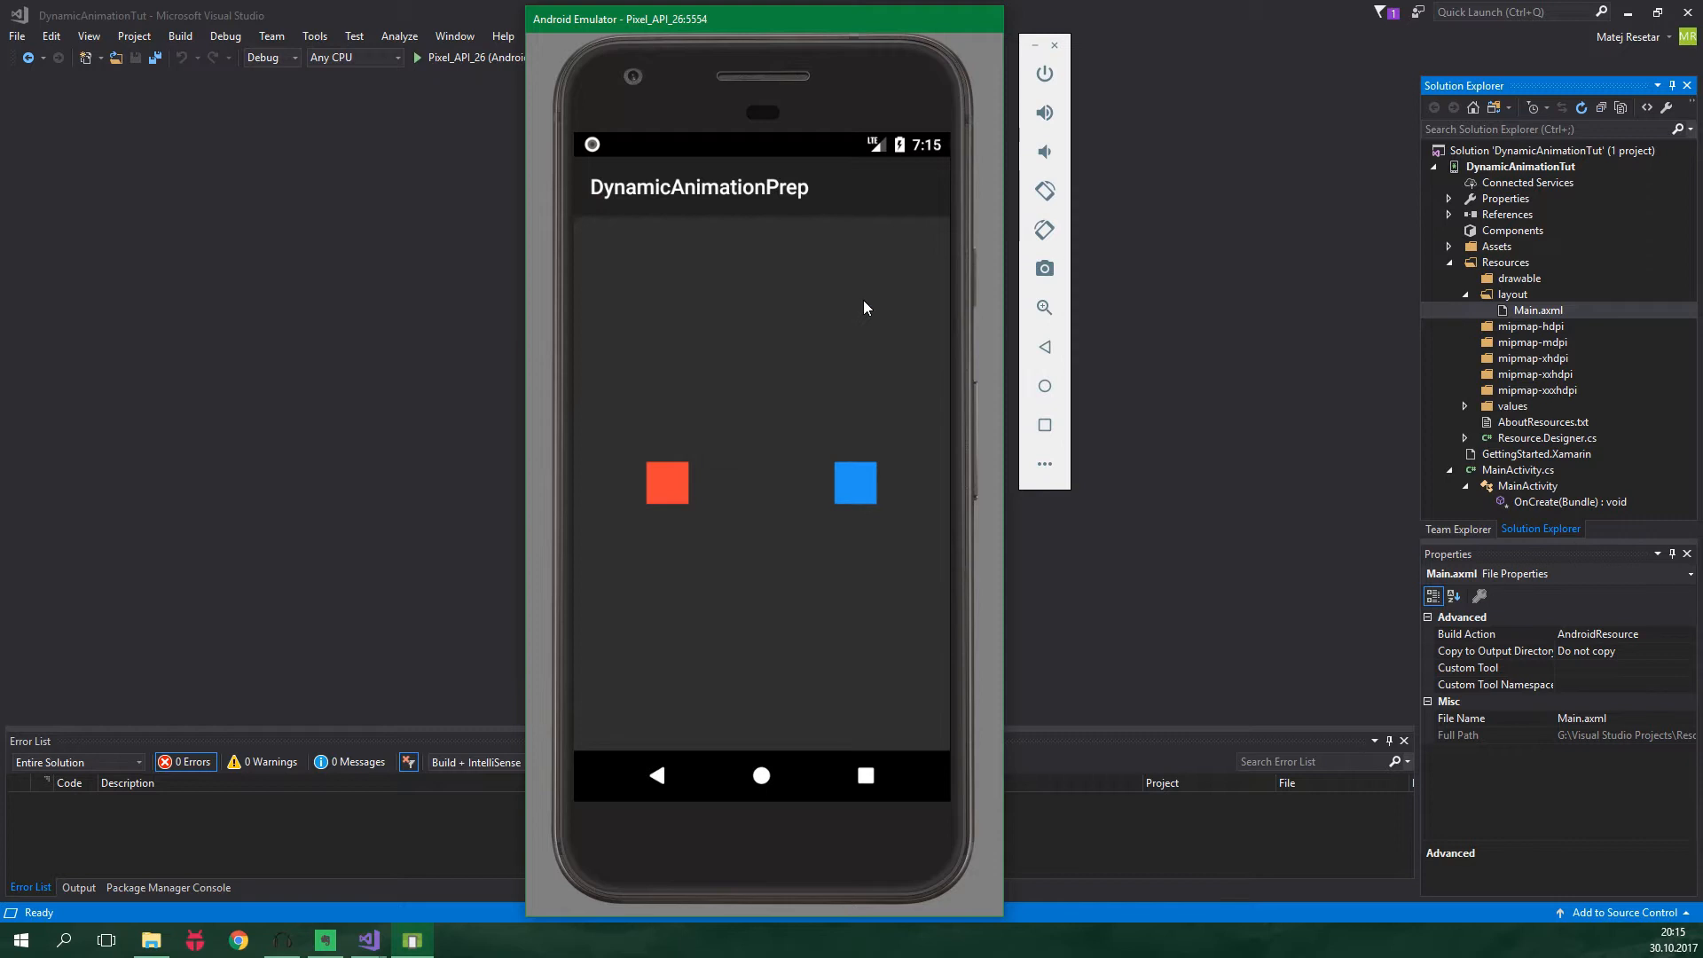
Install the Xamarin.Android.Support.Dynamic.Animation NuGet package found by searching 'dynamic animation' under Browse
right_click(1508, 213)
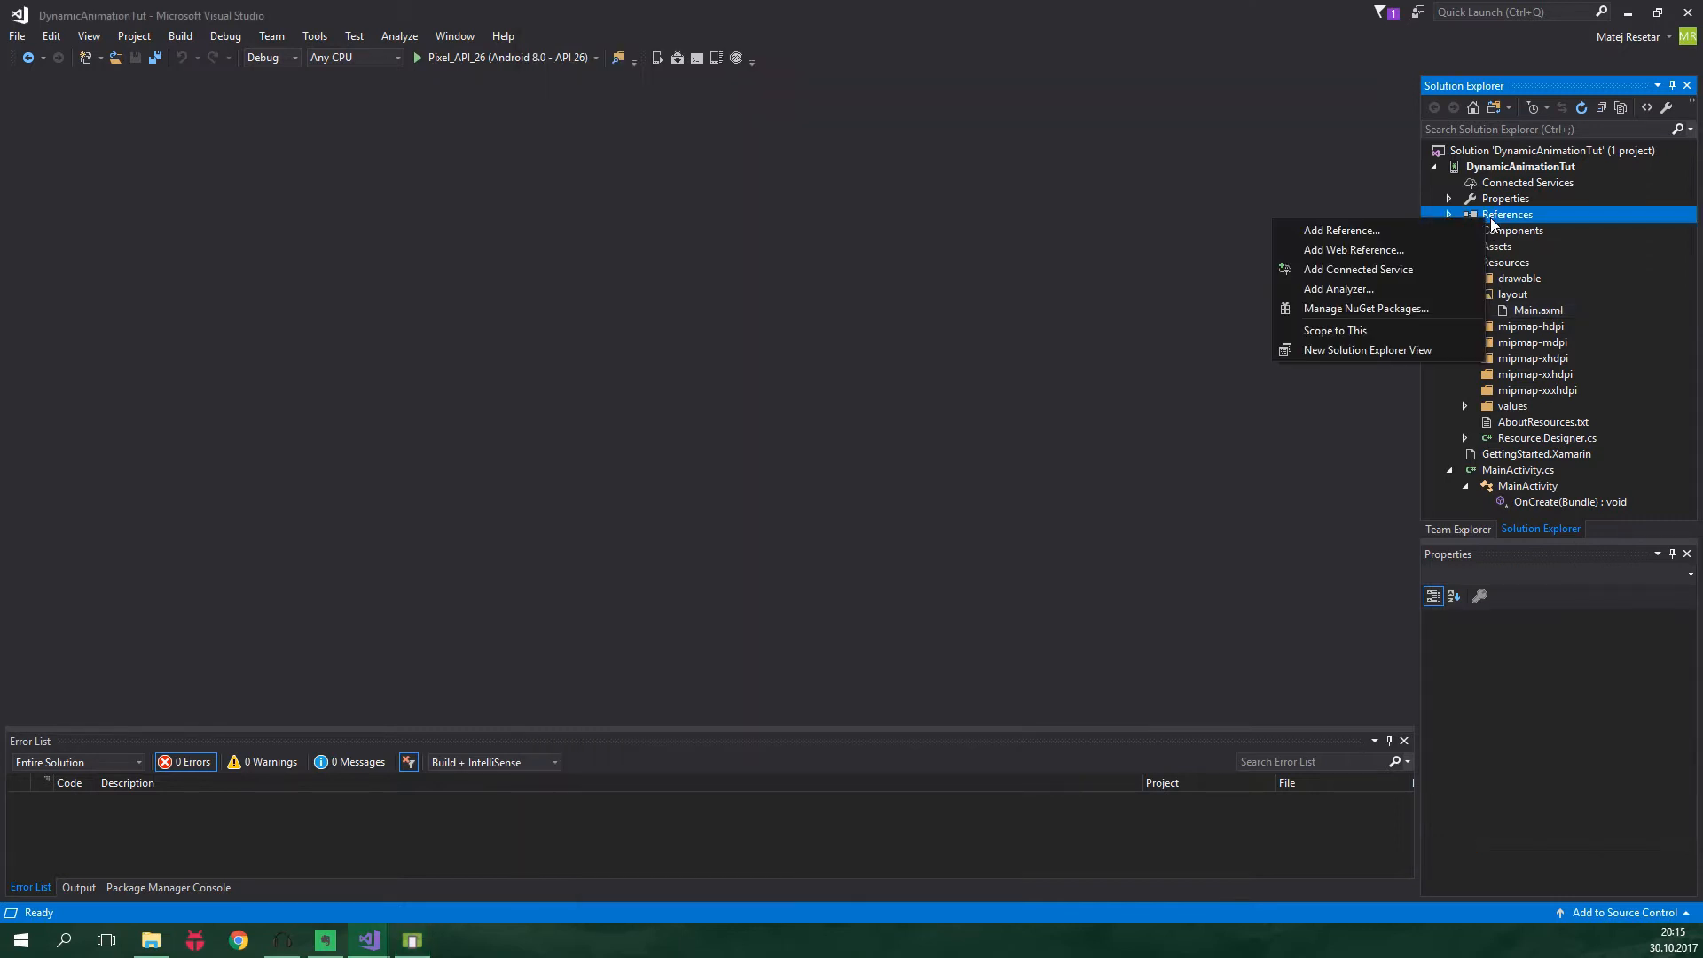
click(1367, 309)
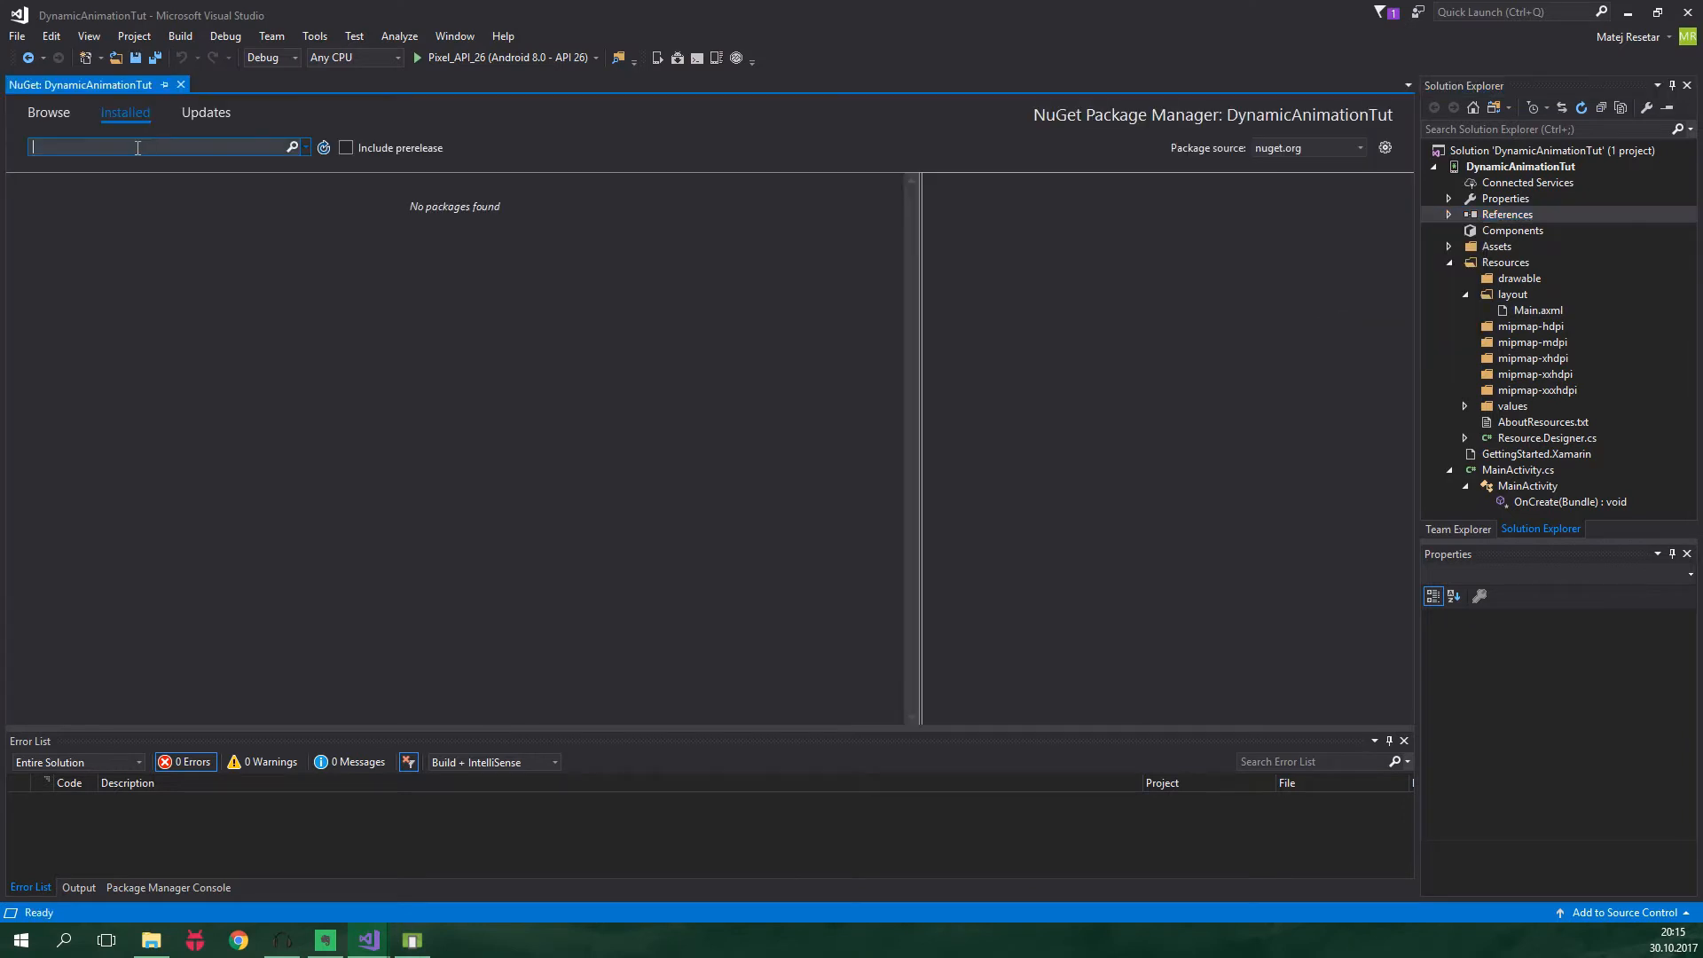
text(dynamic animation)
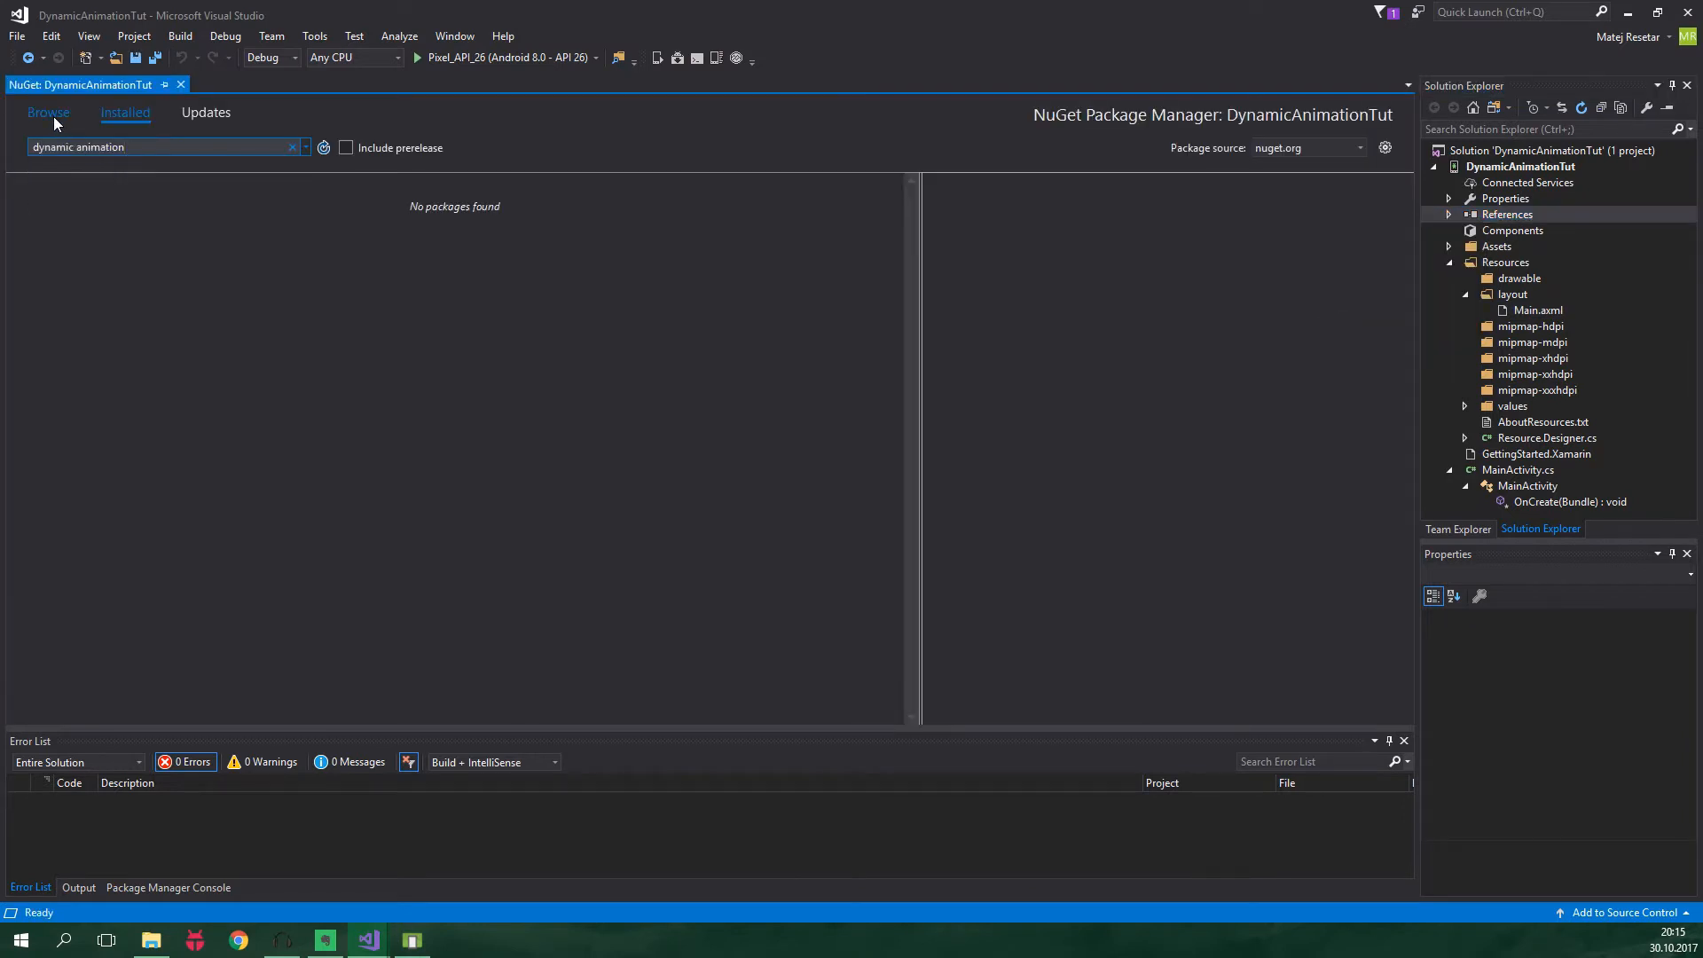
click(48, 113)
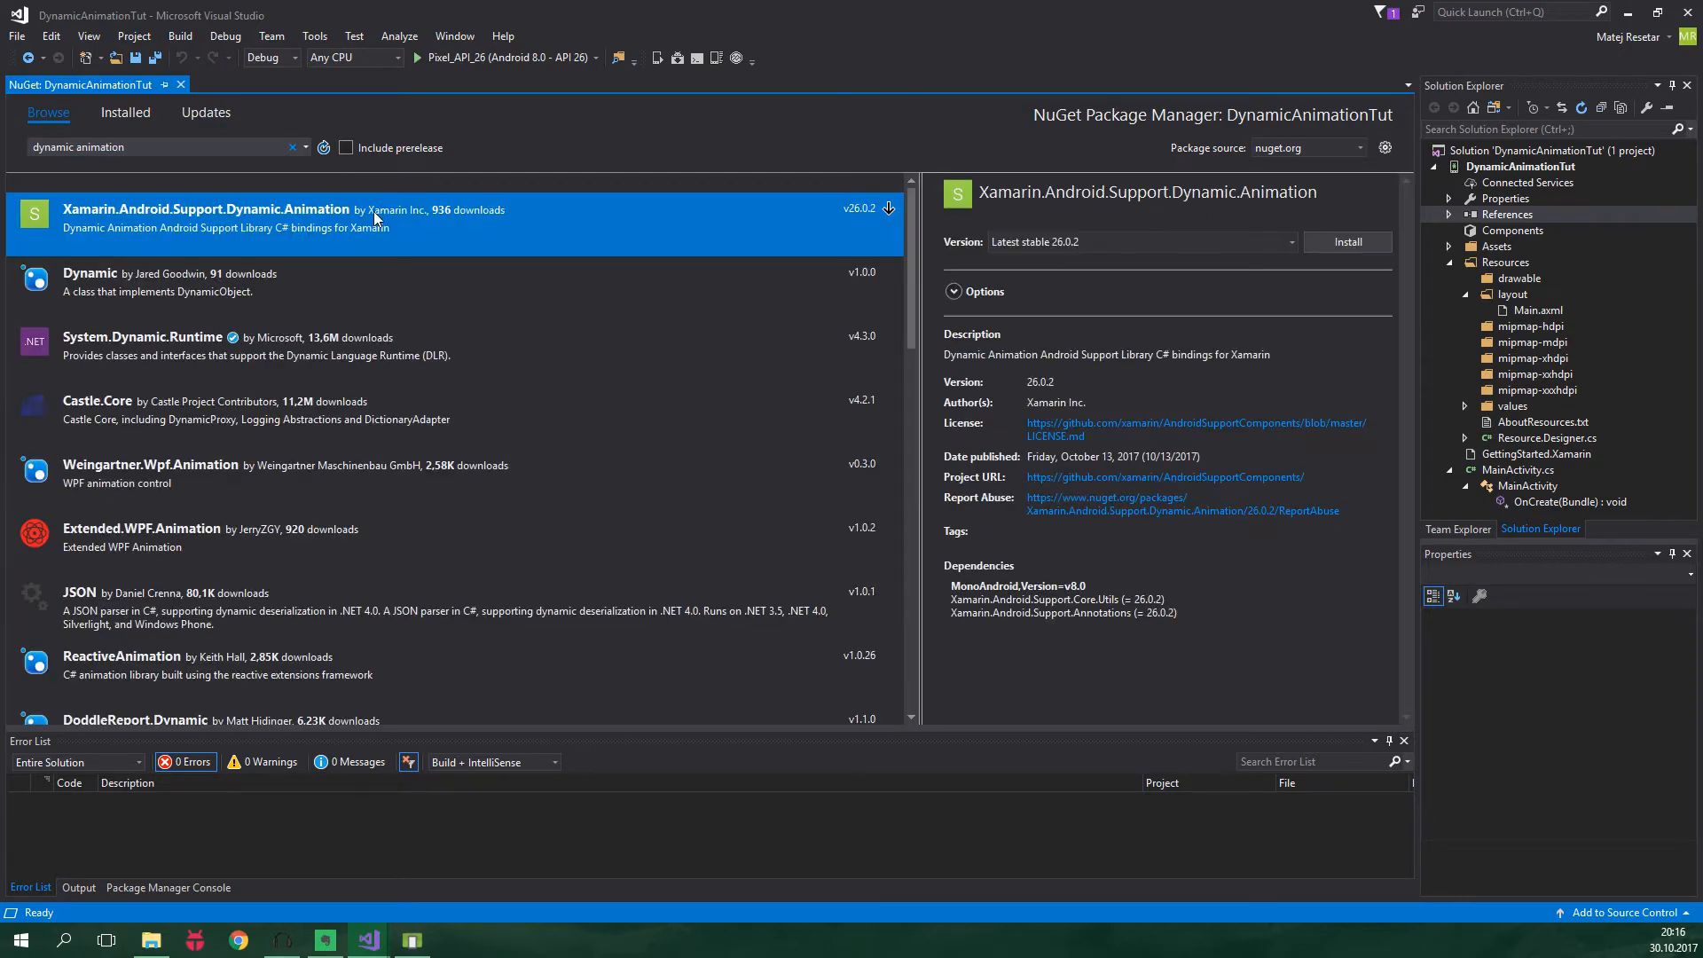
mouse_move(397, 227)
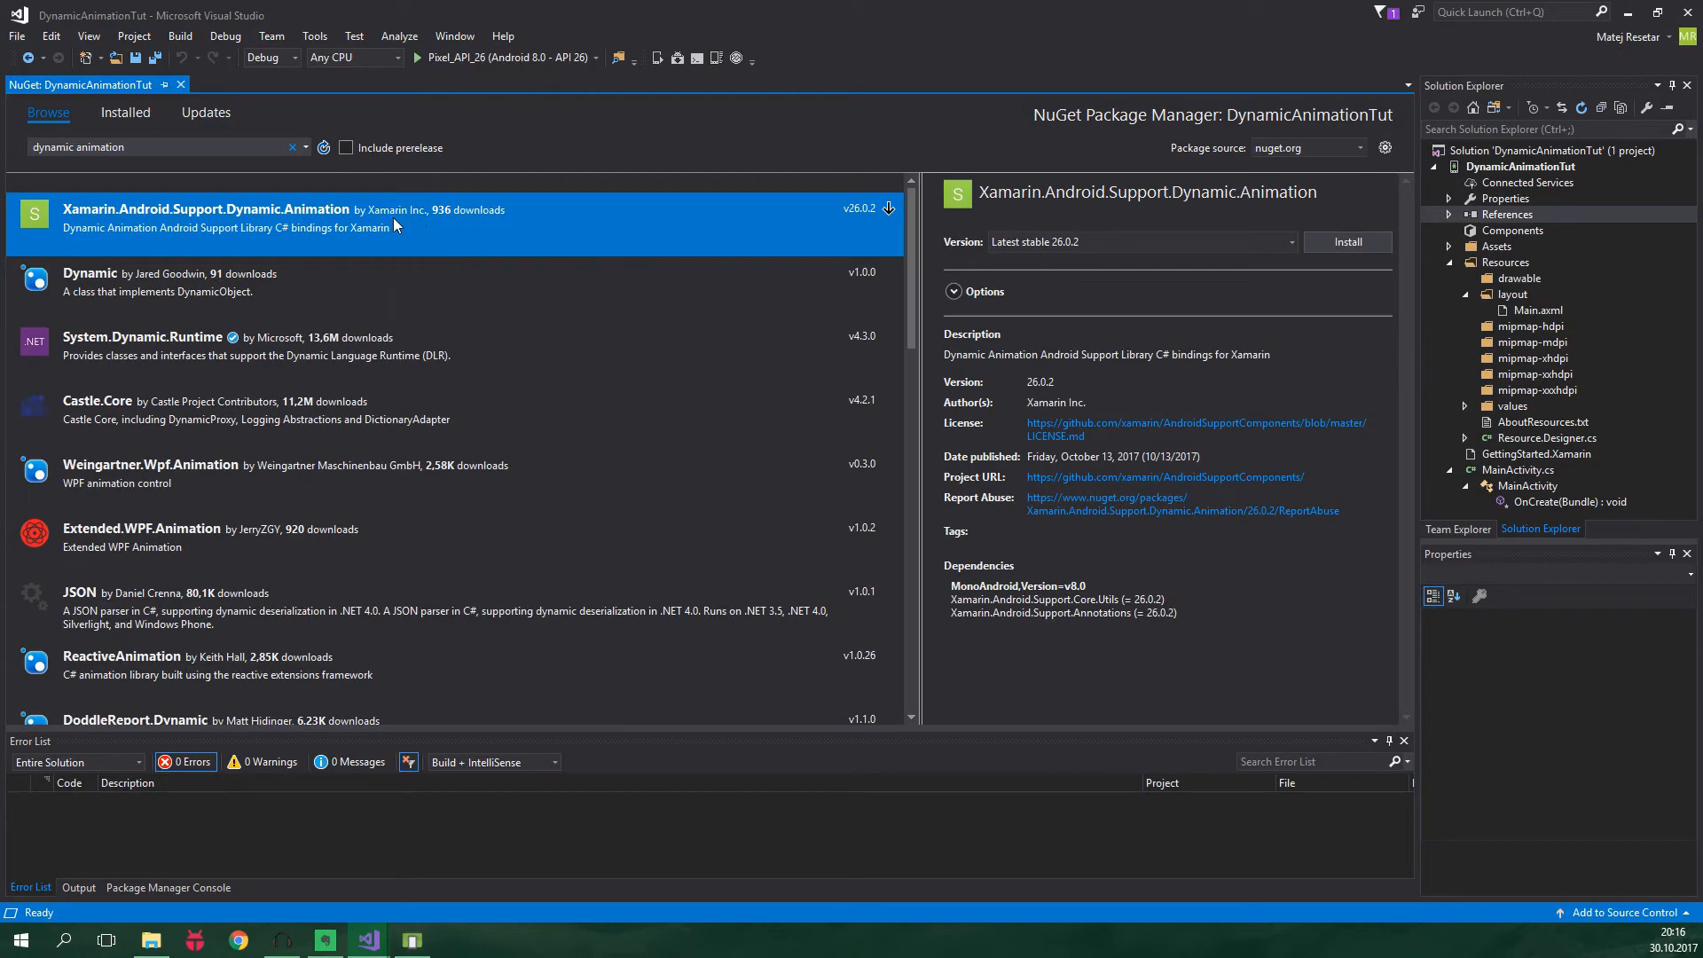
click(1348, 241)
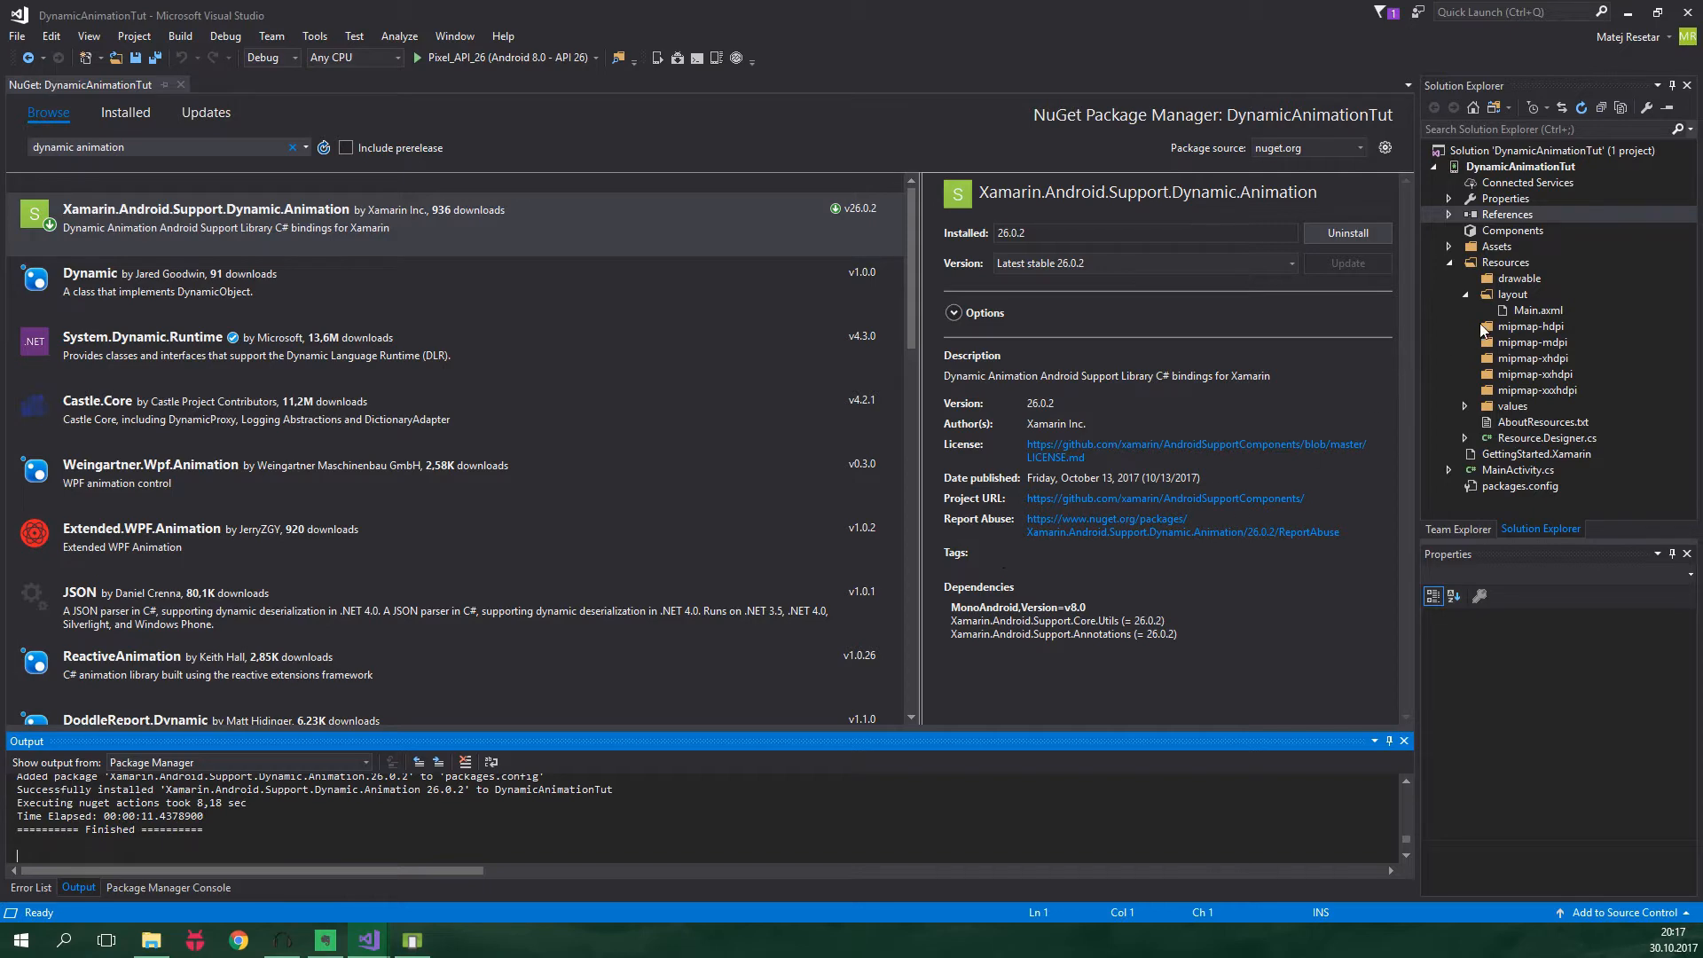
Open Resources > layout > Main.axml in the XML editor
click(1537, 309)
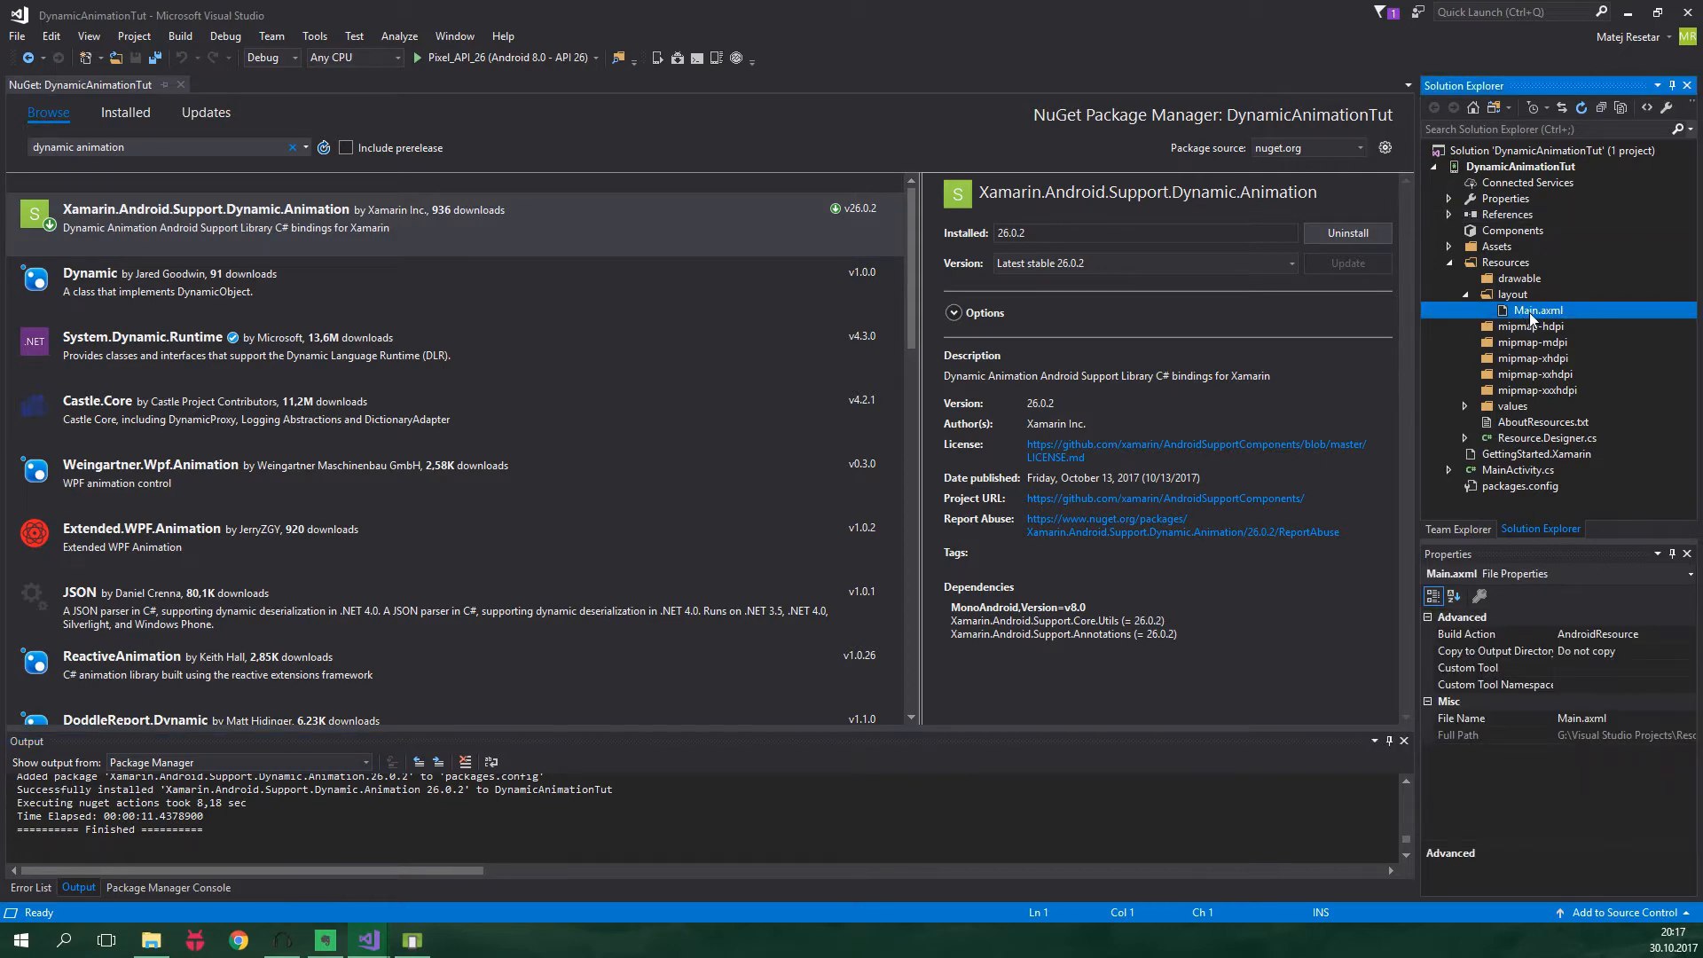
double_click(1536, 309)
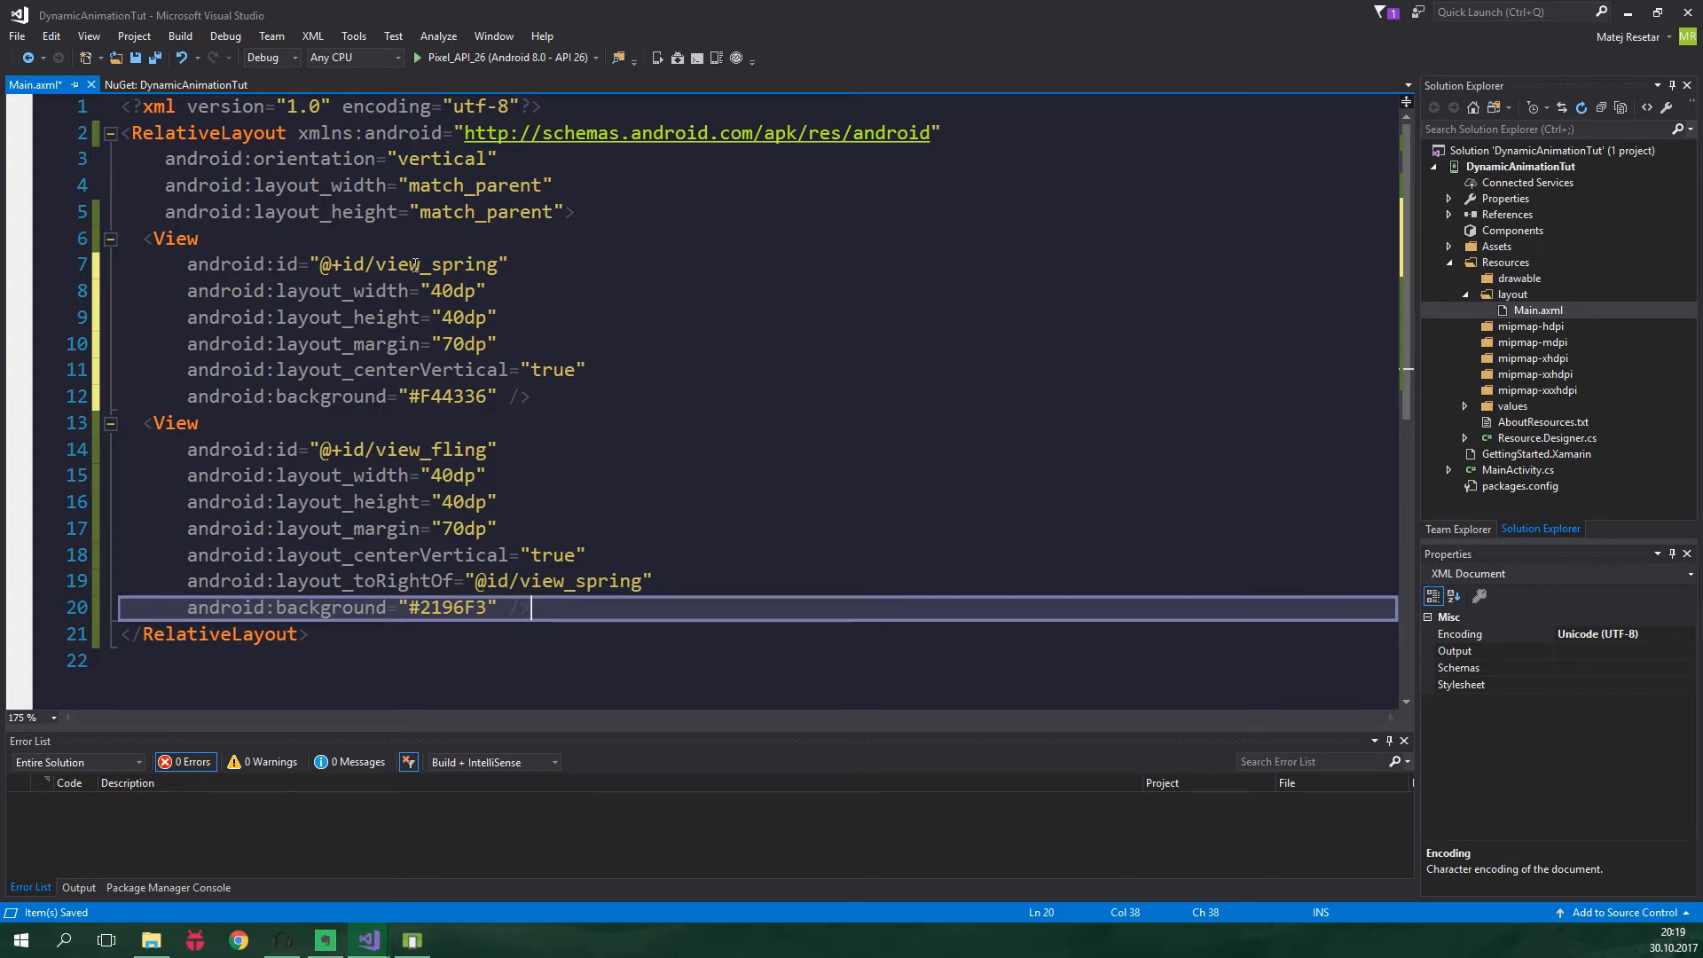
double_click(430, 451)
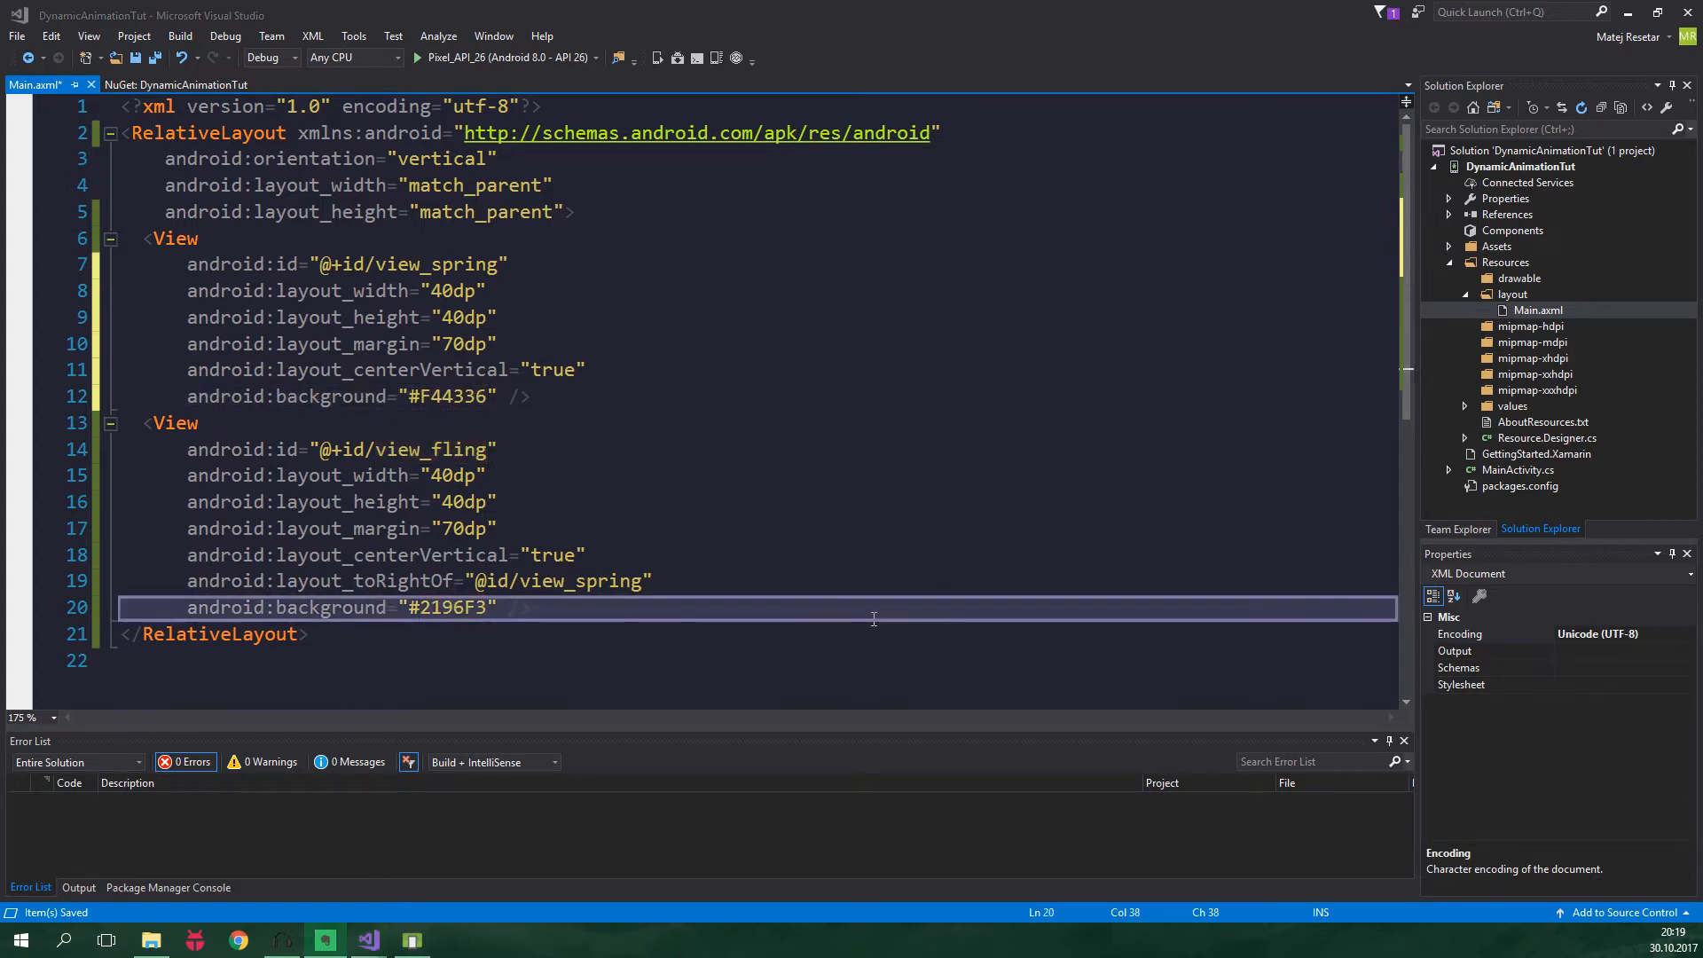
Declare View fields viewSpring and viewFling and assign them via FindViewById<View>(Resource.Id.view_spring / view_fling) in OnCreate
text(/>)
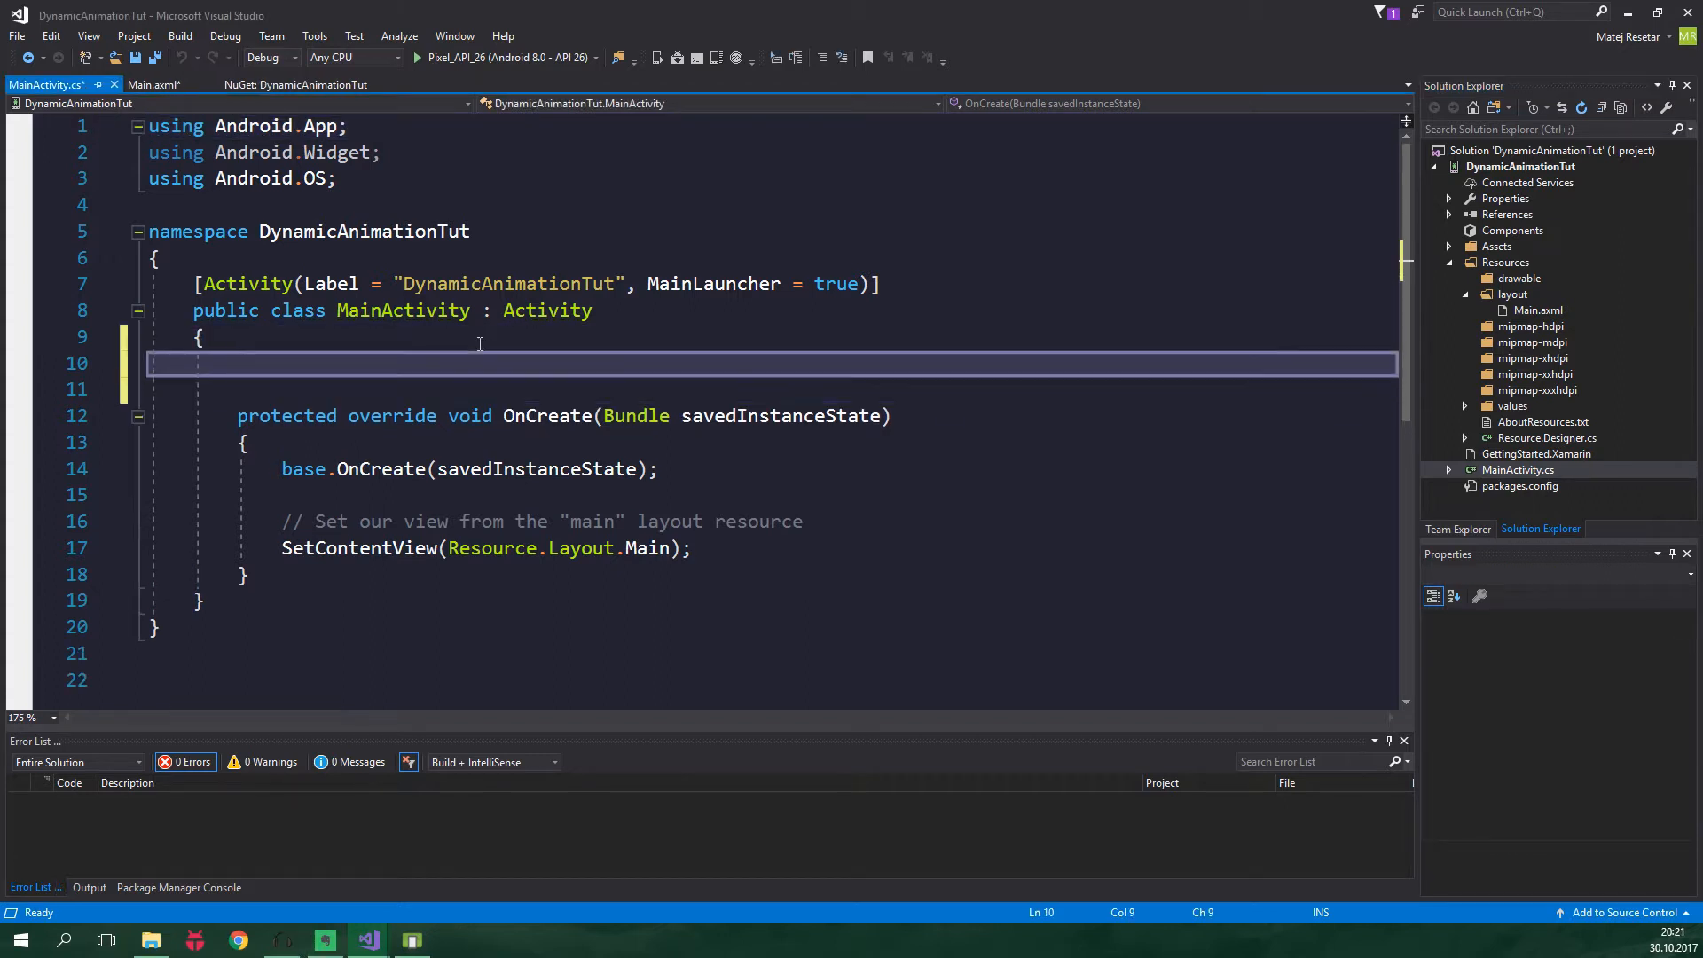
text(View)
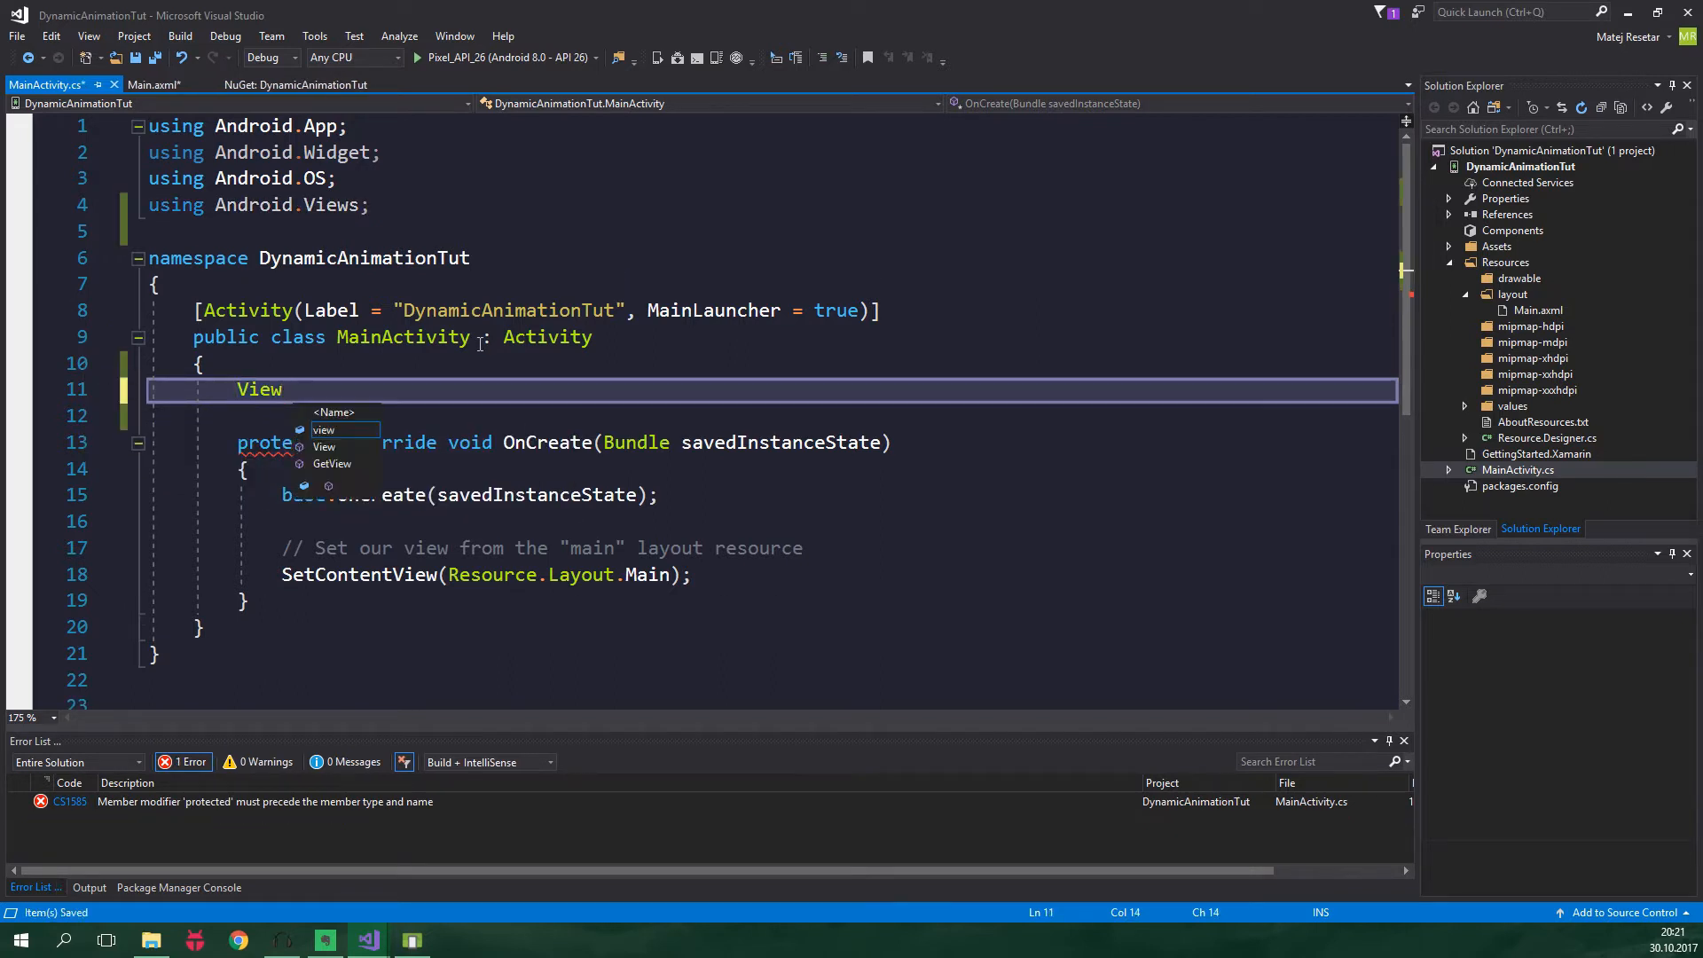
text(viewSpring;)
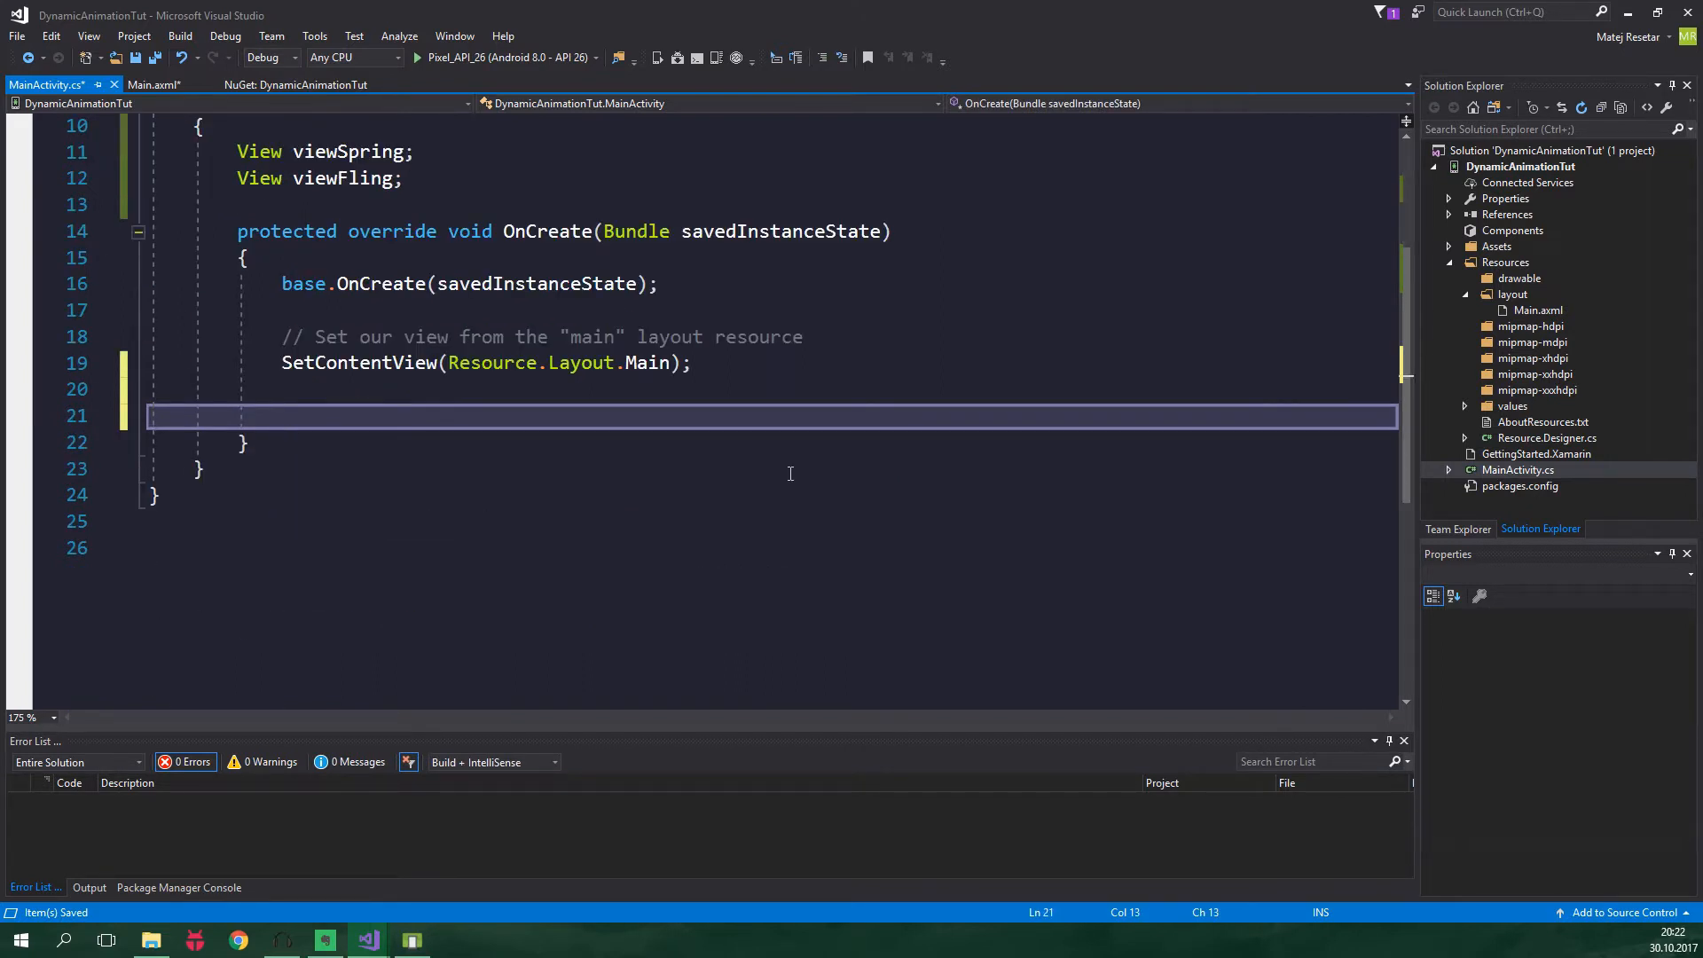
text(viewSpring = Fin)
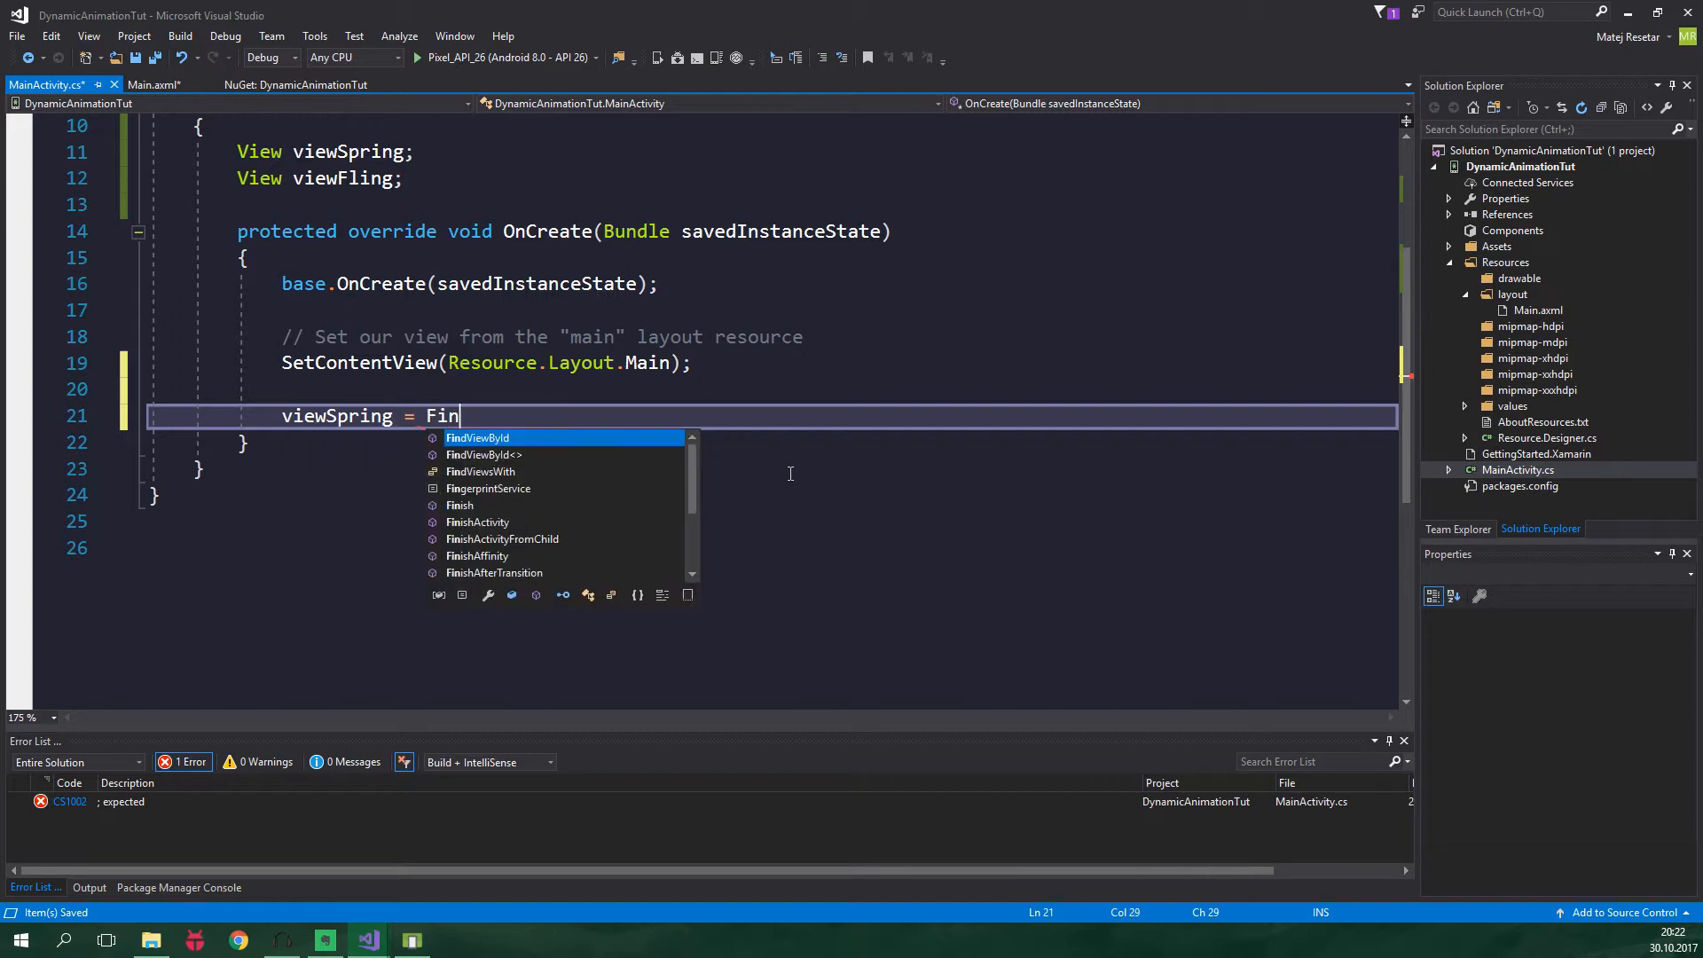
text(dViewById<View>()
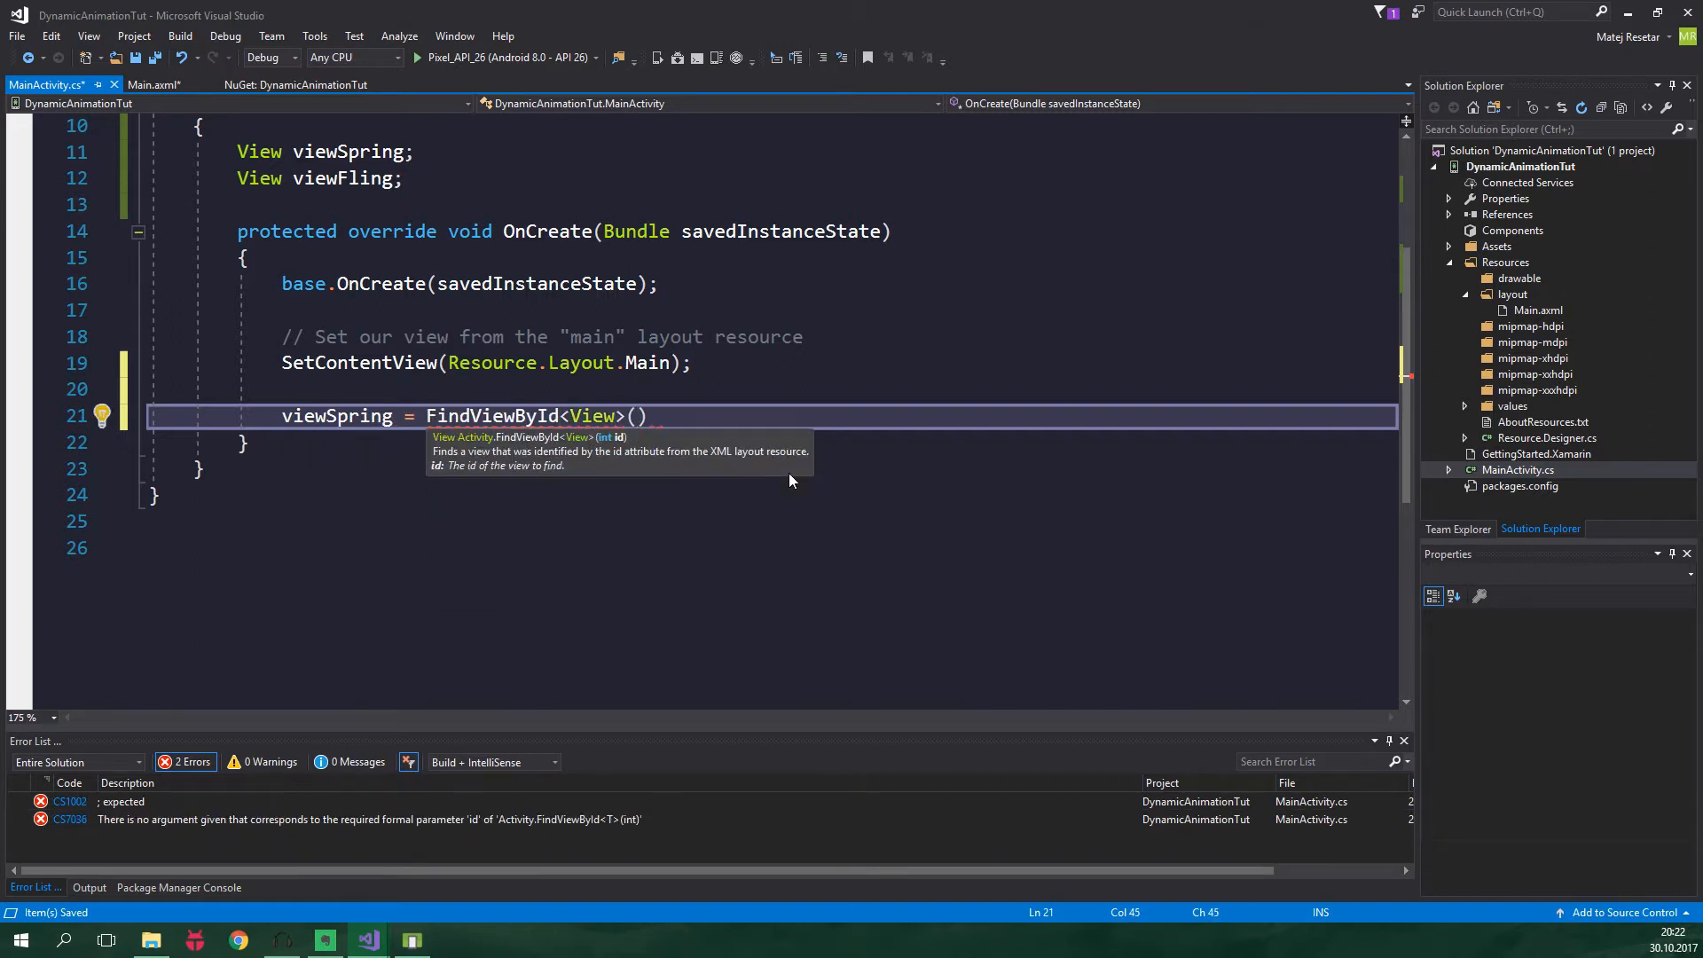
text(Resource.Id.view_spring)
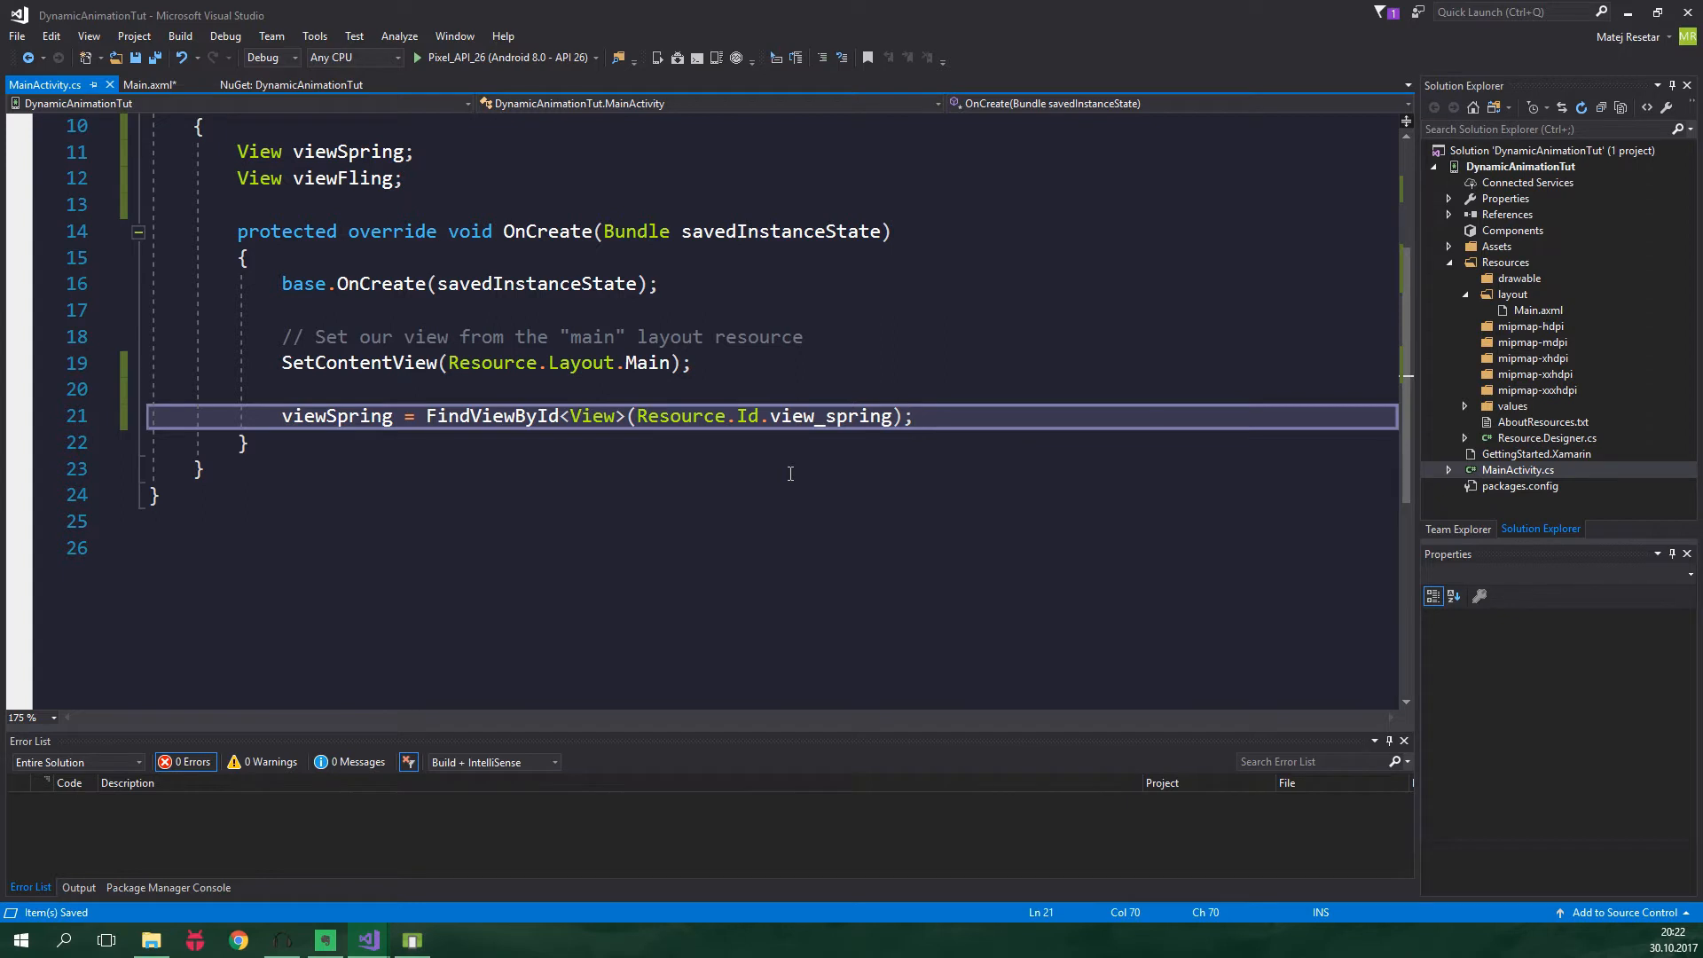
text(viewFling = FindViewById<View>(Resource.Id.view_fling);)
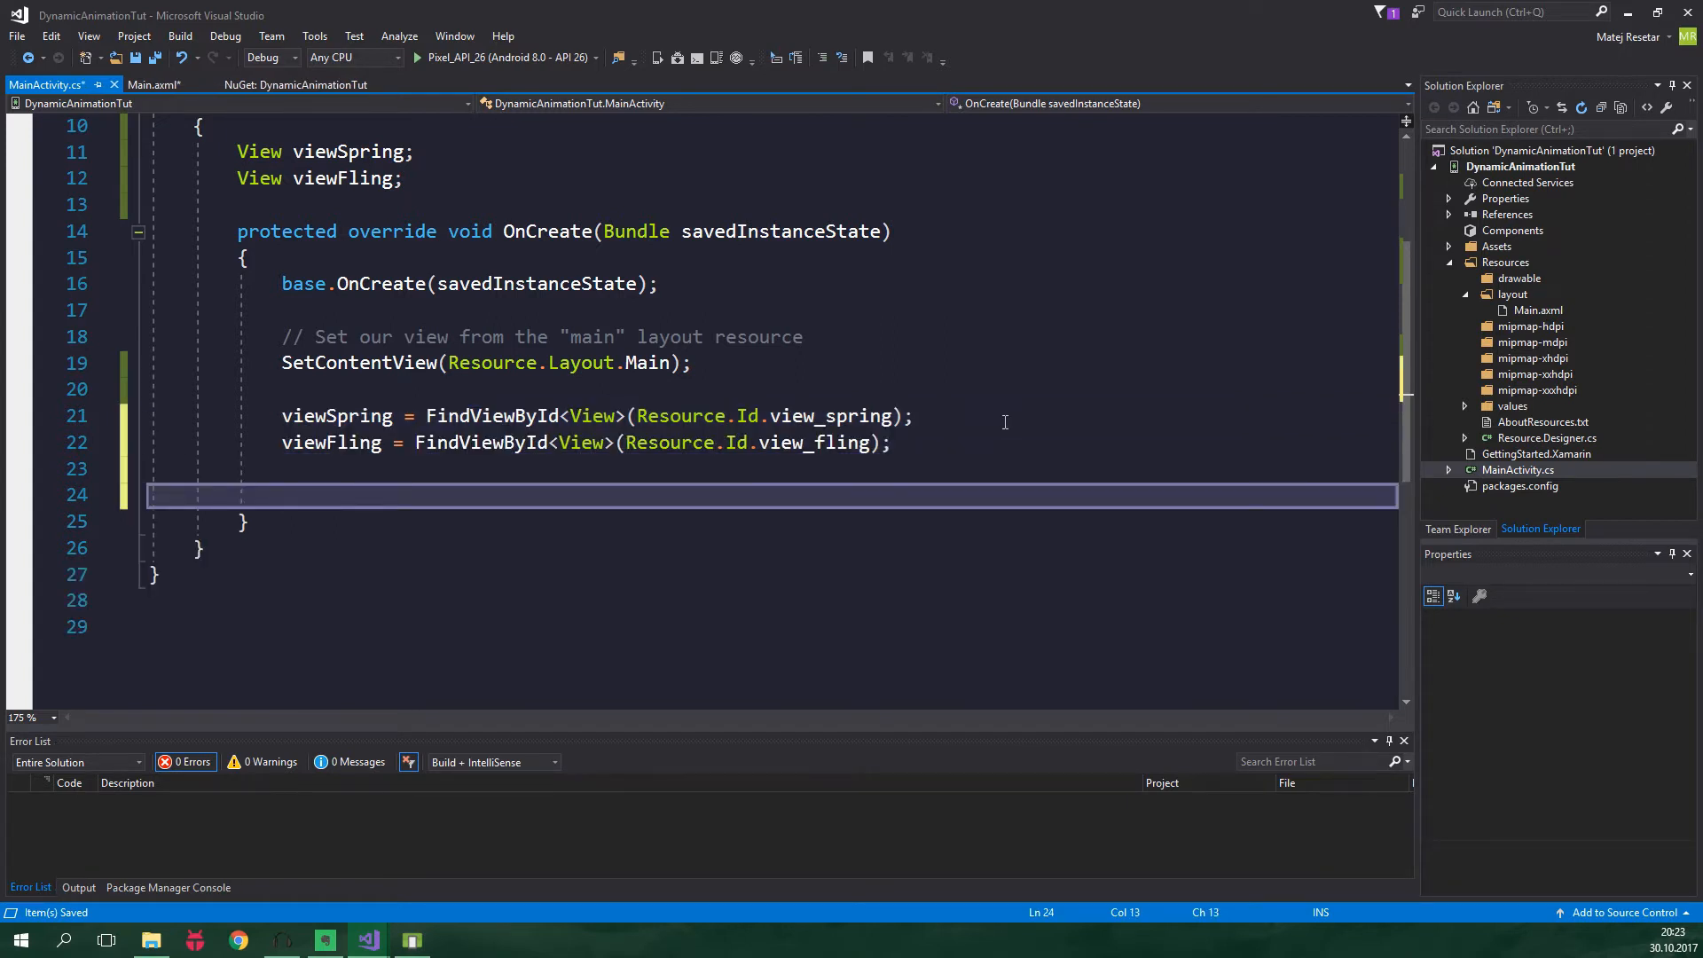
Add a viewSpring.Click += (o, e) lambda handler
text(viewSpring.)
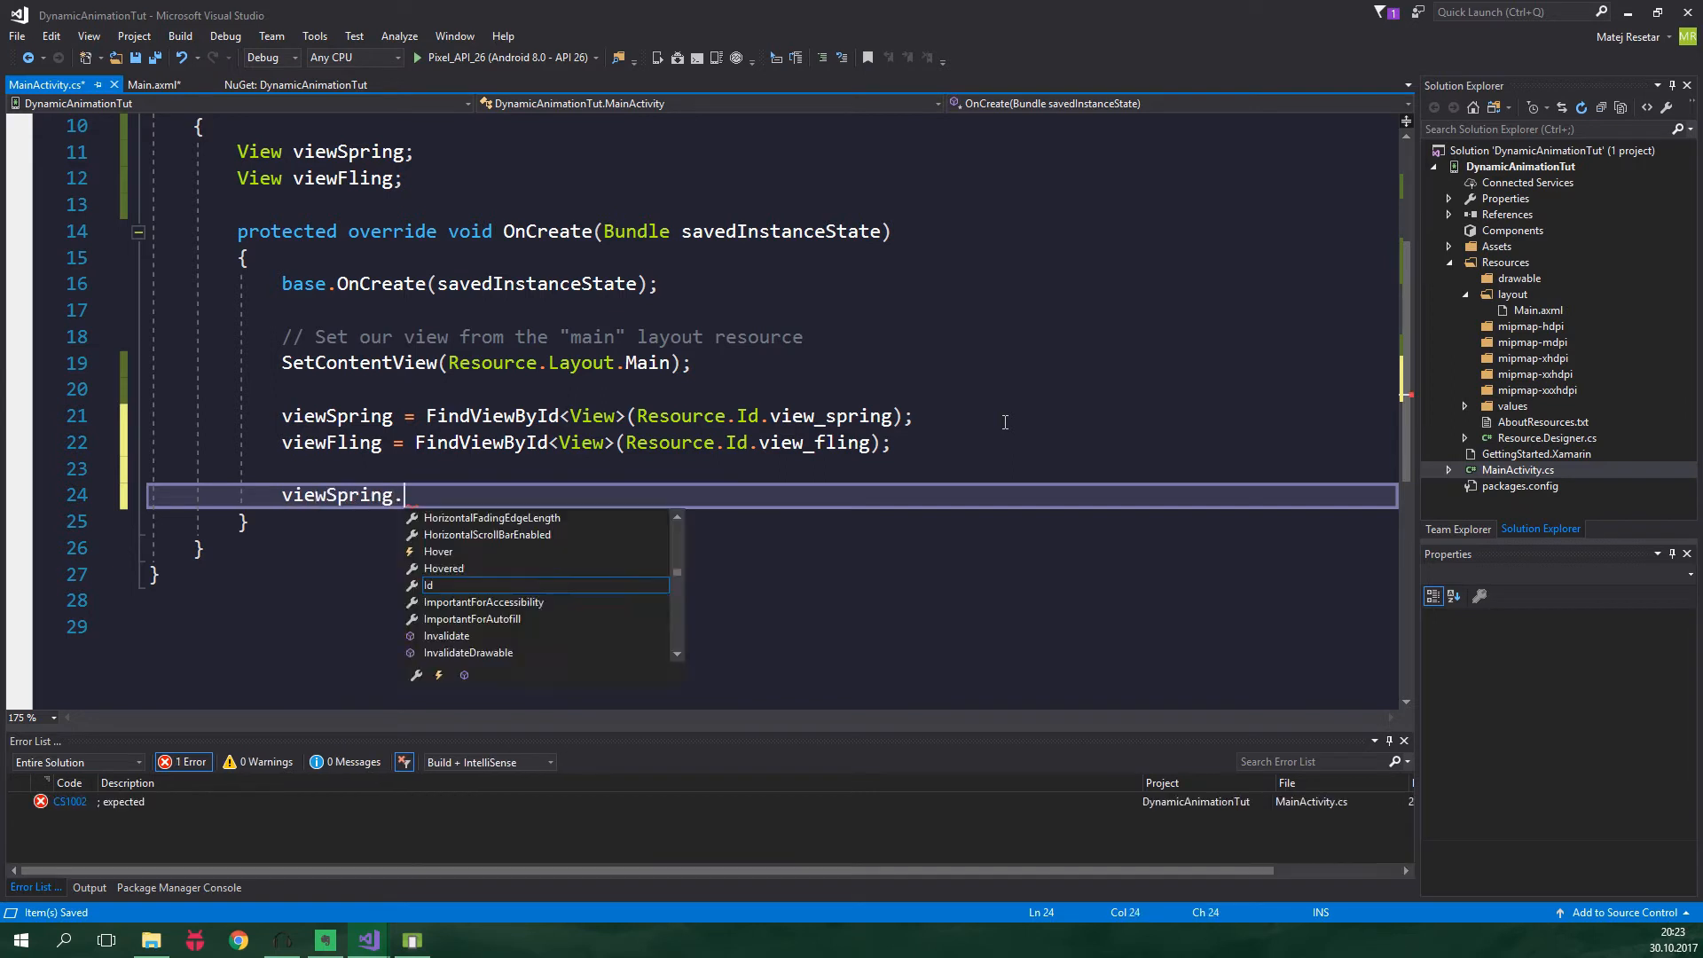
text(Click +=)
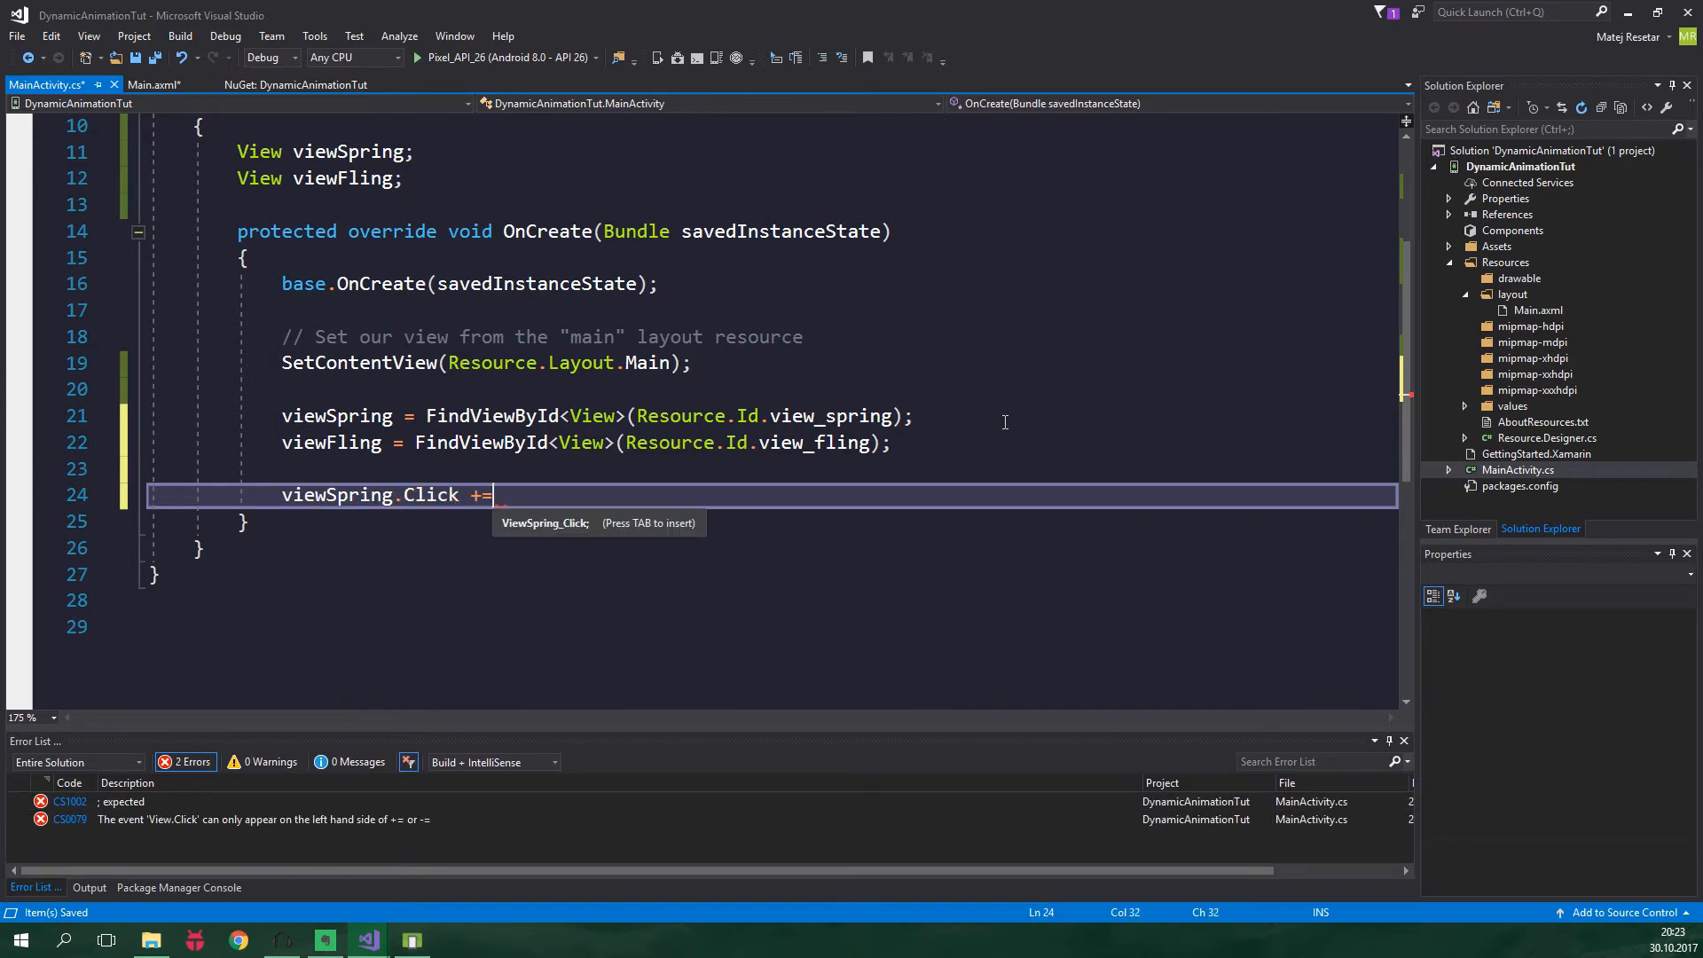
text(())
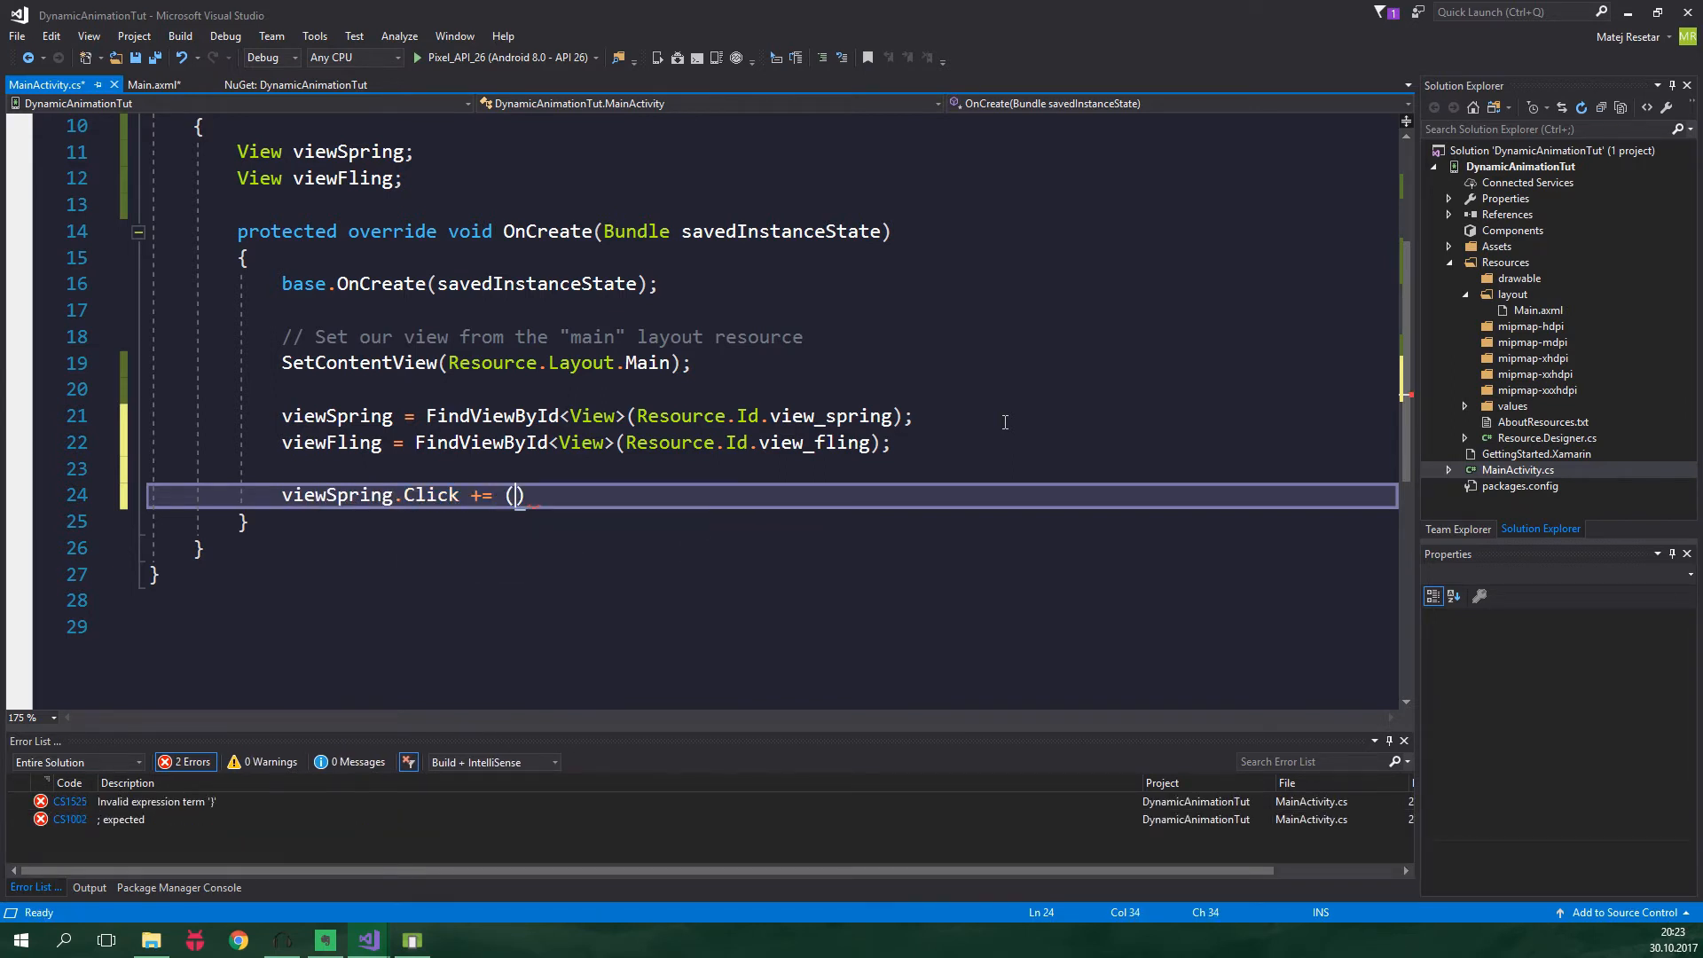
text(o, e)
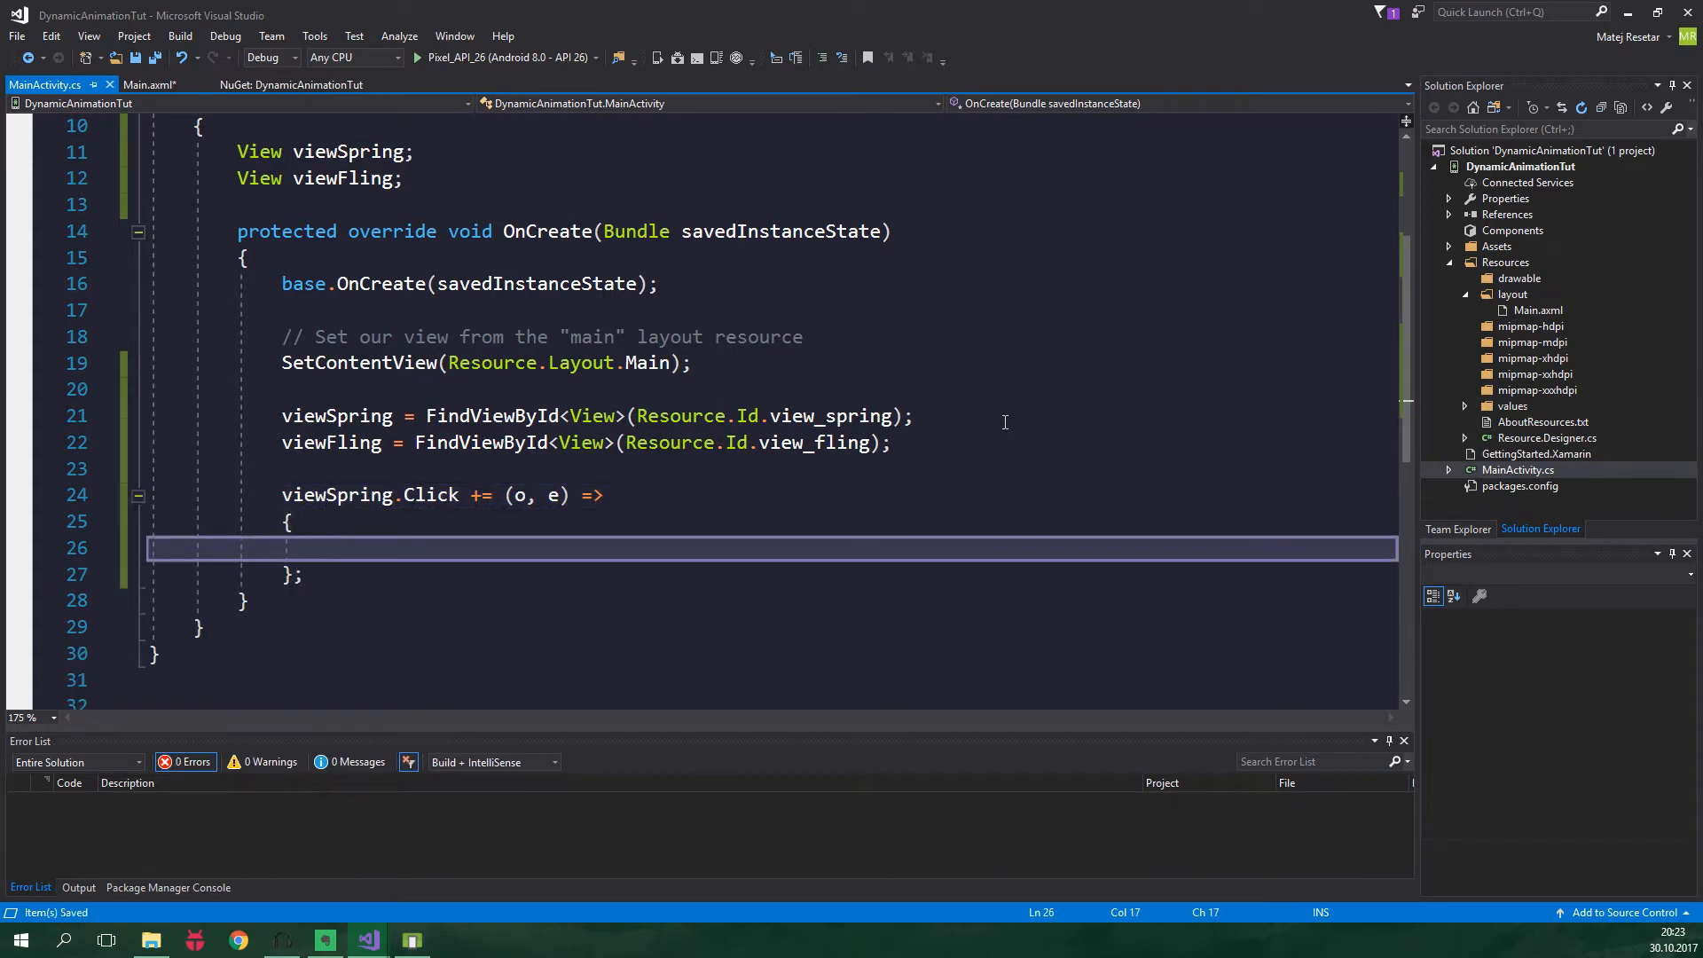
Create springAnim = new SpringAnimation(viewSpring, DynamicAnimation.TranslationY, 0) inside the handler
text(S)
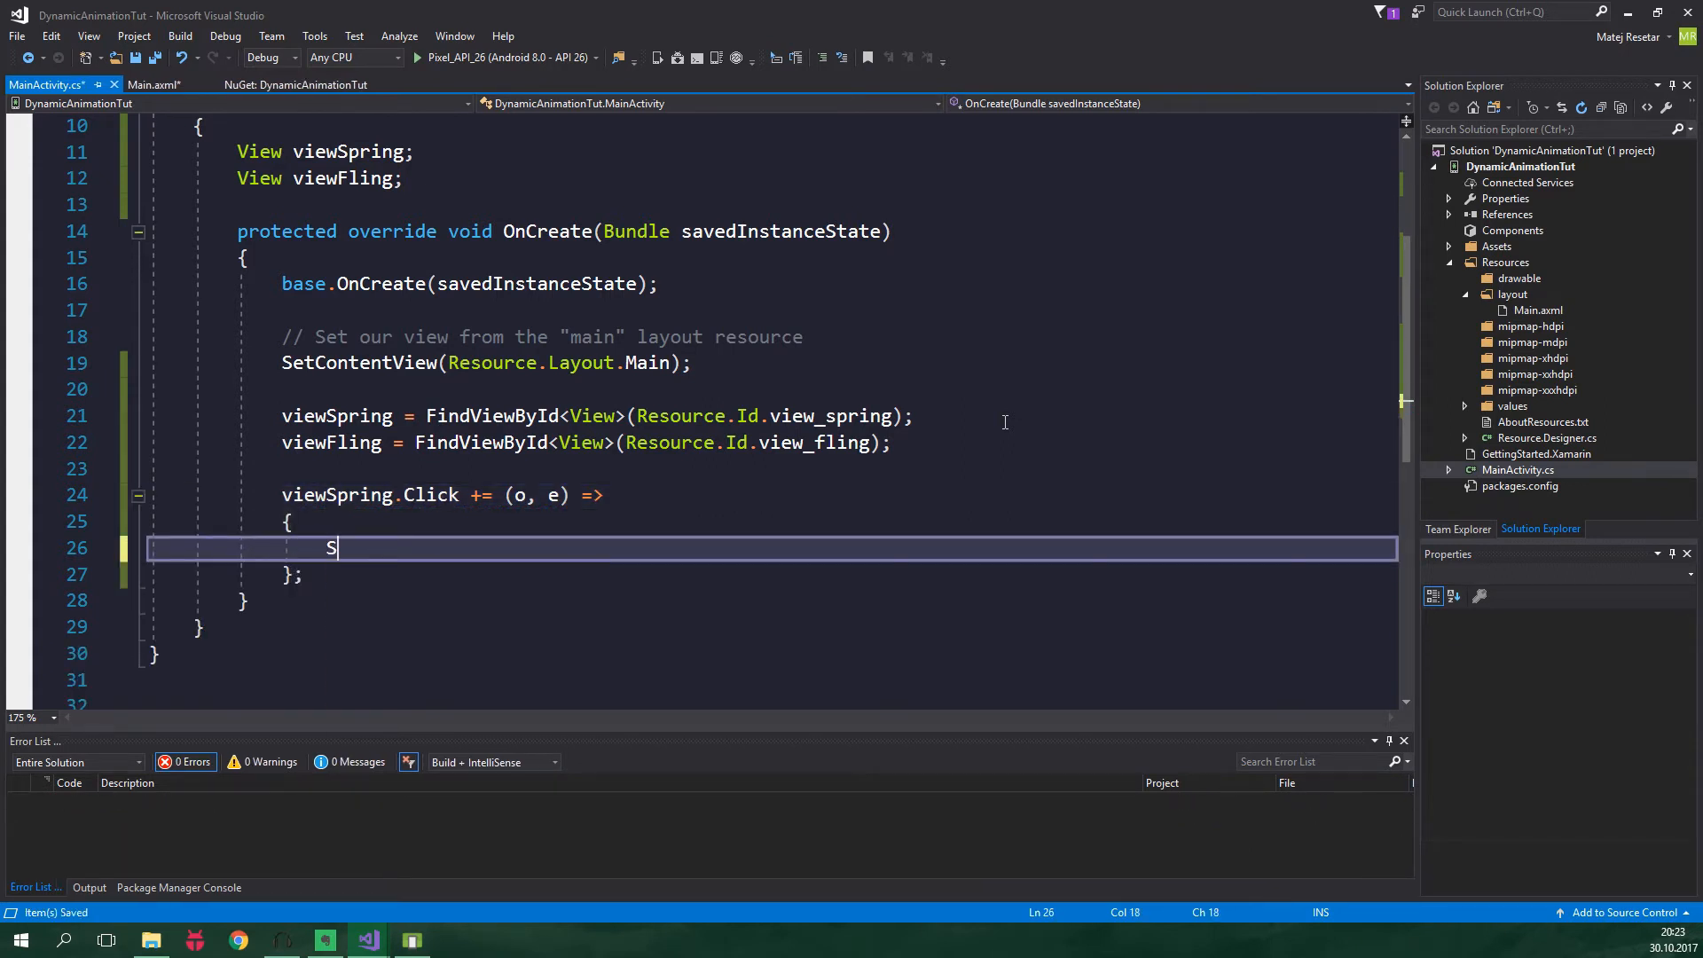
text(pringAnimation)
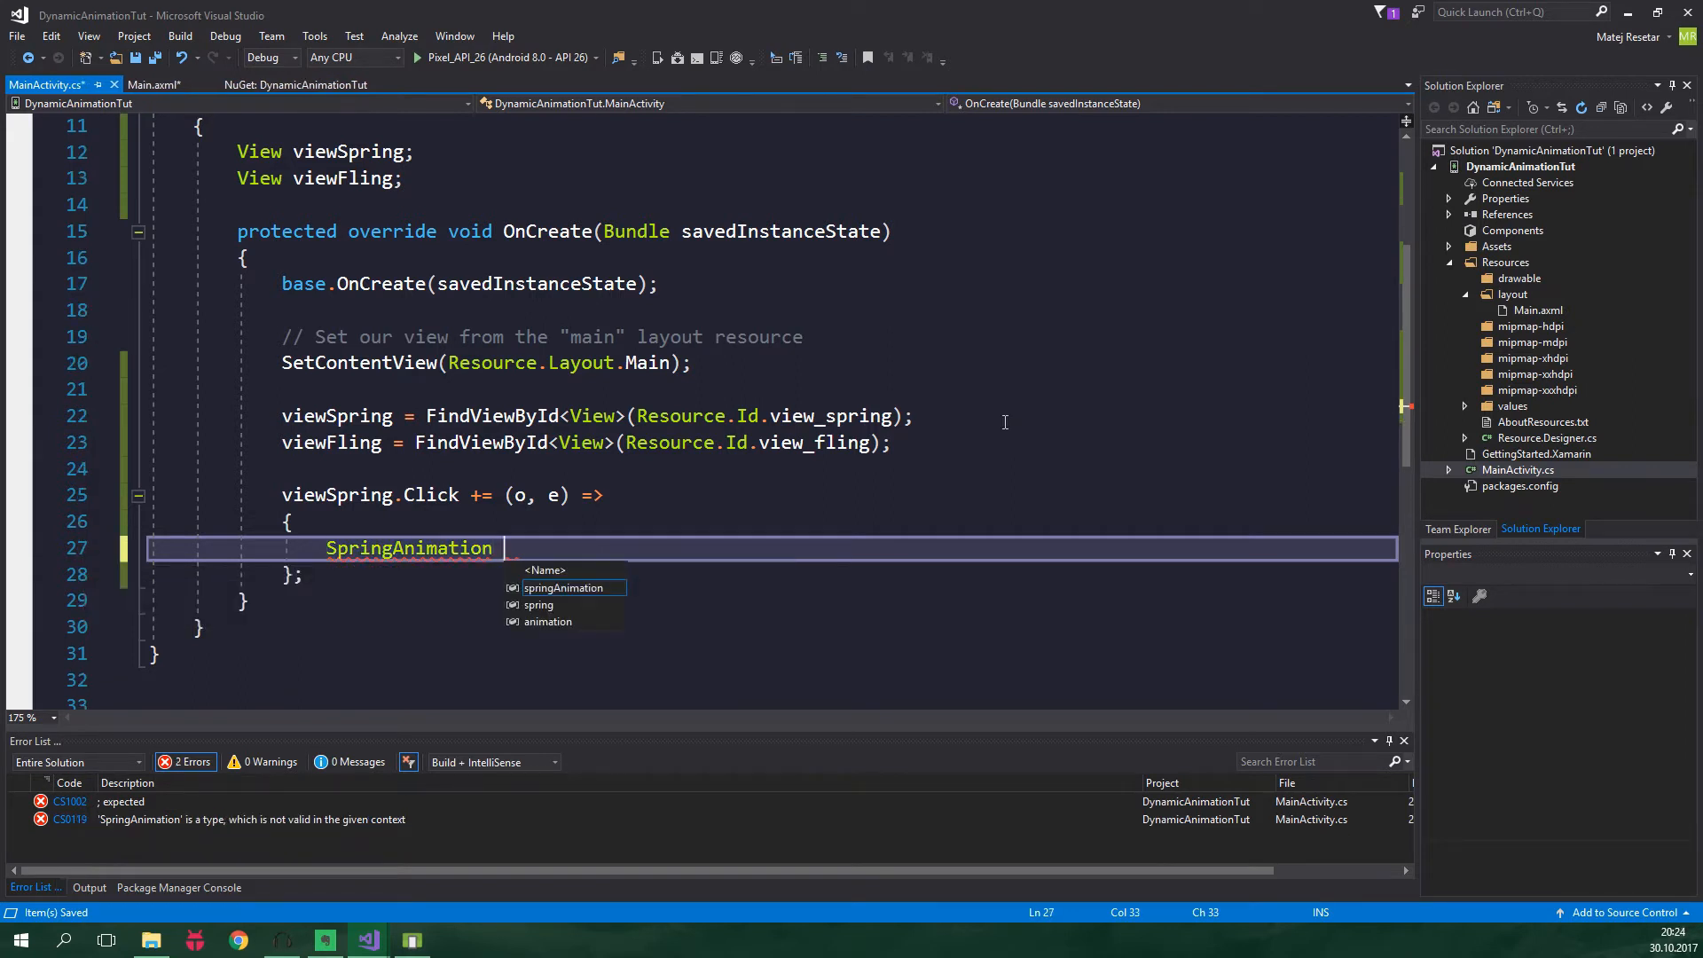
text(springAnim = ne)
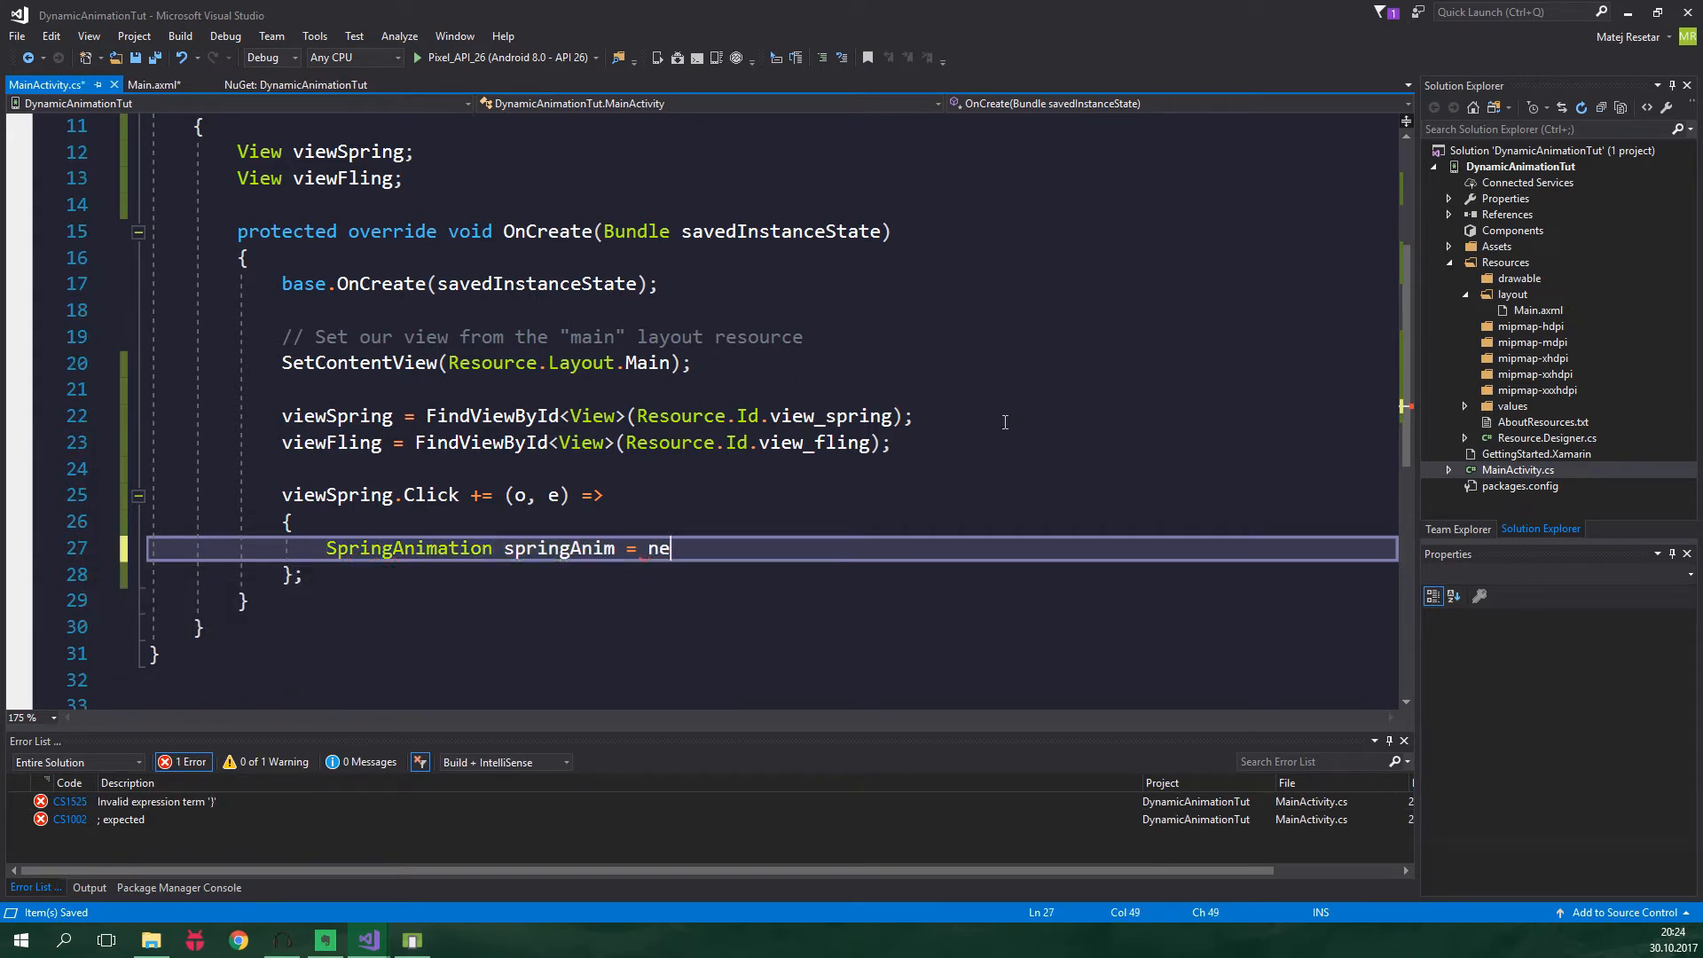
text(w SpringAnimation()
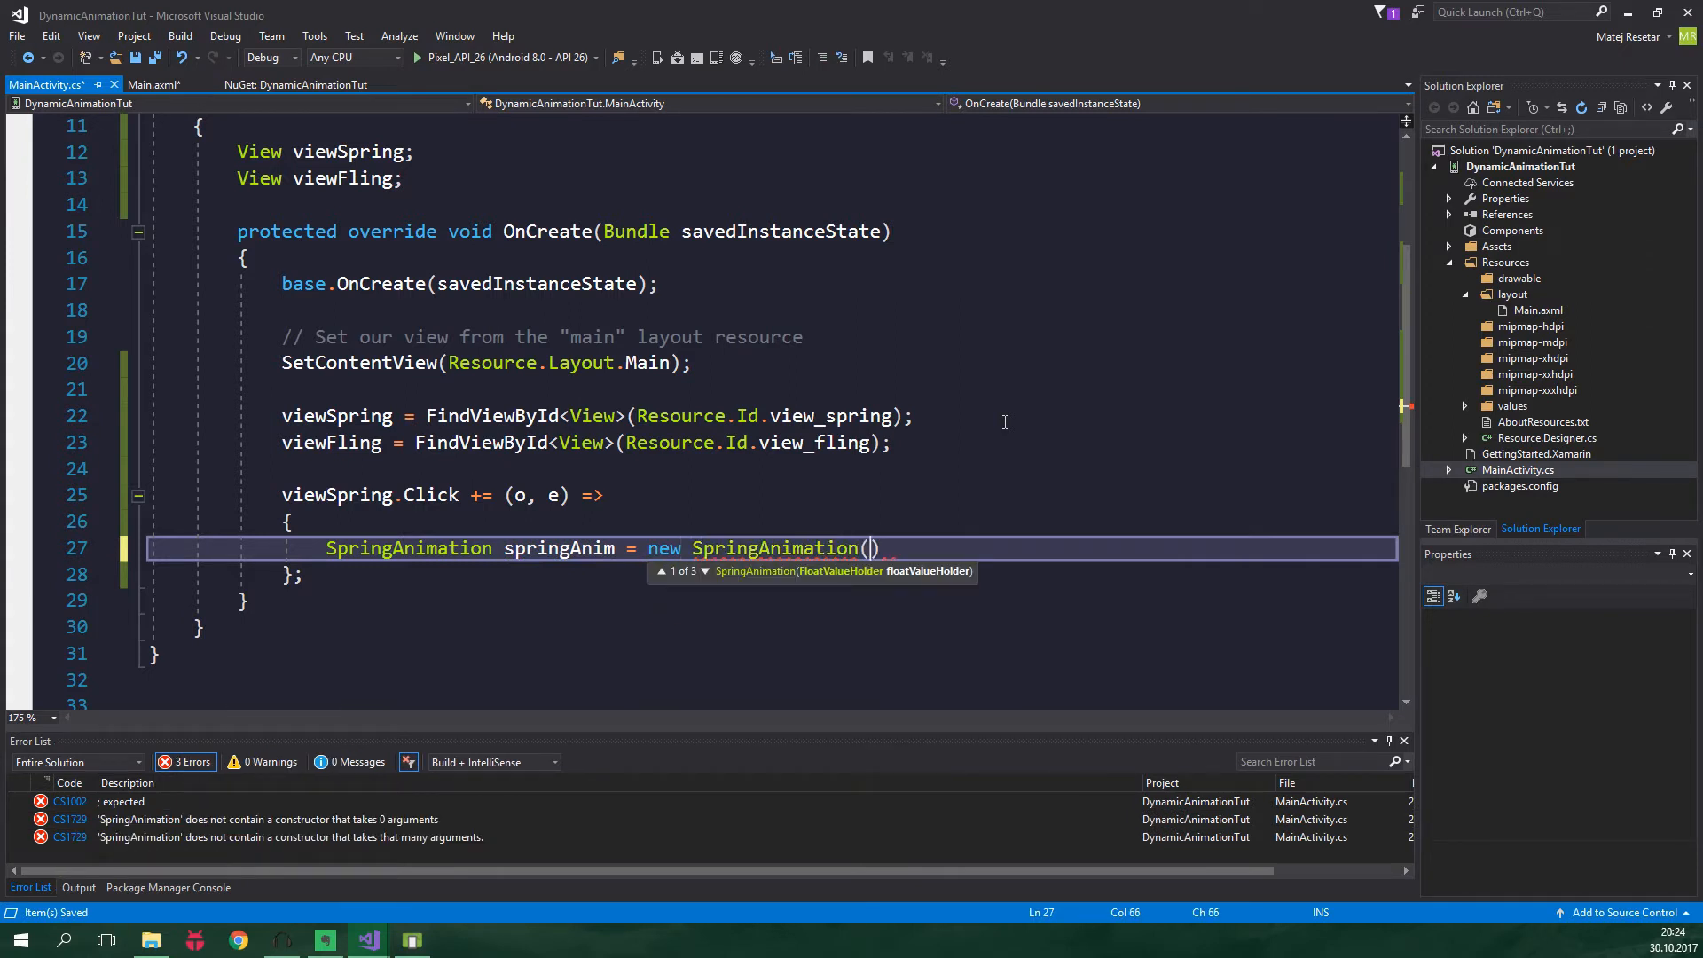
text(viewSpring)
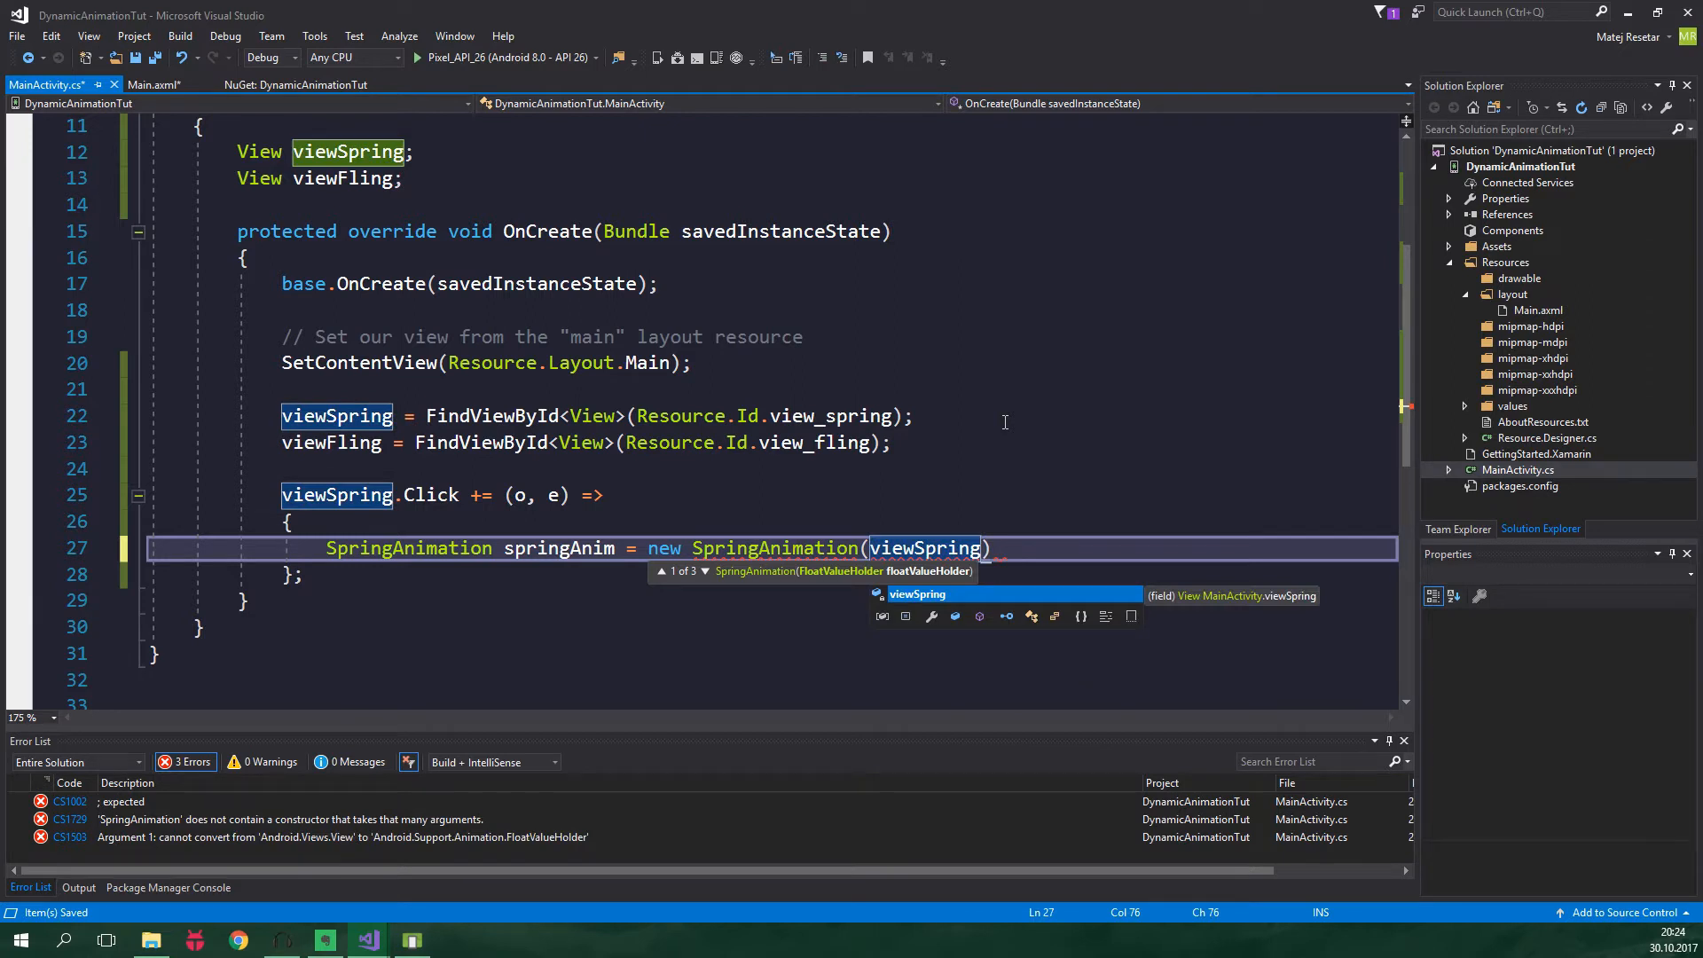
text(, Dy)
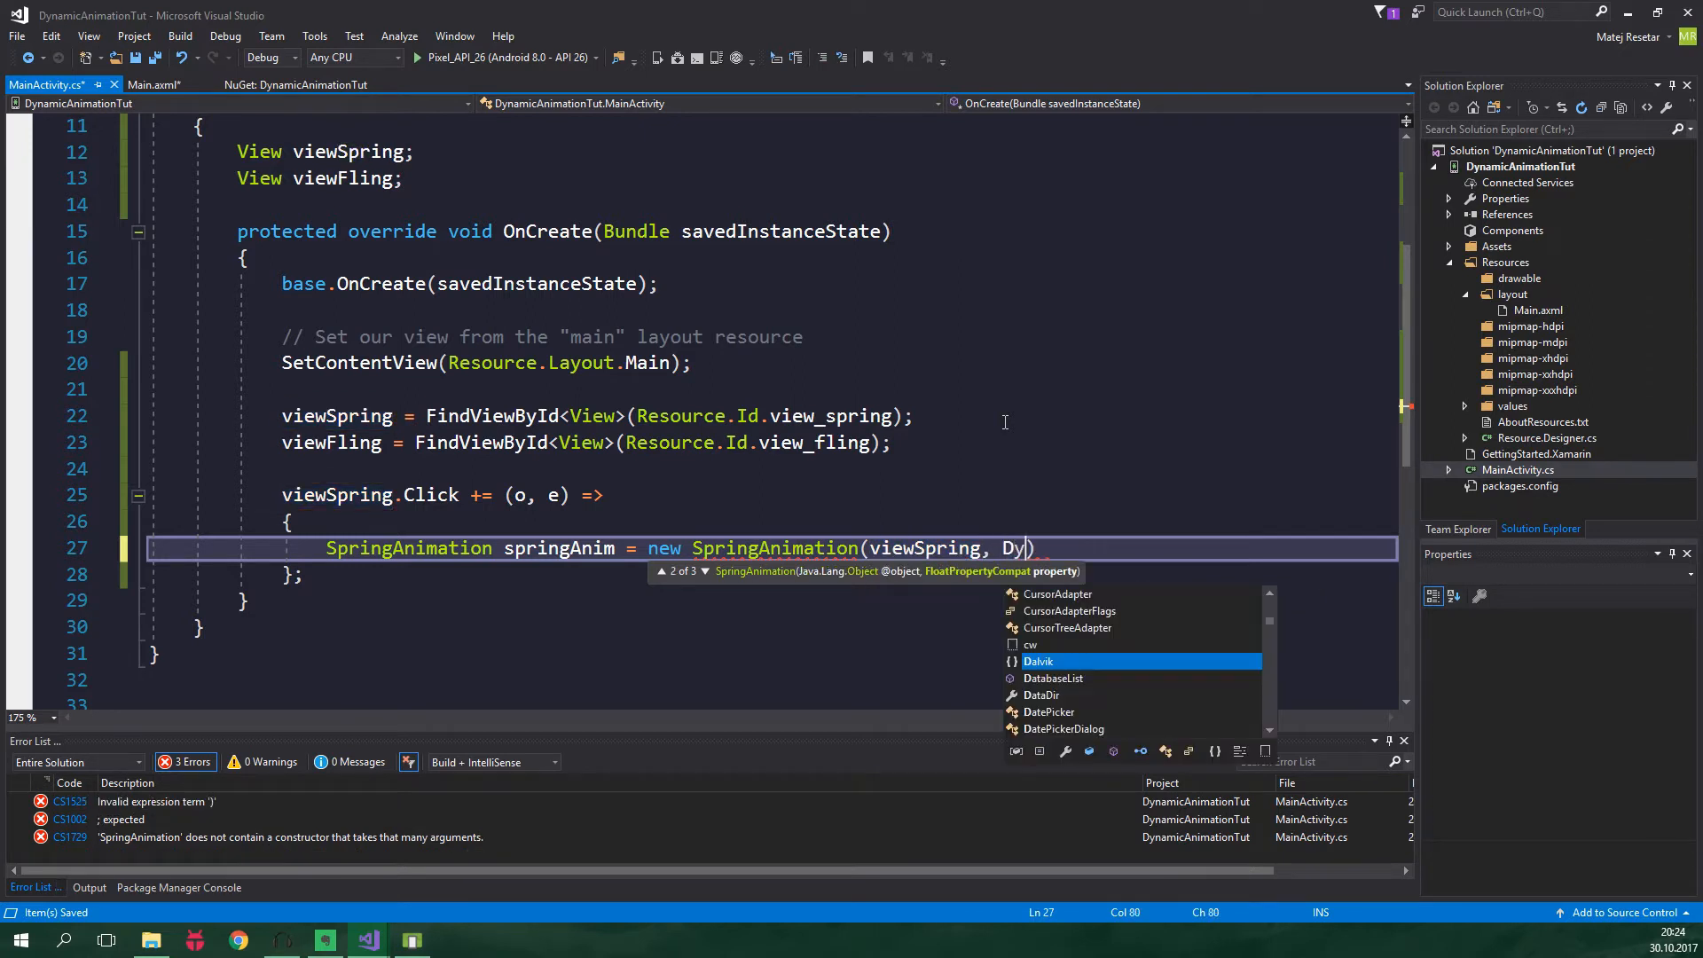
text(DynamicAnimation.TranslationY,)
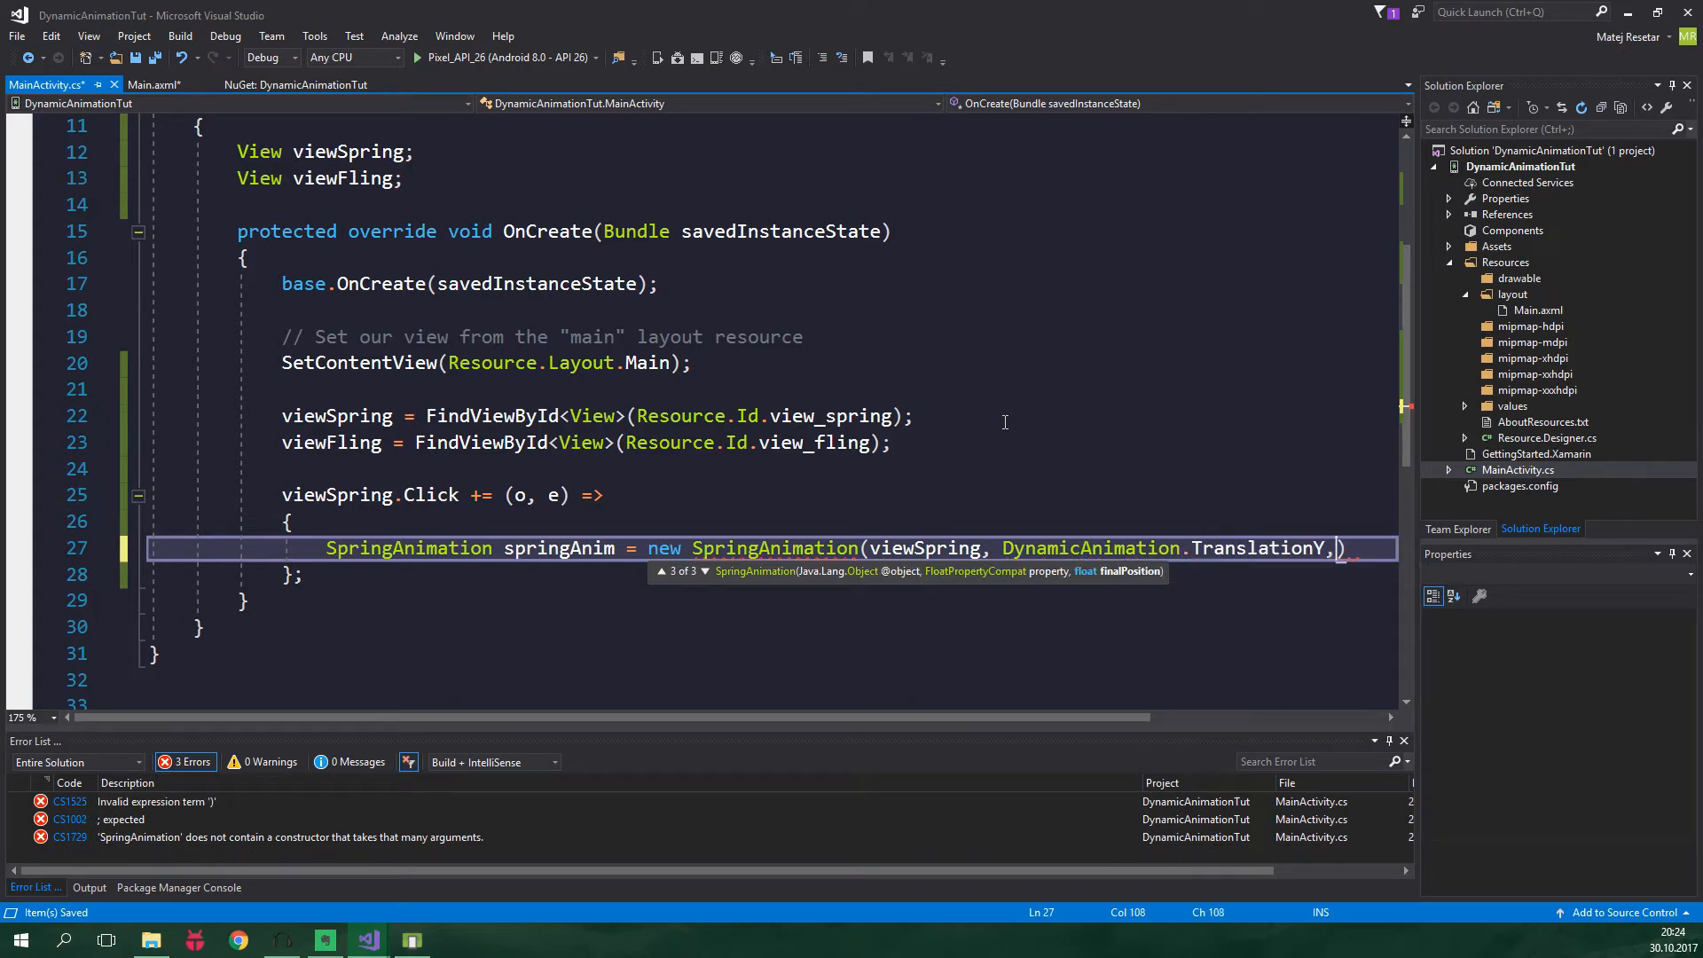
text(0)
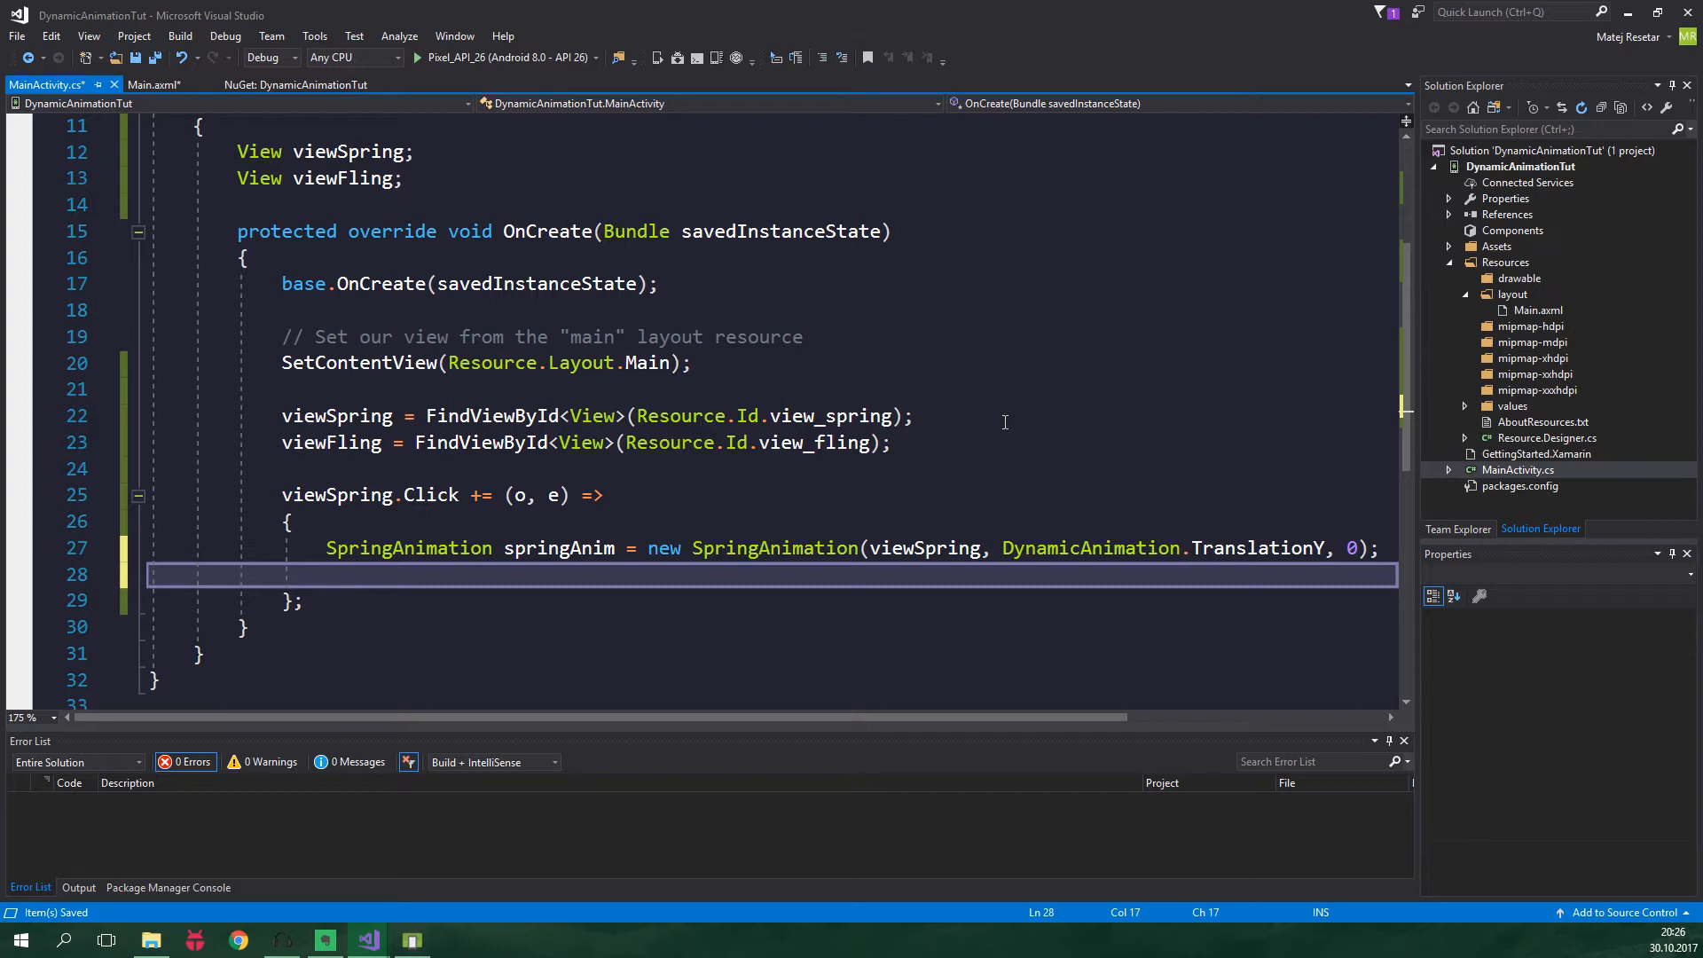
Set the spring's stiffness with springAnim.Spring.SetStiffness(SpringForce.StiffnessLow)
text(springAnim.Spring)
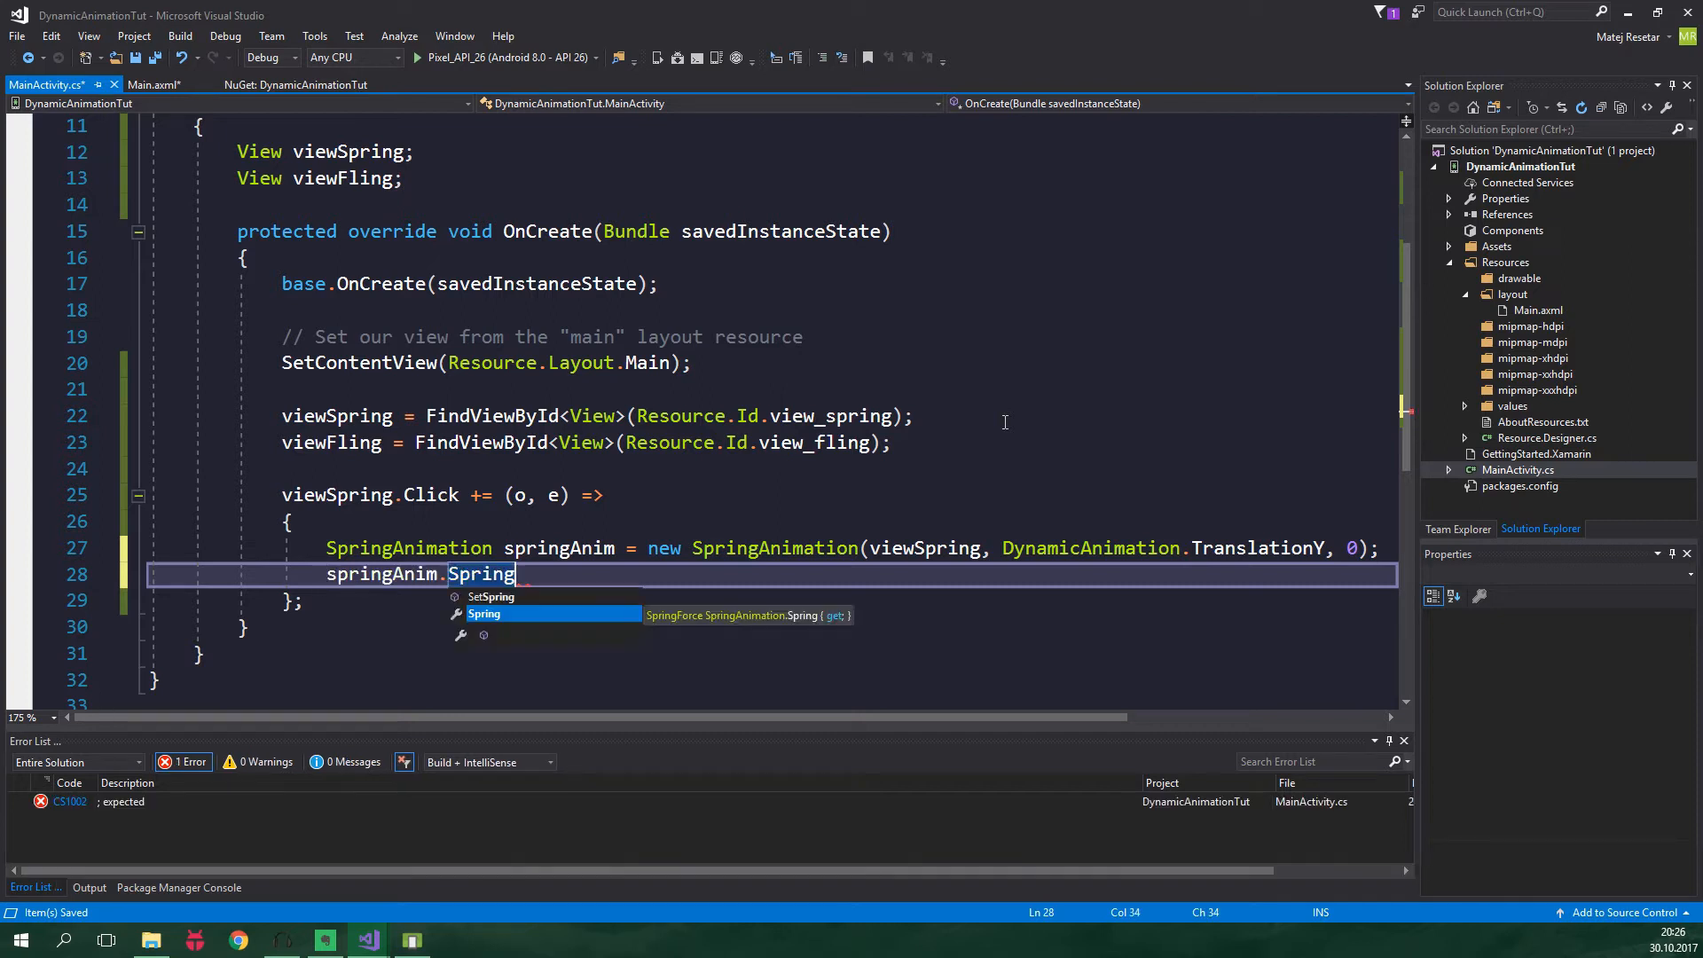
text(.SetStiffness())
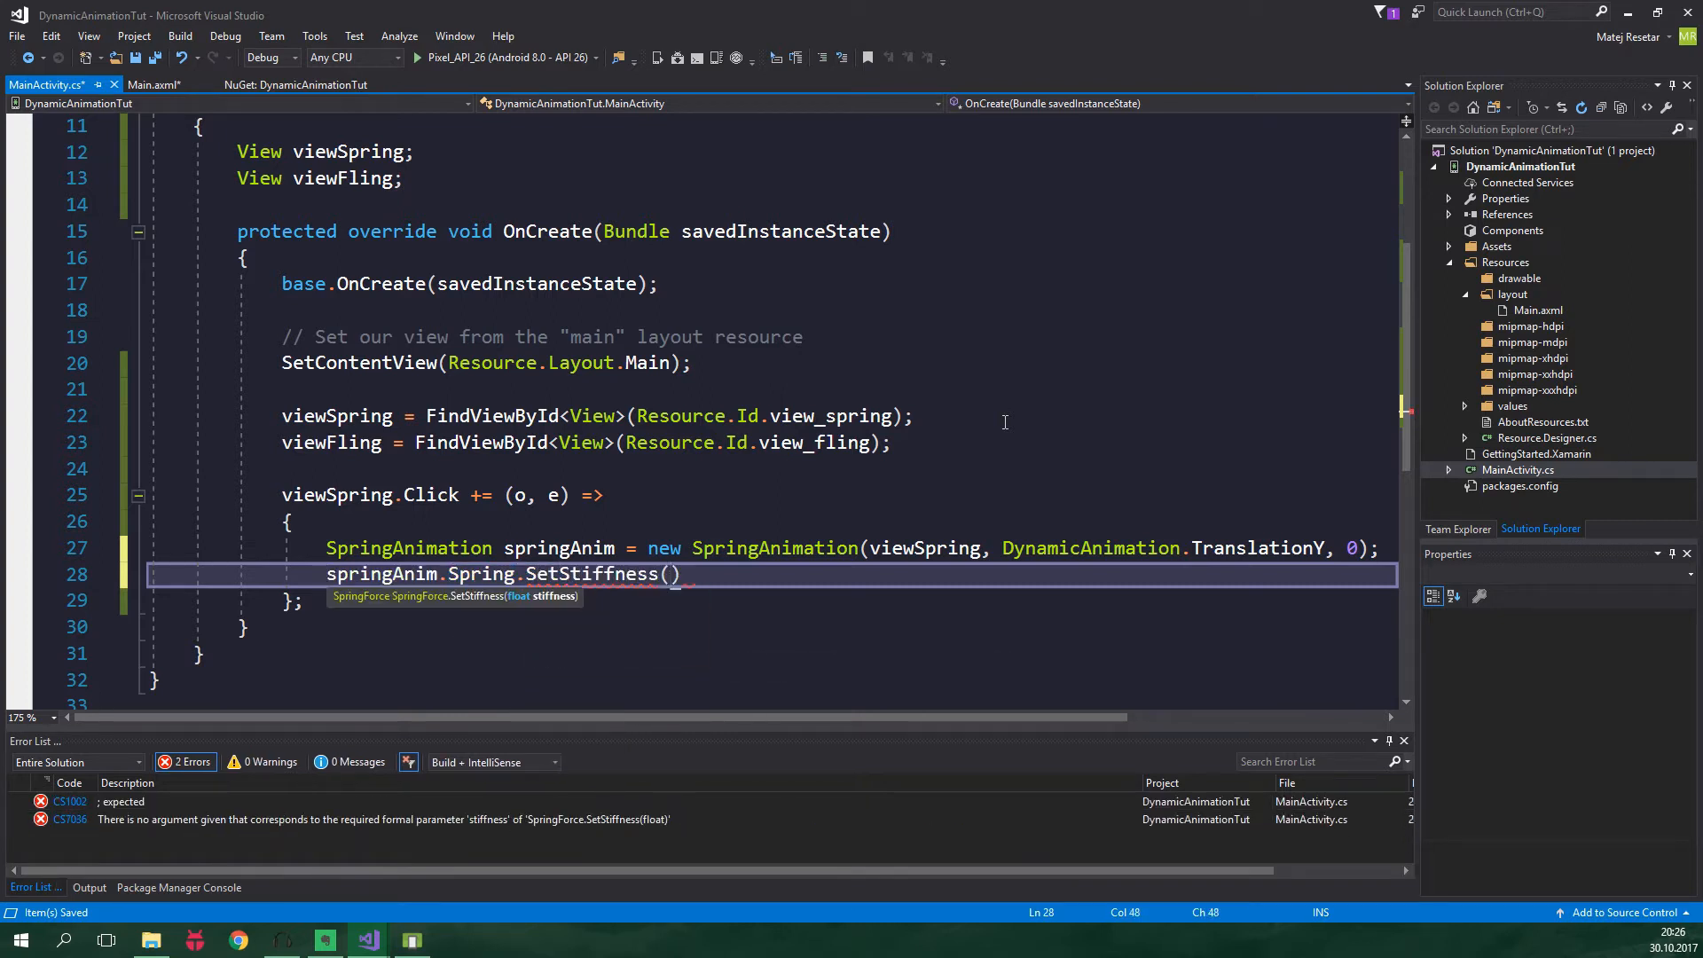
text(SpringForce)
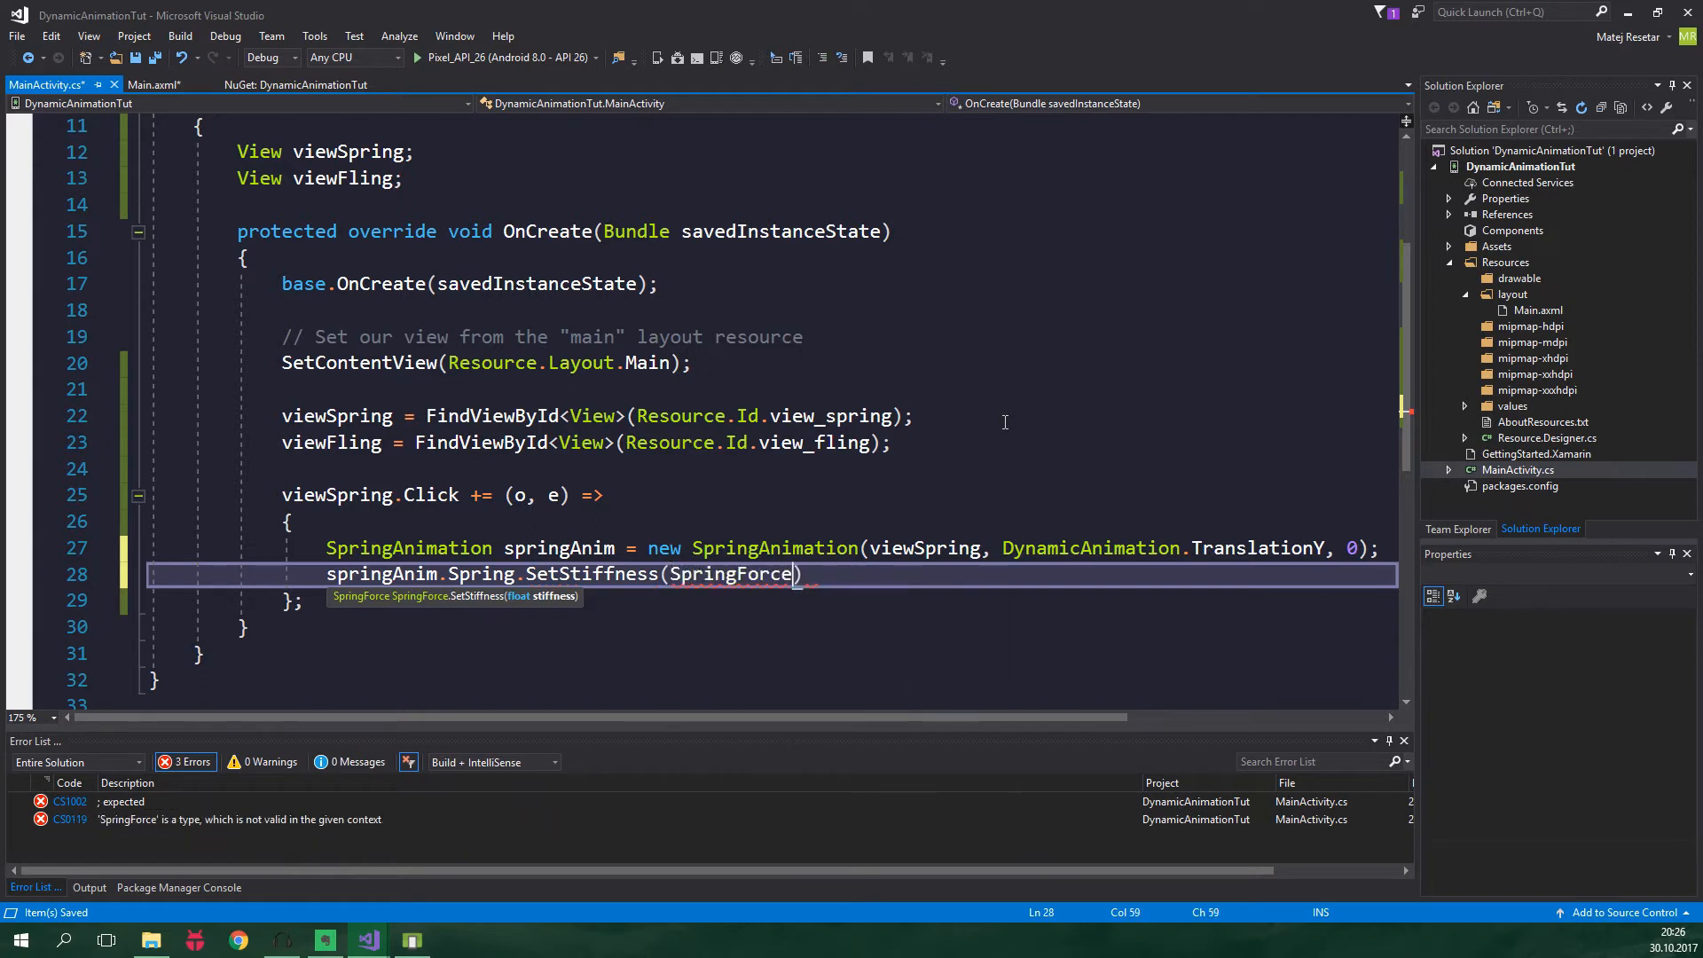
text(.StiffnessLow);)
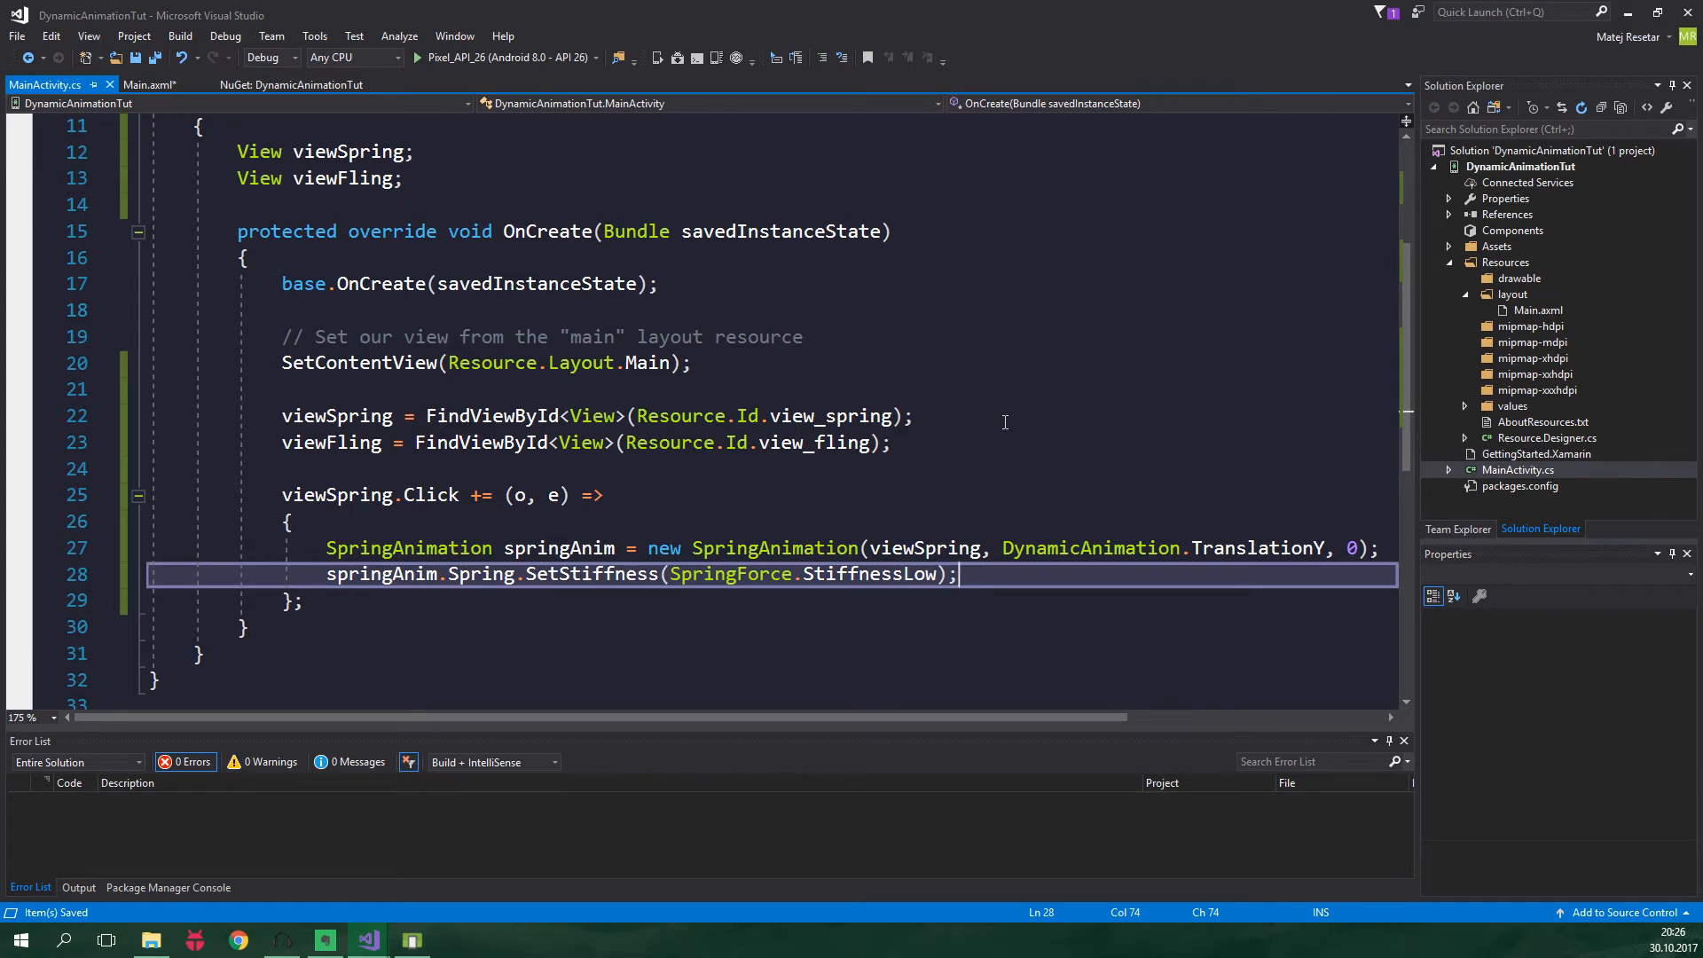
Set the damping ratio to SpringForce.DampingRatioHighBouncy and begin a springAnim.SetStartVelocity call
text(springAnim.Spring)
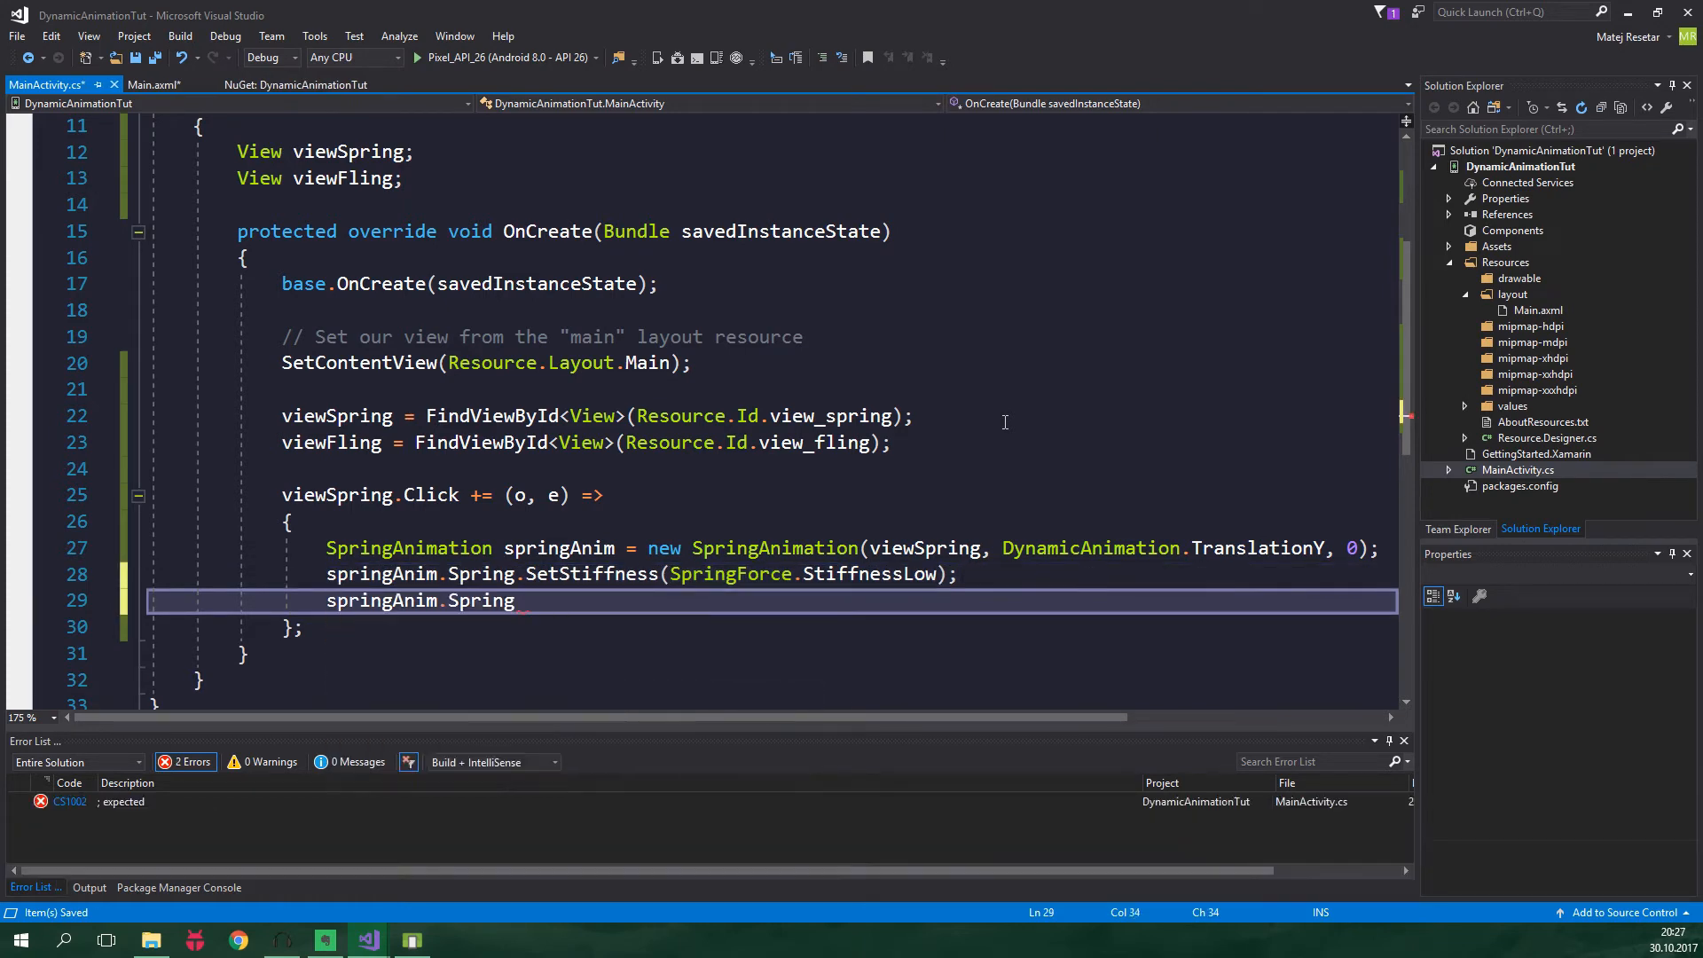
text(.SetDampingRatio())
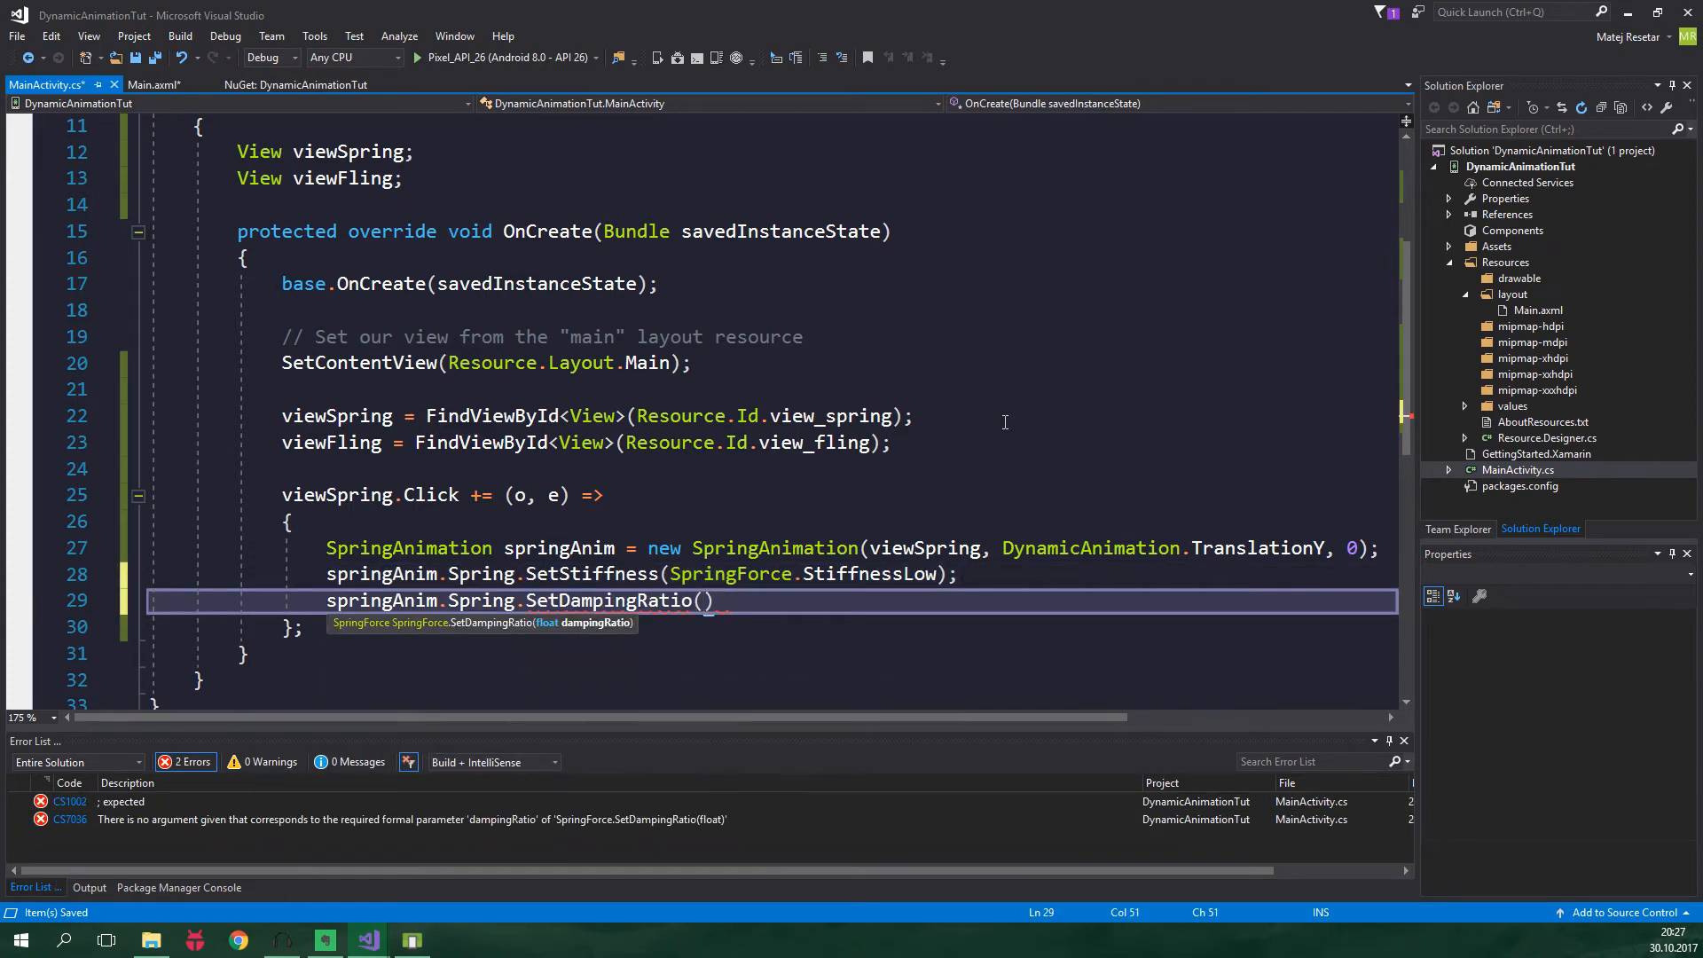
text(SpringForce.D)
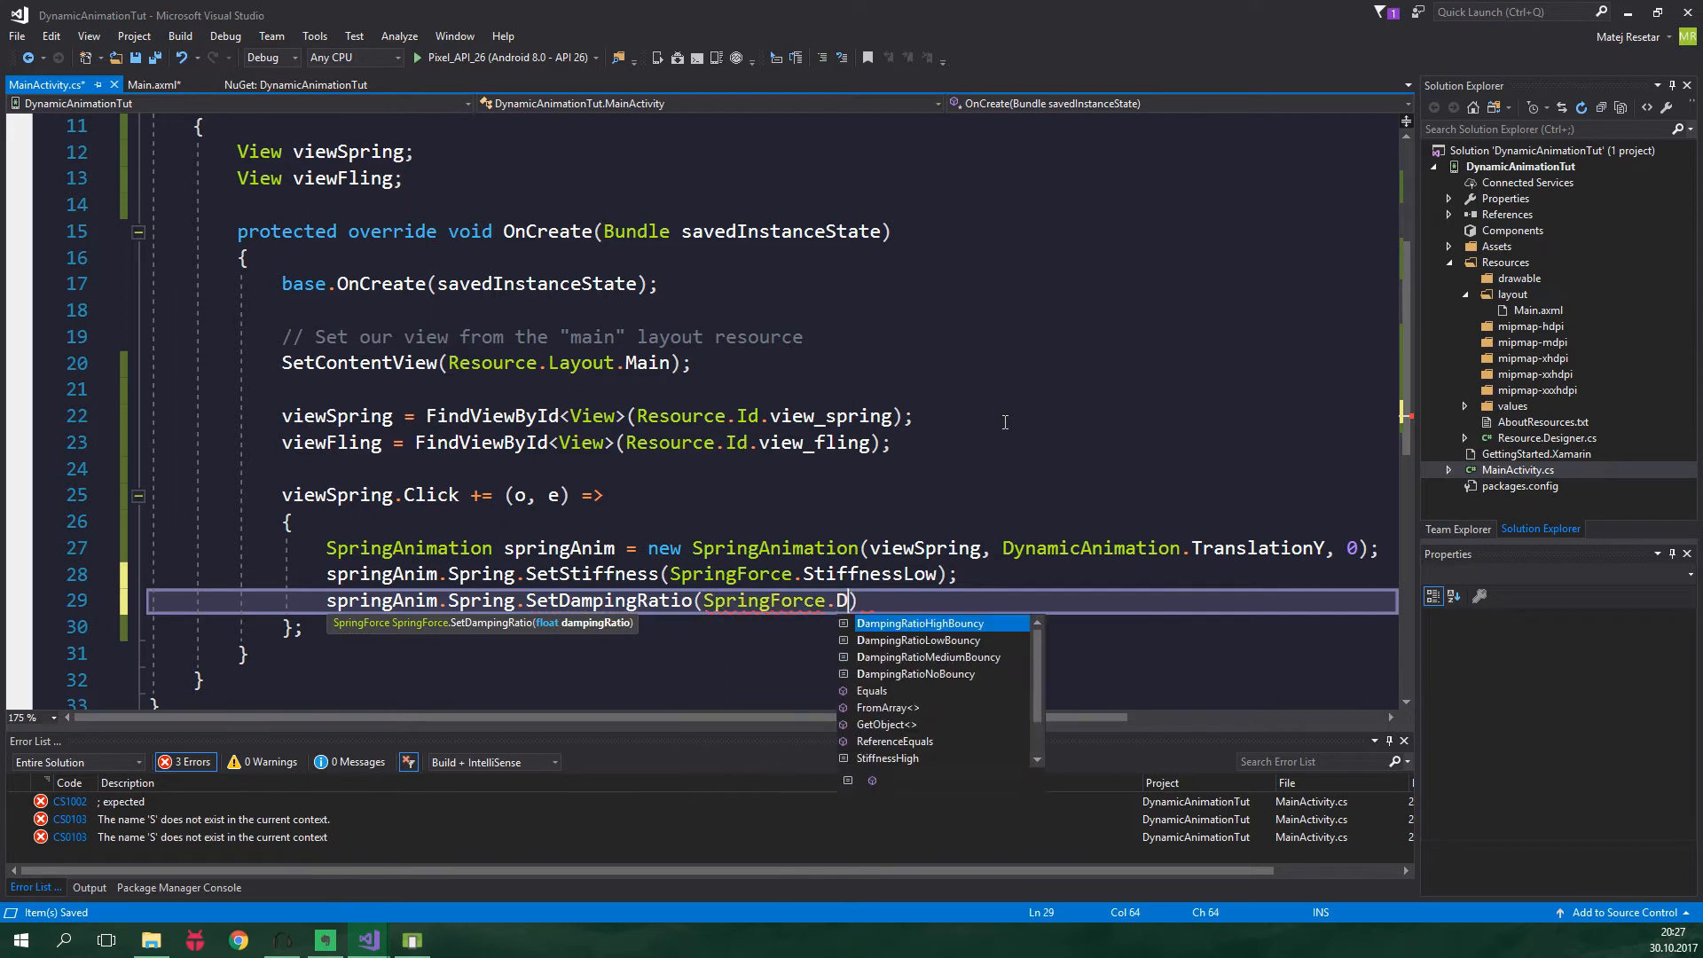
key(Tab)
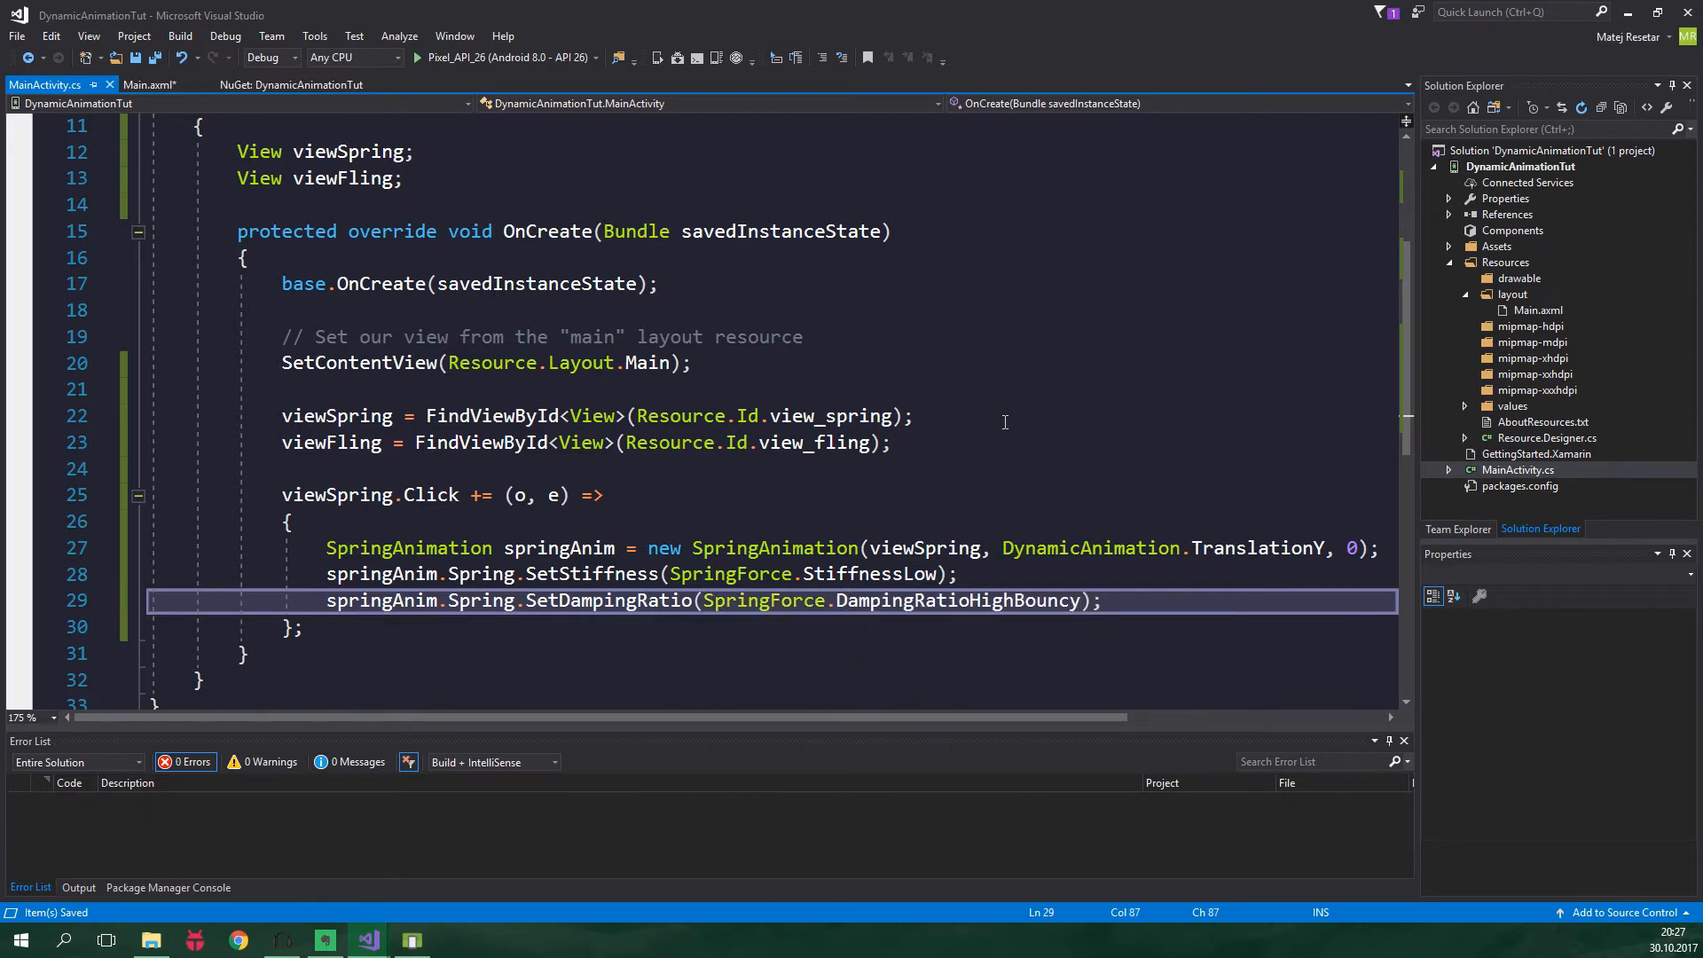
text(springAnim.SetStartVelocity()
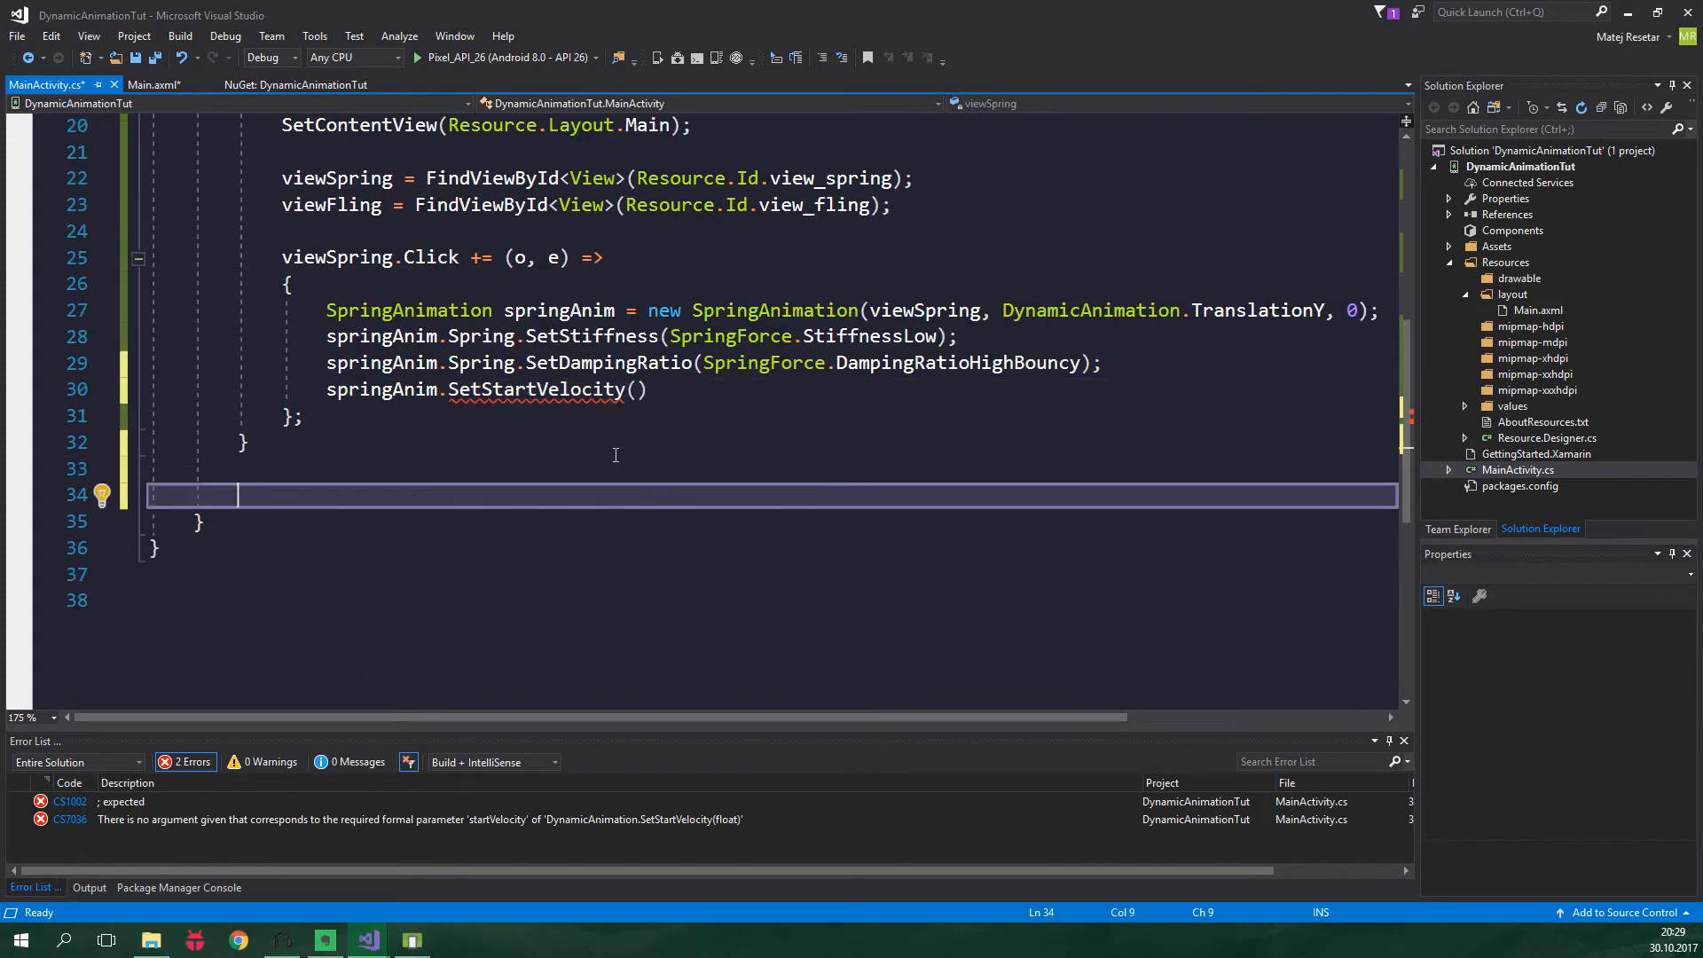
Write private float DpToPx(float dp) returning TypedValue.ApplyDimension(ComplexUnitType.Dip, dp, Resources.DisplayMetrics)
text(private float)
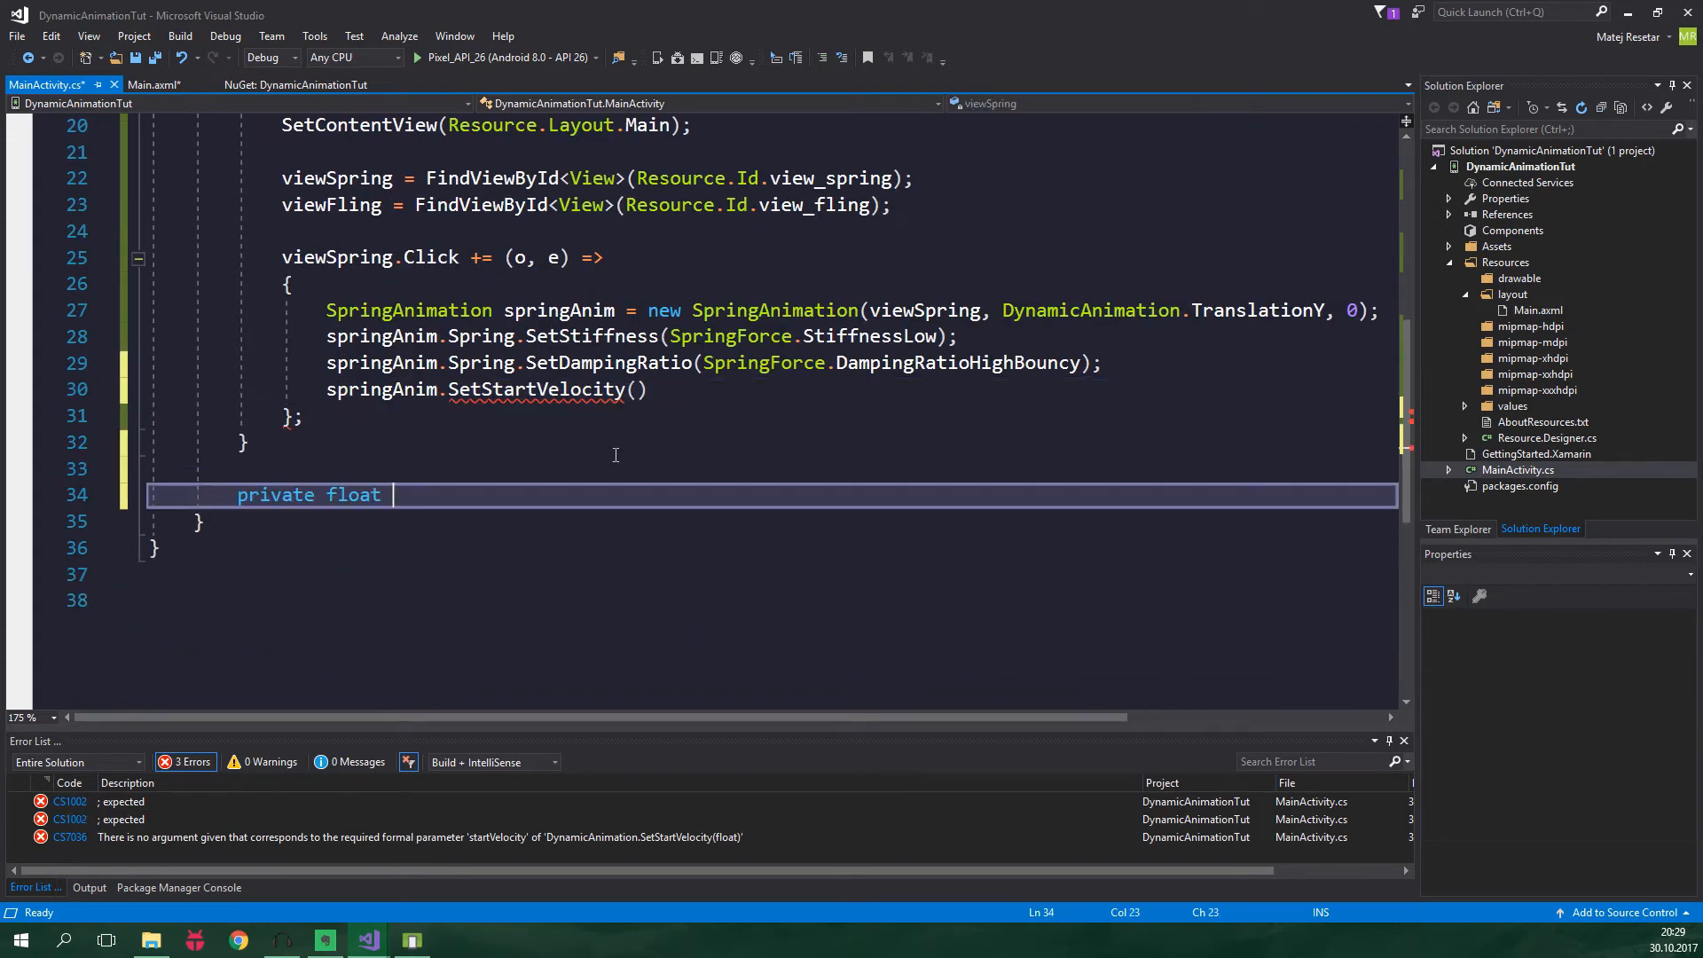
text(DpT)
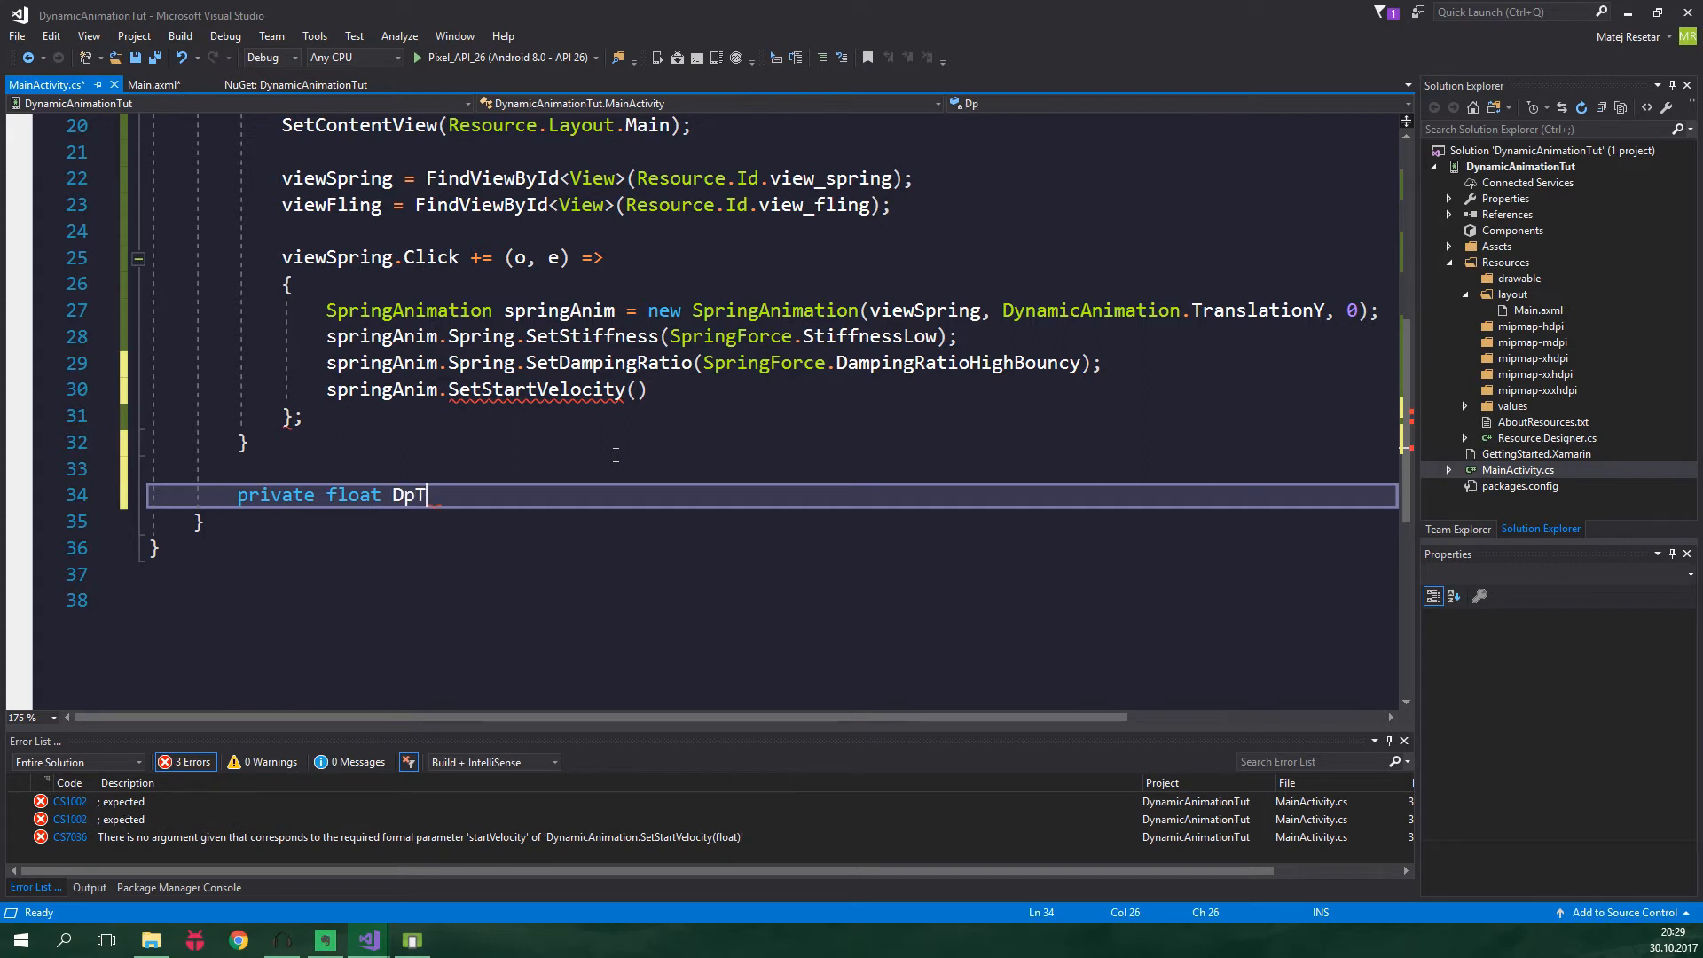
text(oPx())
text(r)
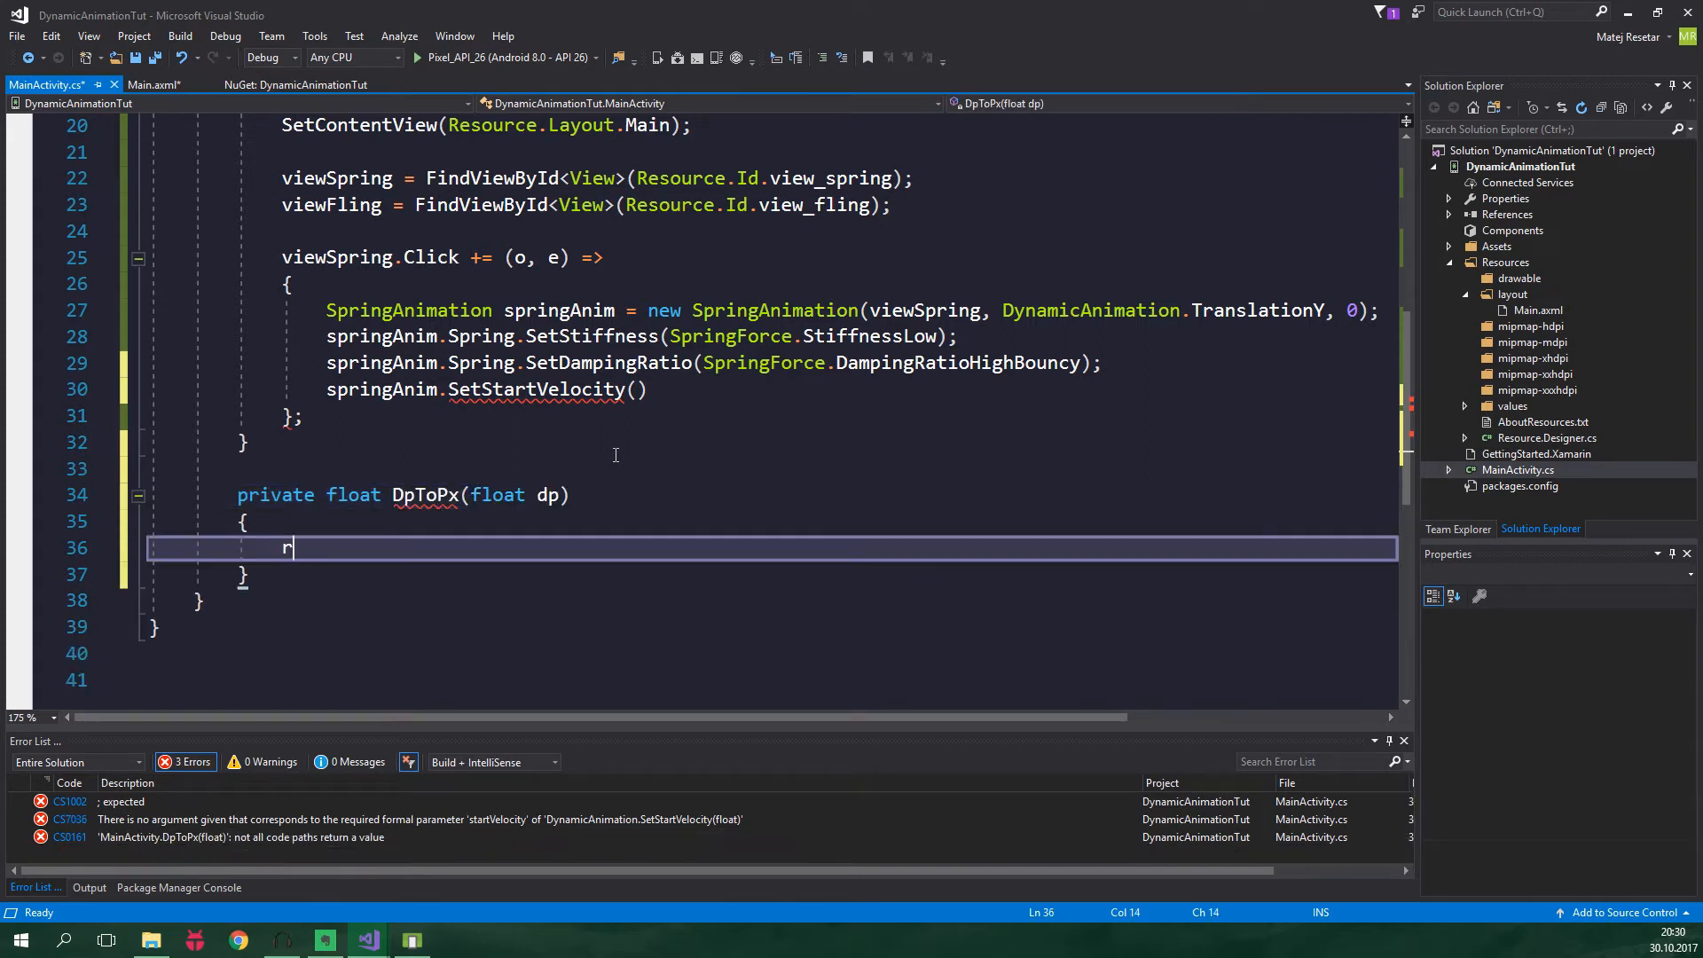
text(eturn TypedValue)
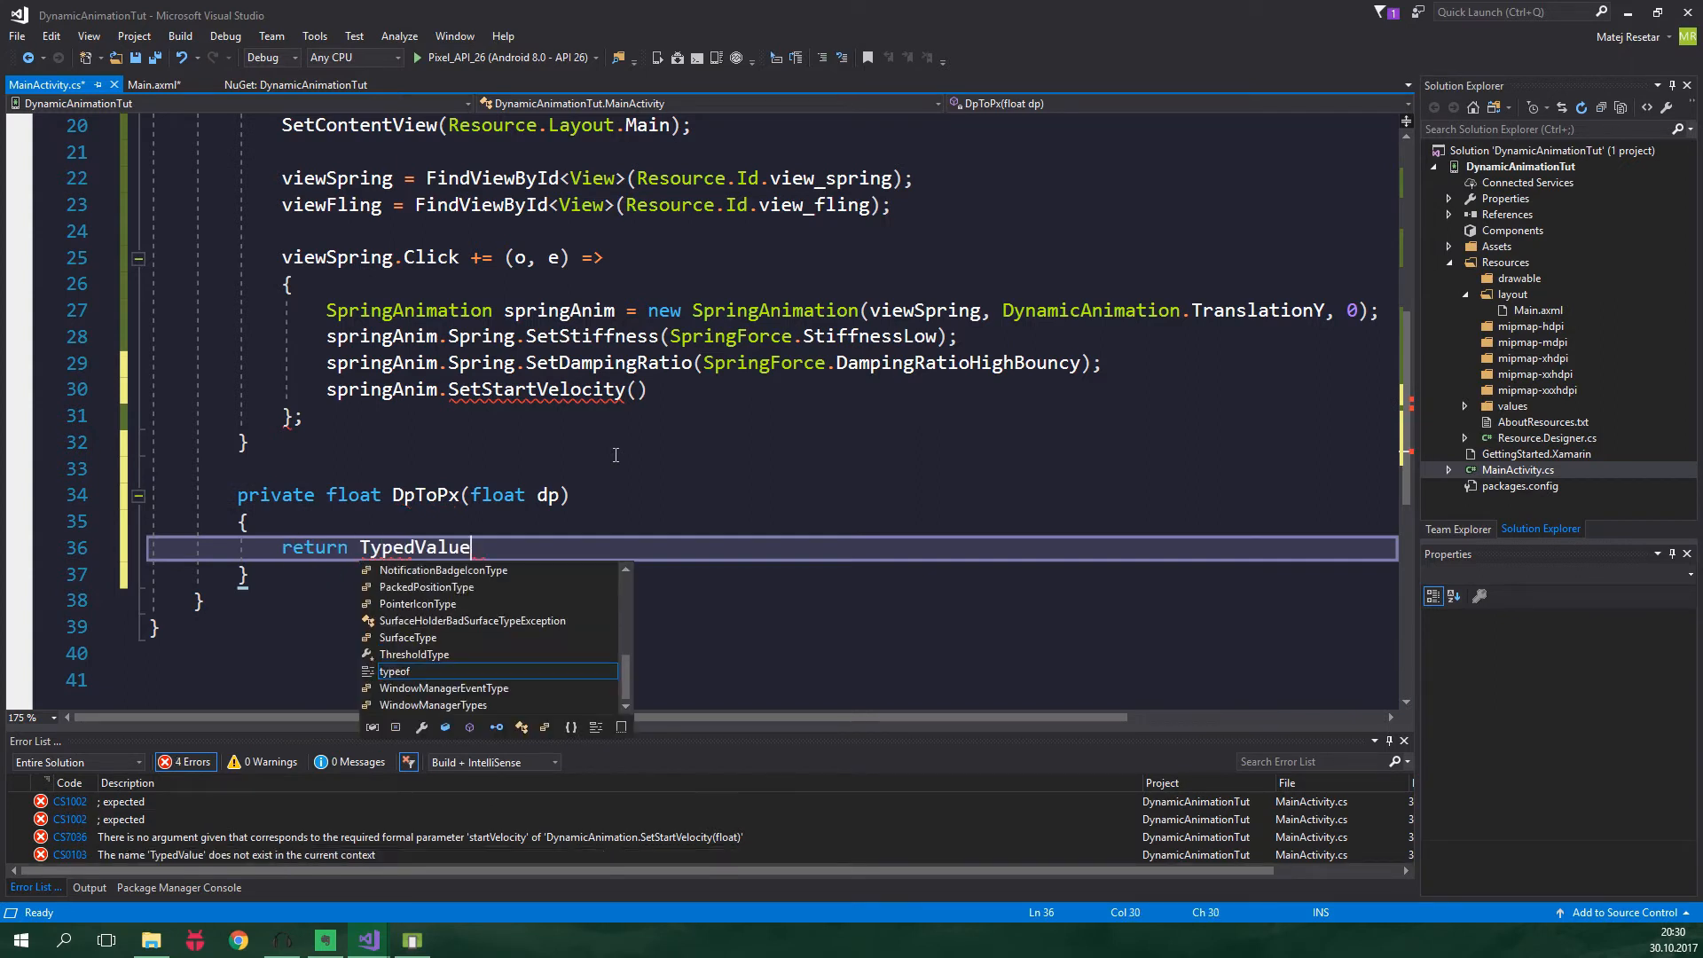
text(.ApplyDimension(ComplexUnitType)
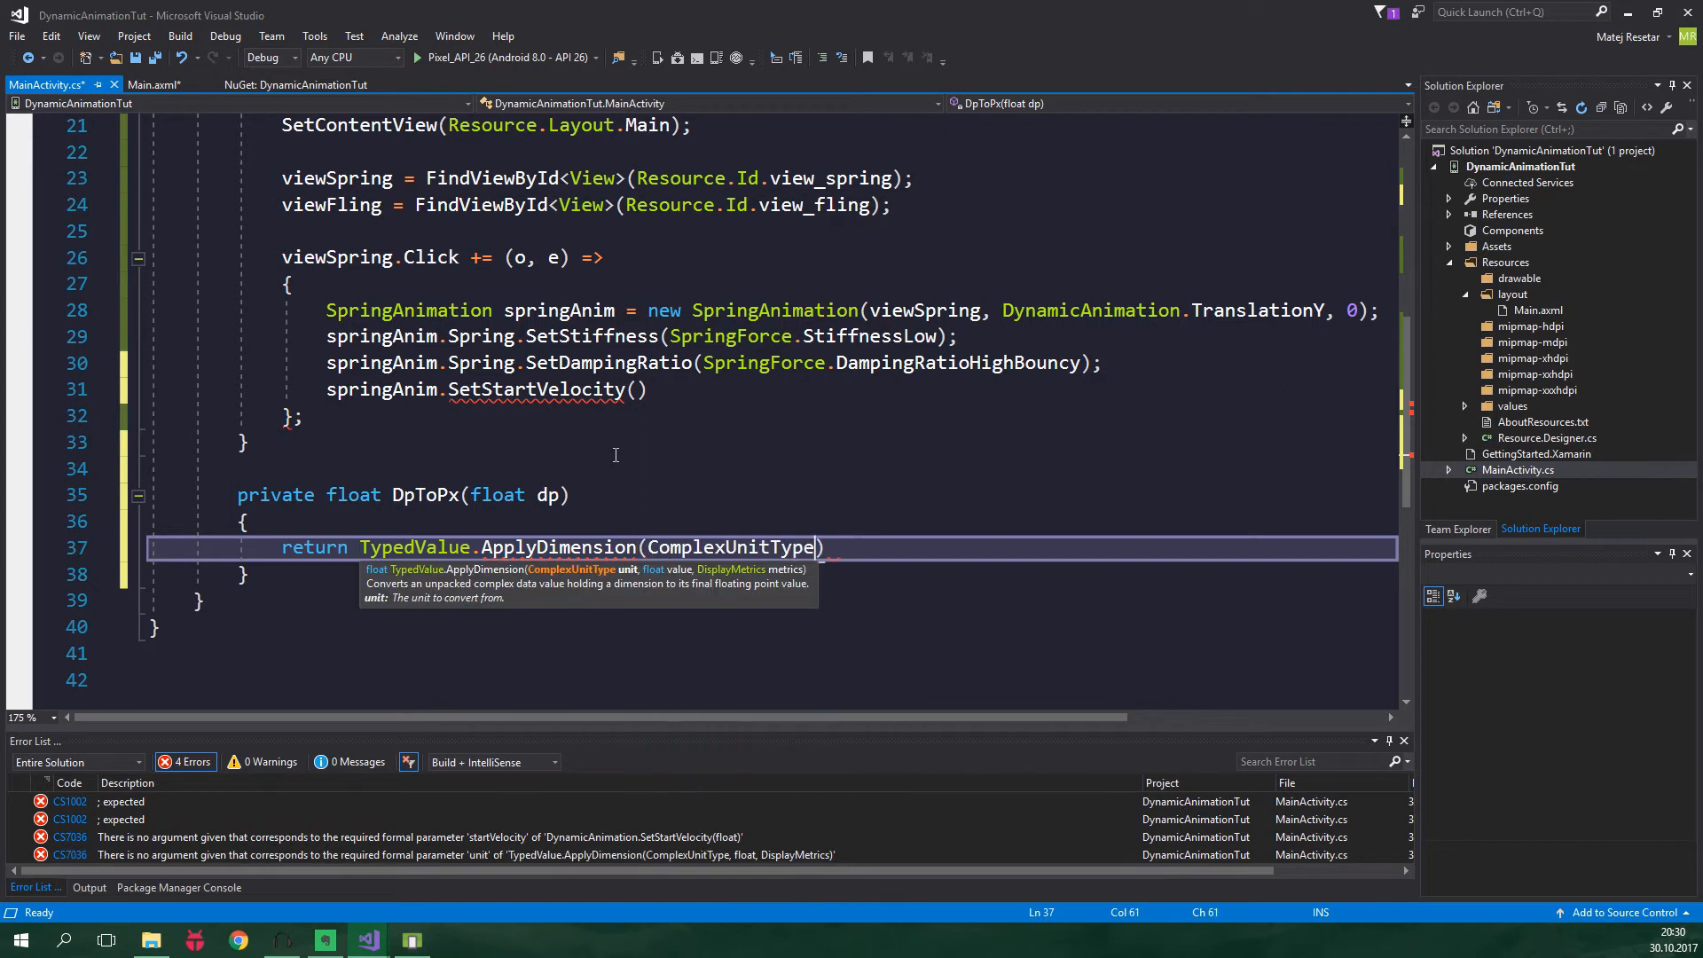
text(.Dip)
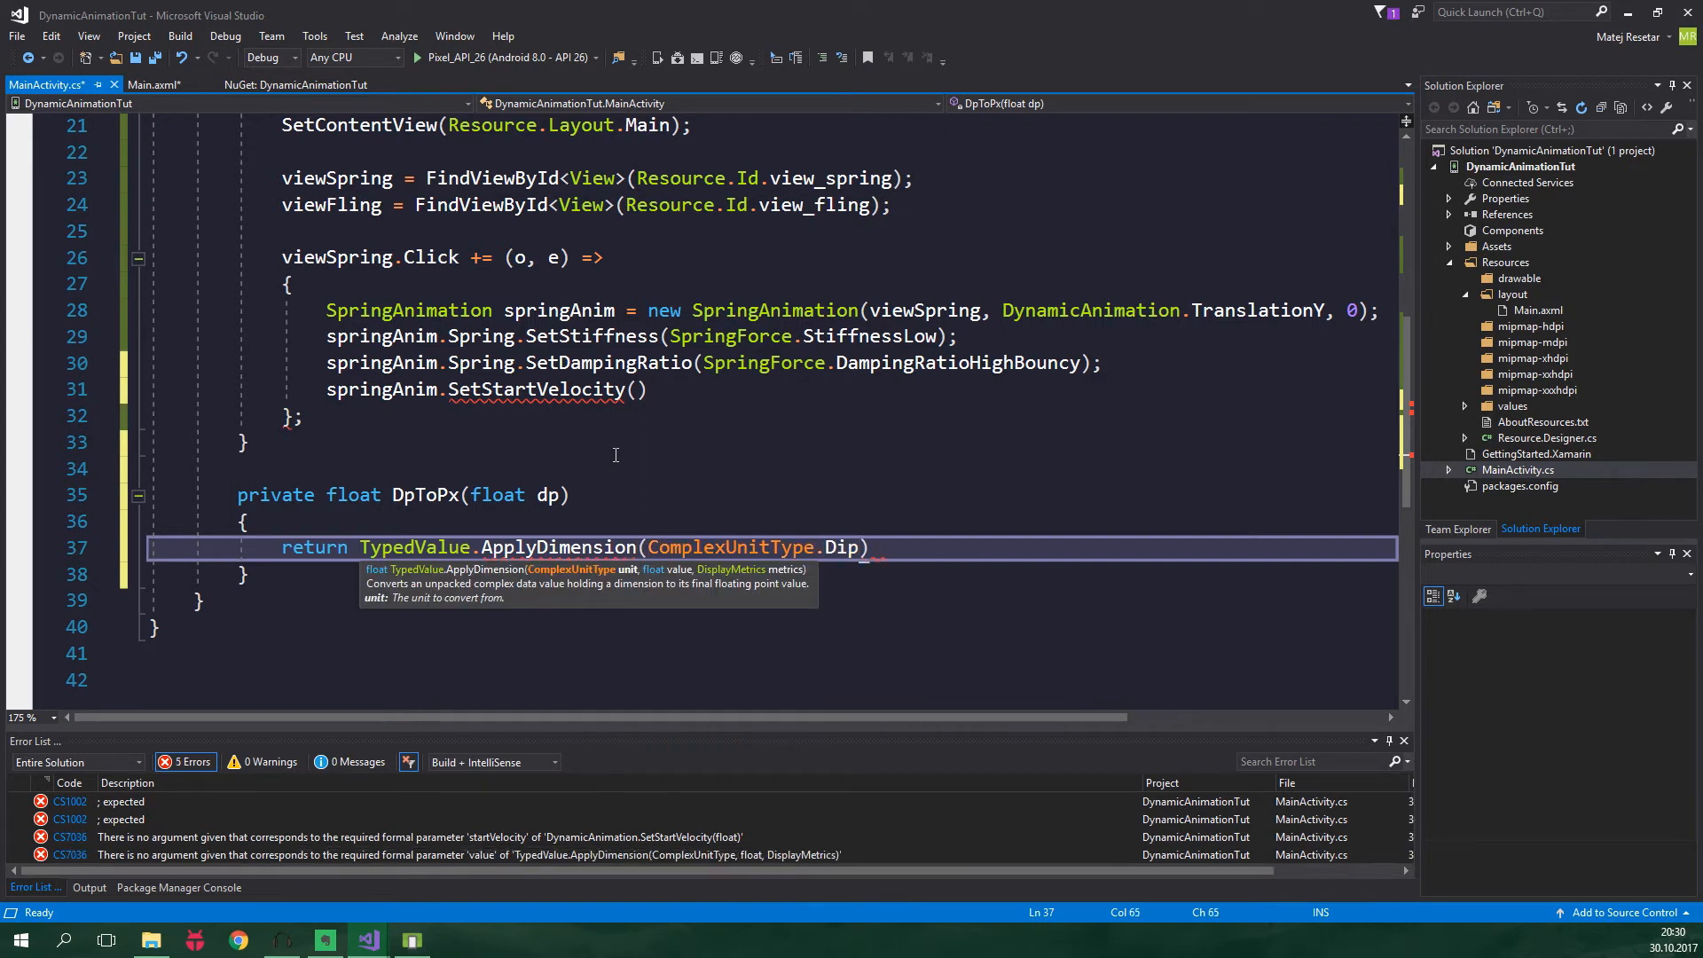
text(,)
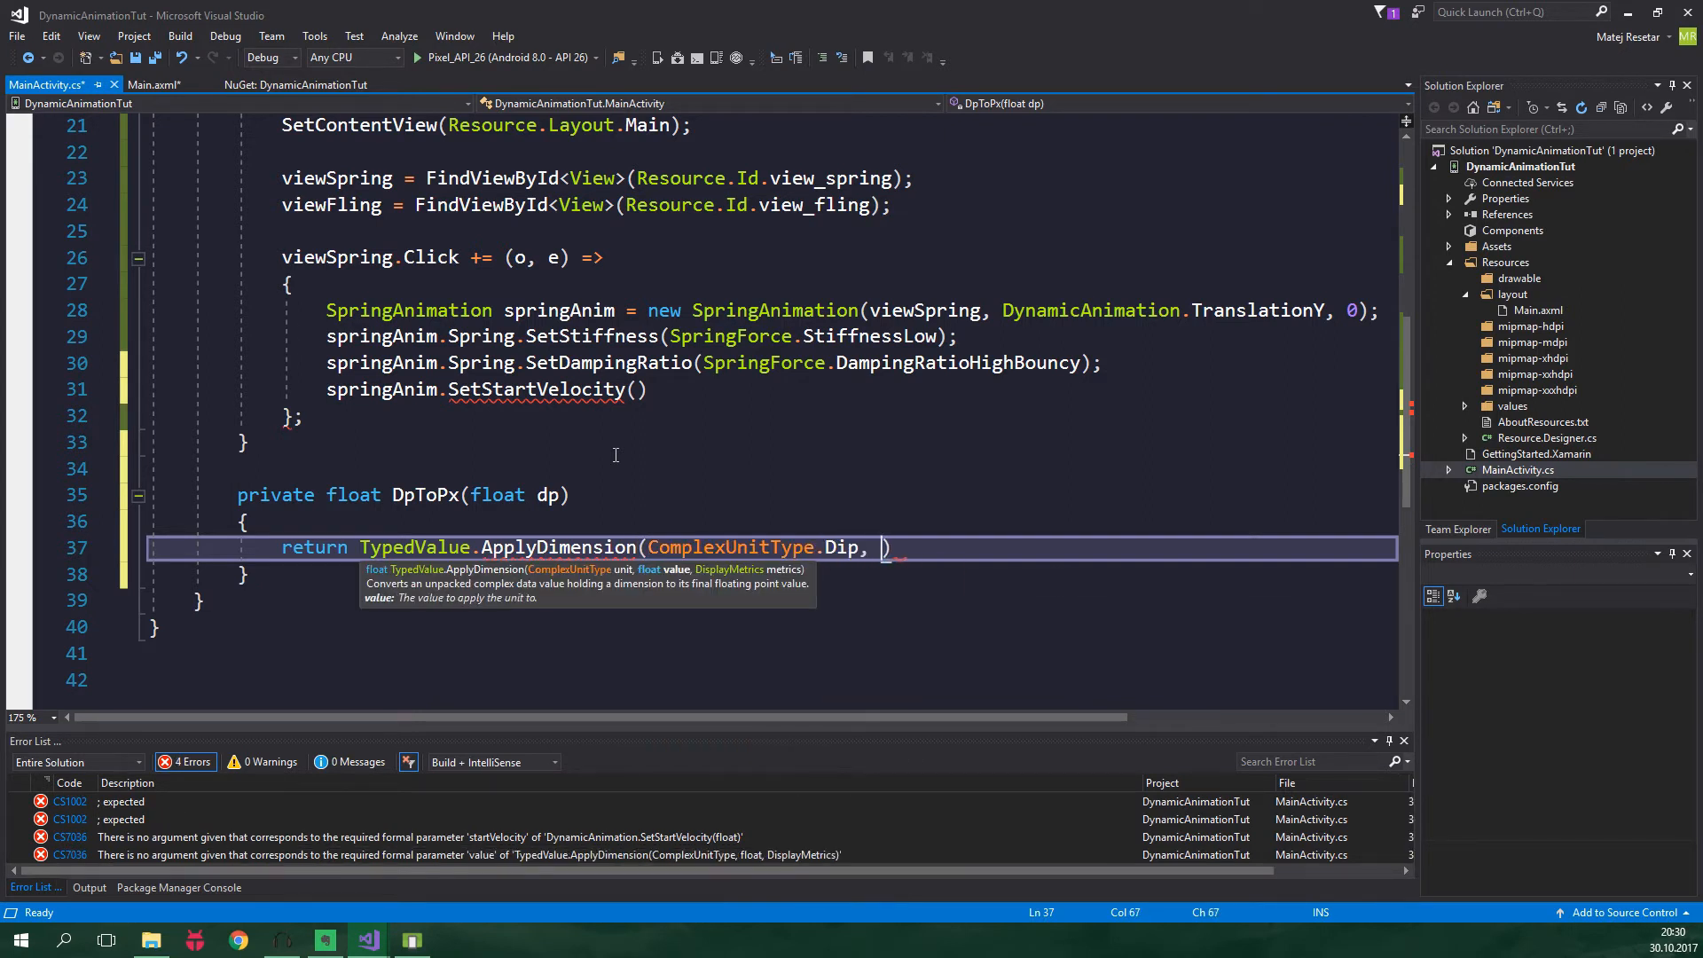
text(dp)
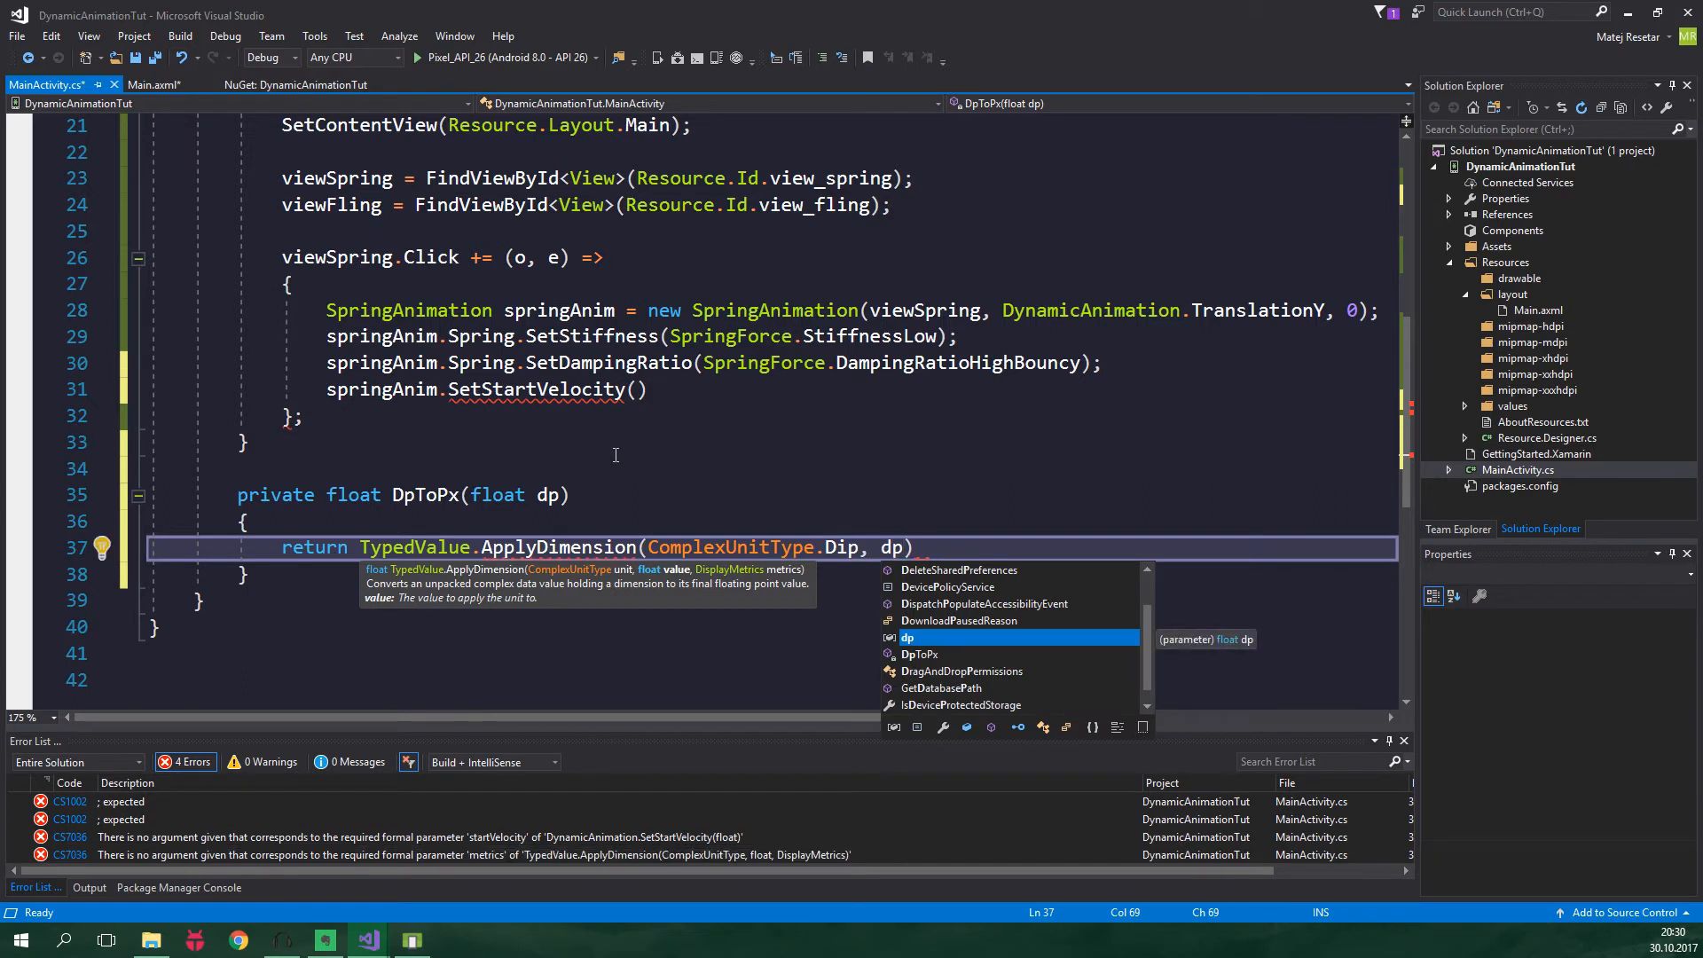
text(,)
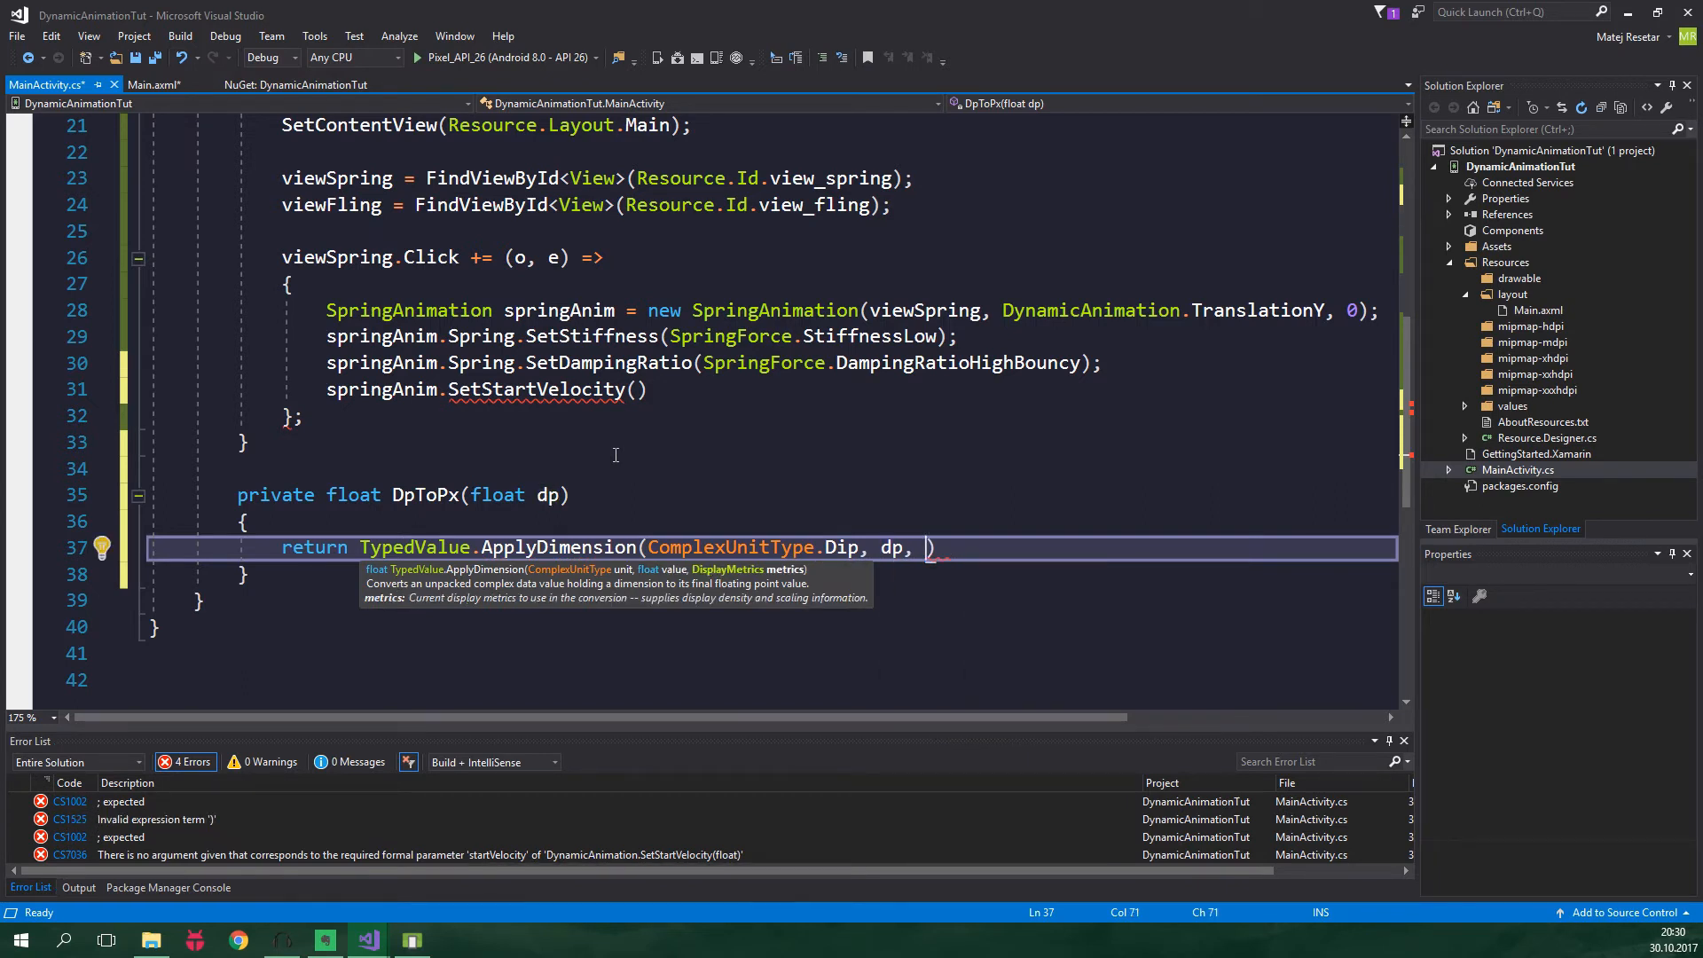
text(Resources.DisplayMetrics)
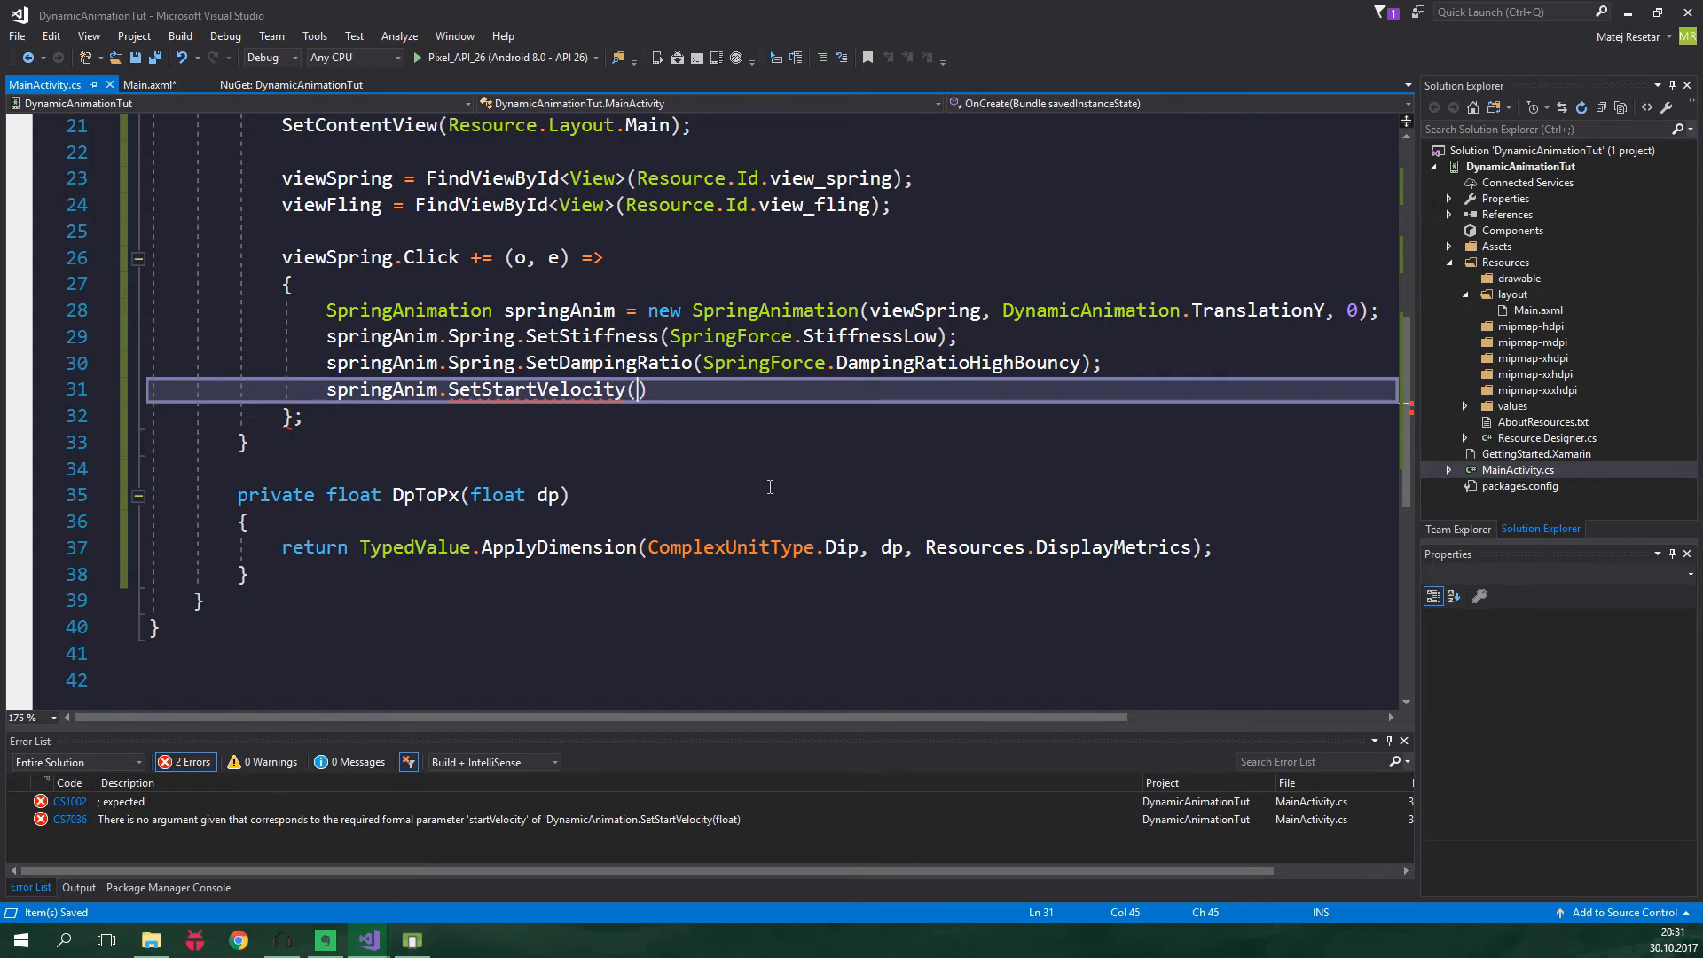
Pass DpToPx(-2000) to SetStartVelocity and call springAnim.Start() in the click handler
text(DpToPx(-2000)
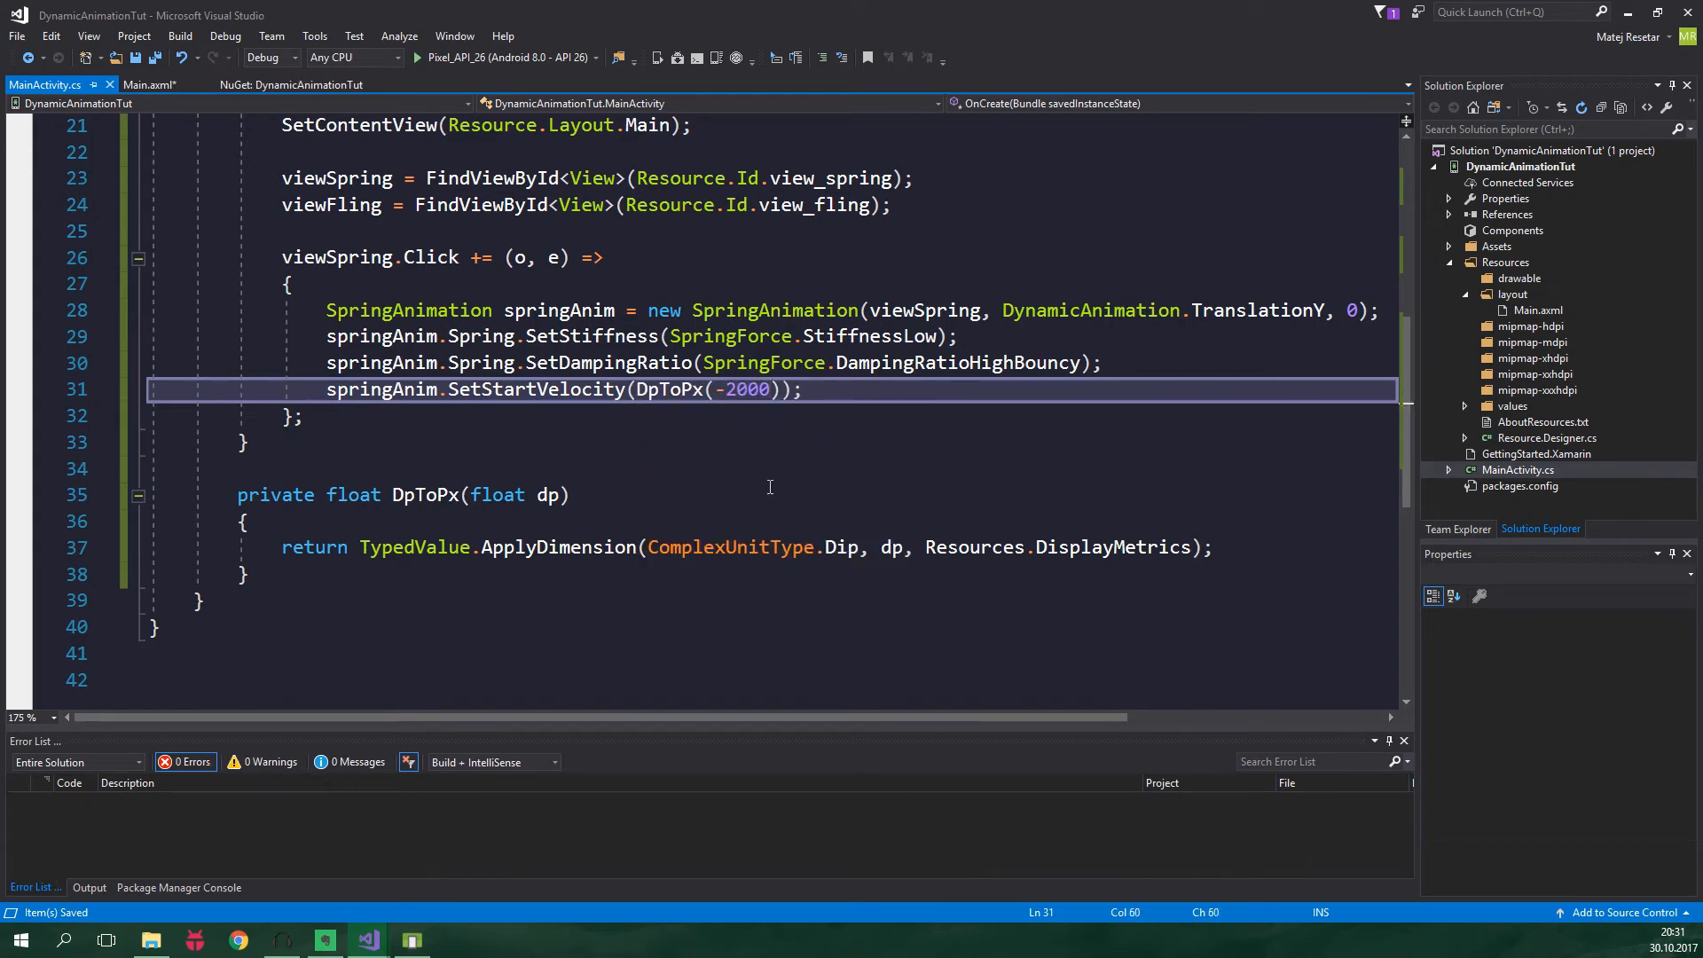
key(Enter)
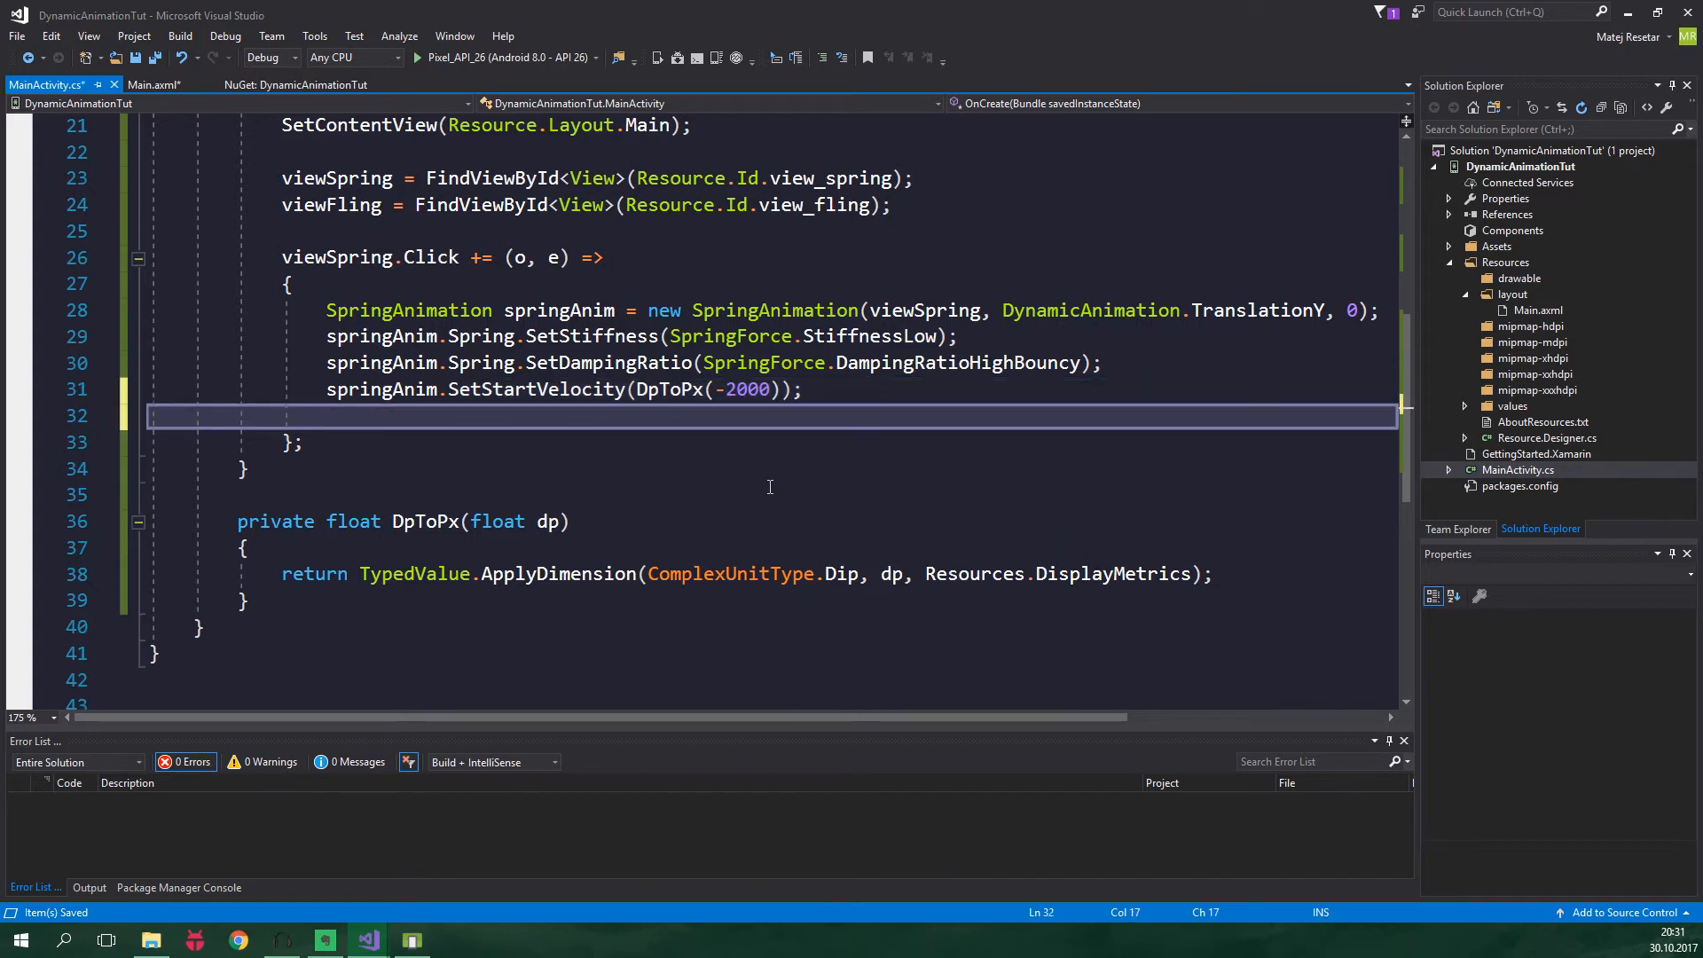
text(springAnim.Start();)
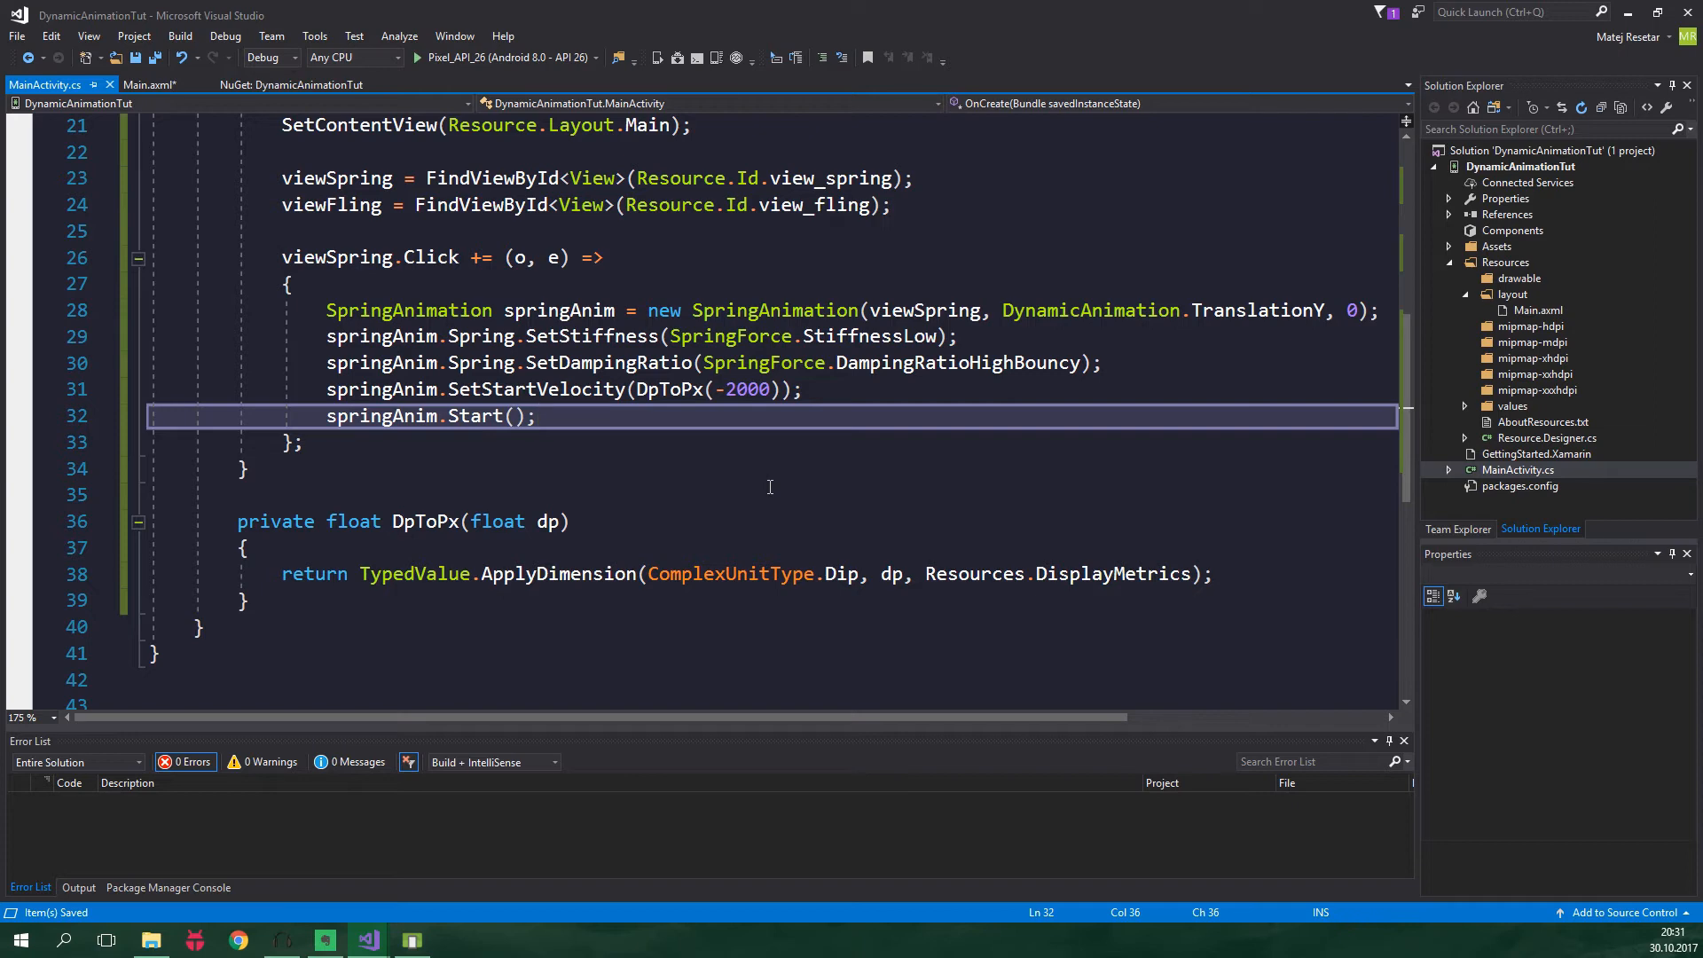
Declare SpringForce springForce = new SpringForce() in the click lambda for the separate spring force
text(SpringForce springForce = new SpringForce();)
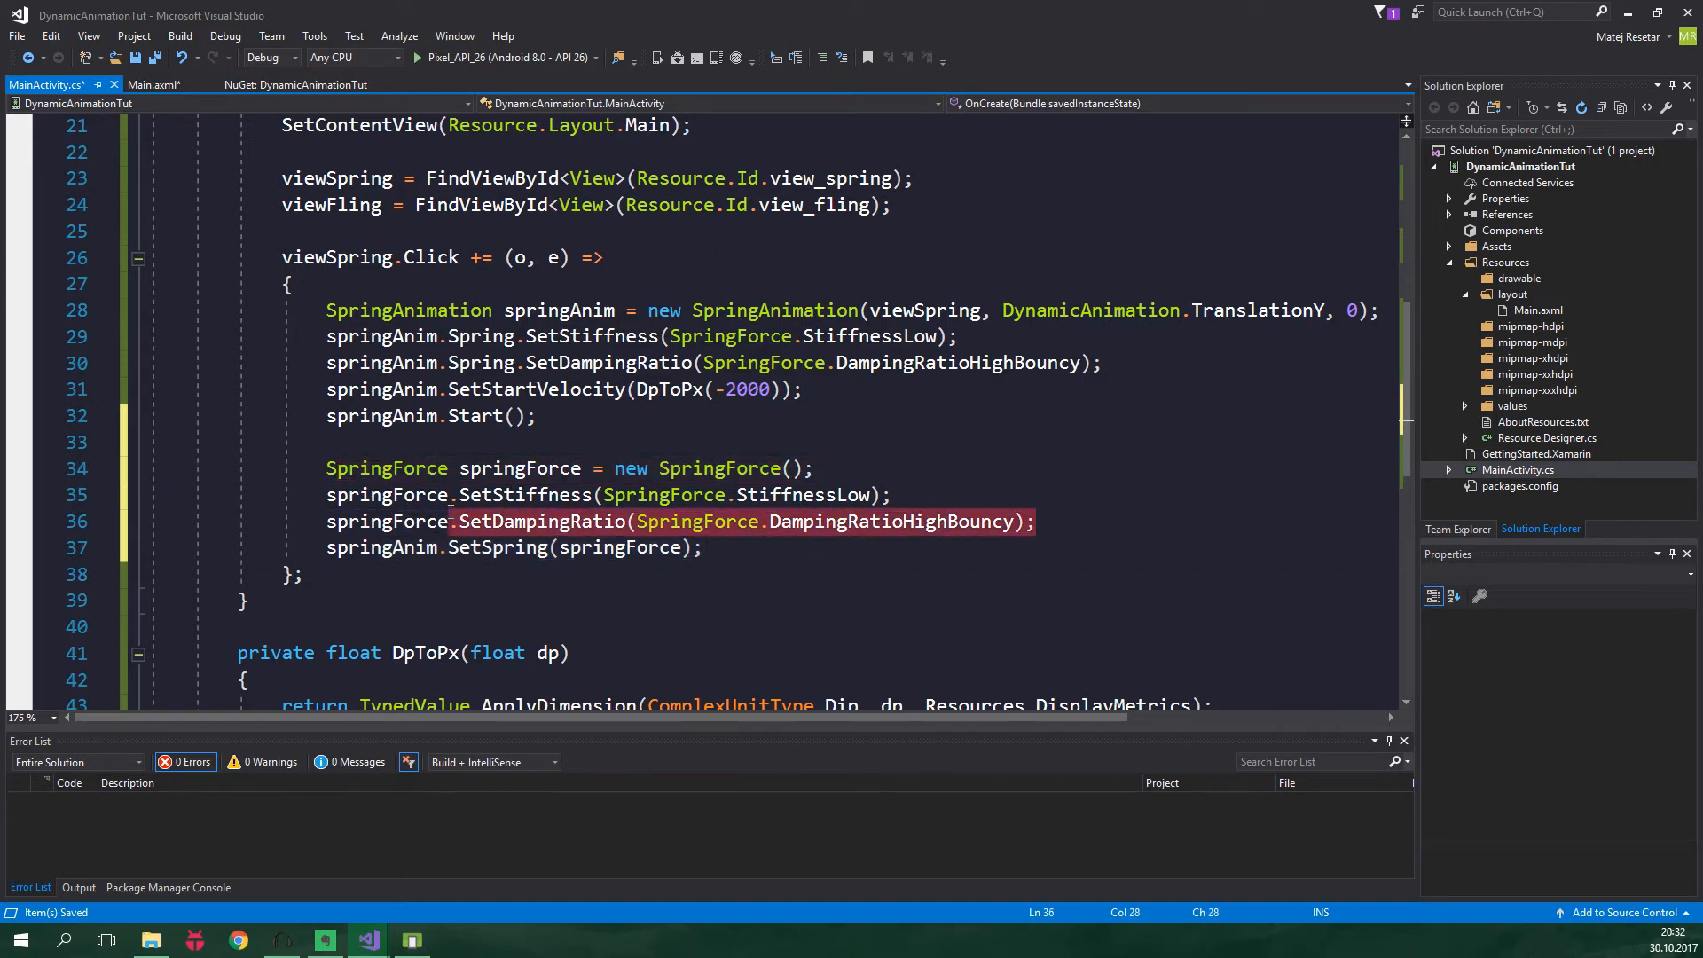
double_click(525, 493)
text(viewFling.Click += (o, e) =>)
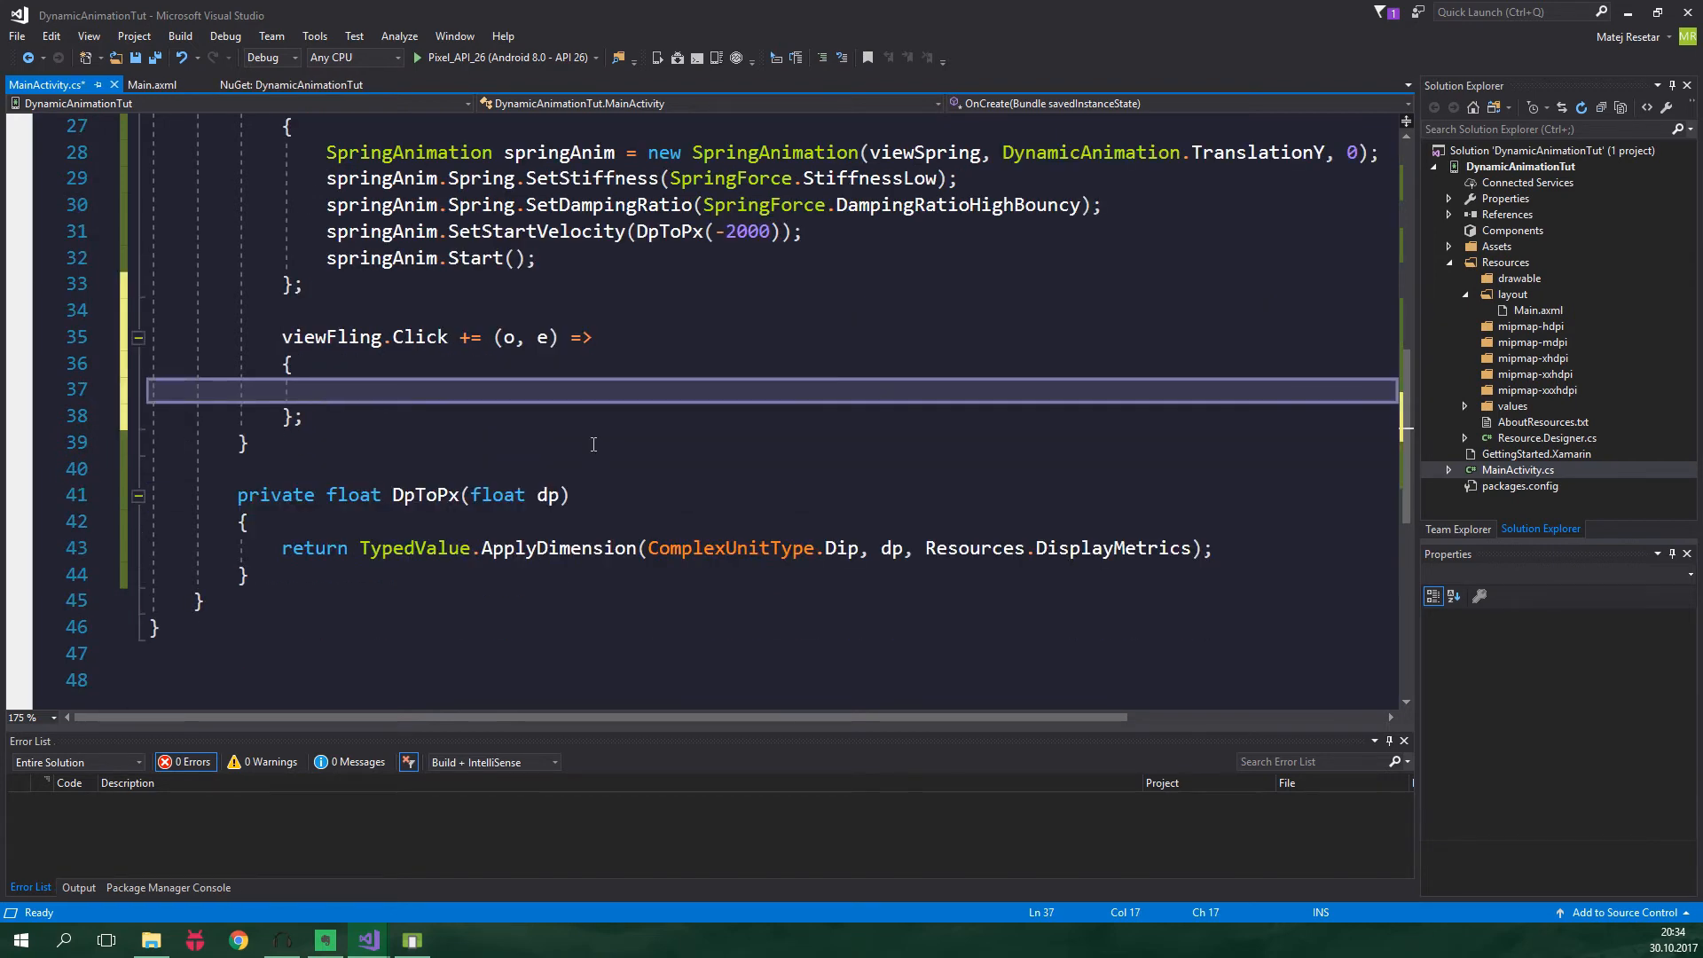
Create flingAnim = new FlingAnimation(viewFling, DynamicAnimation.TranslationY) in the viewFling click handler
text(FlingAnimation)
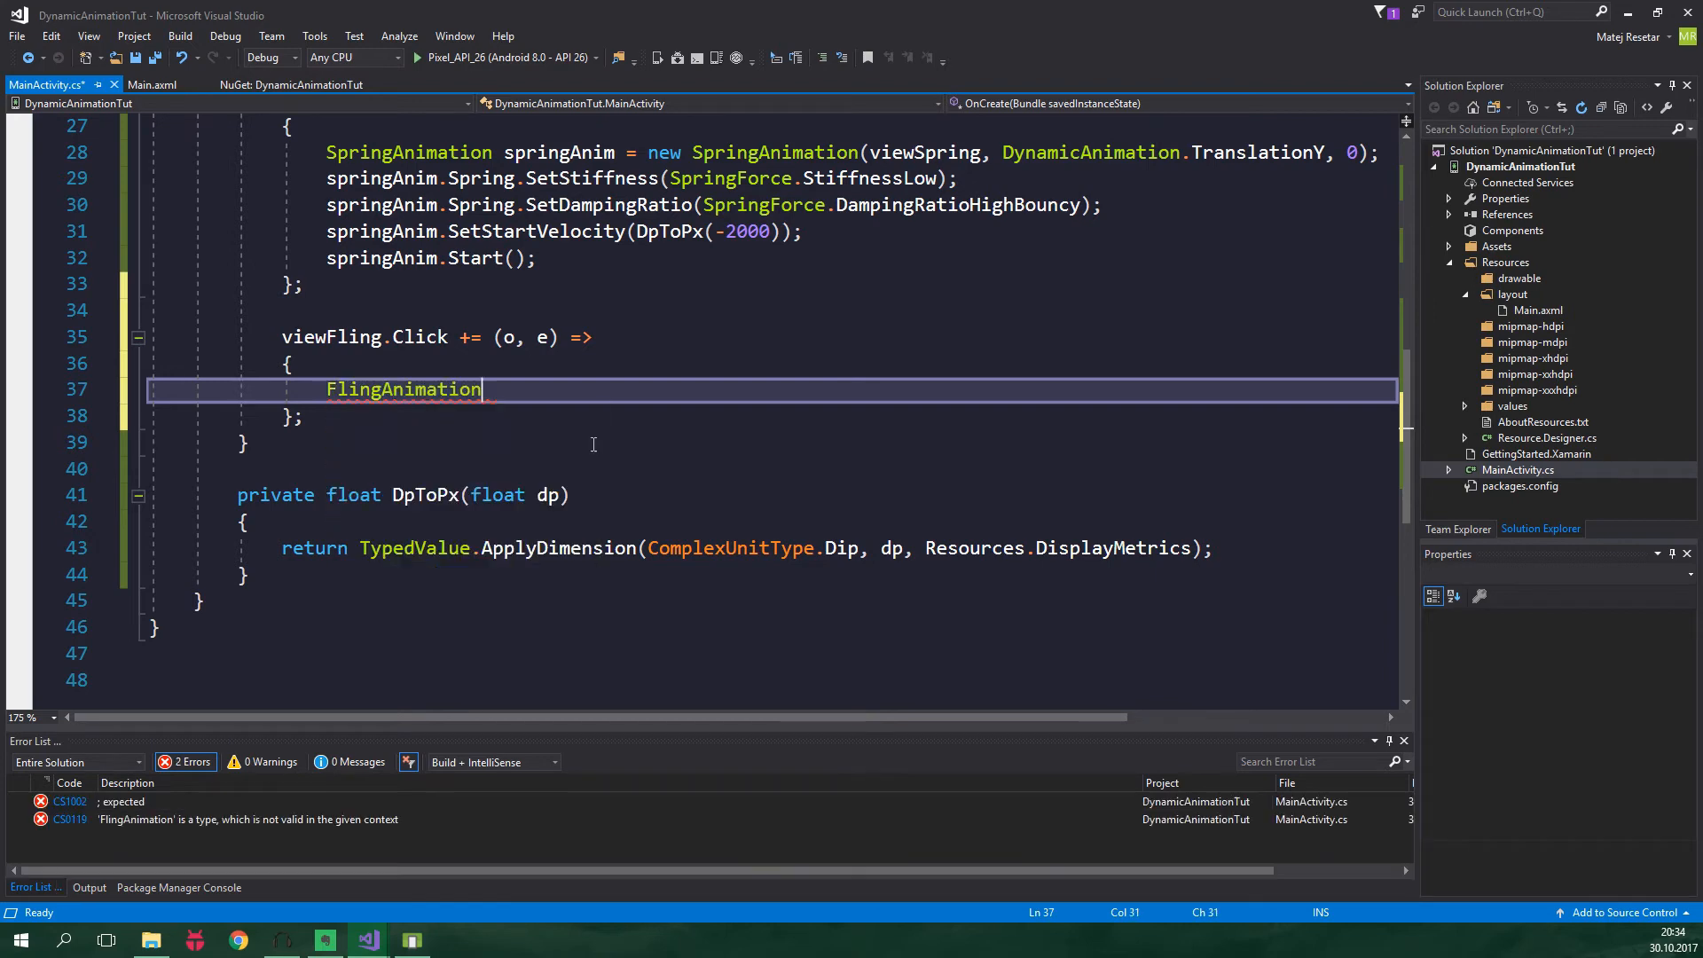
text(flingAnim = n)
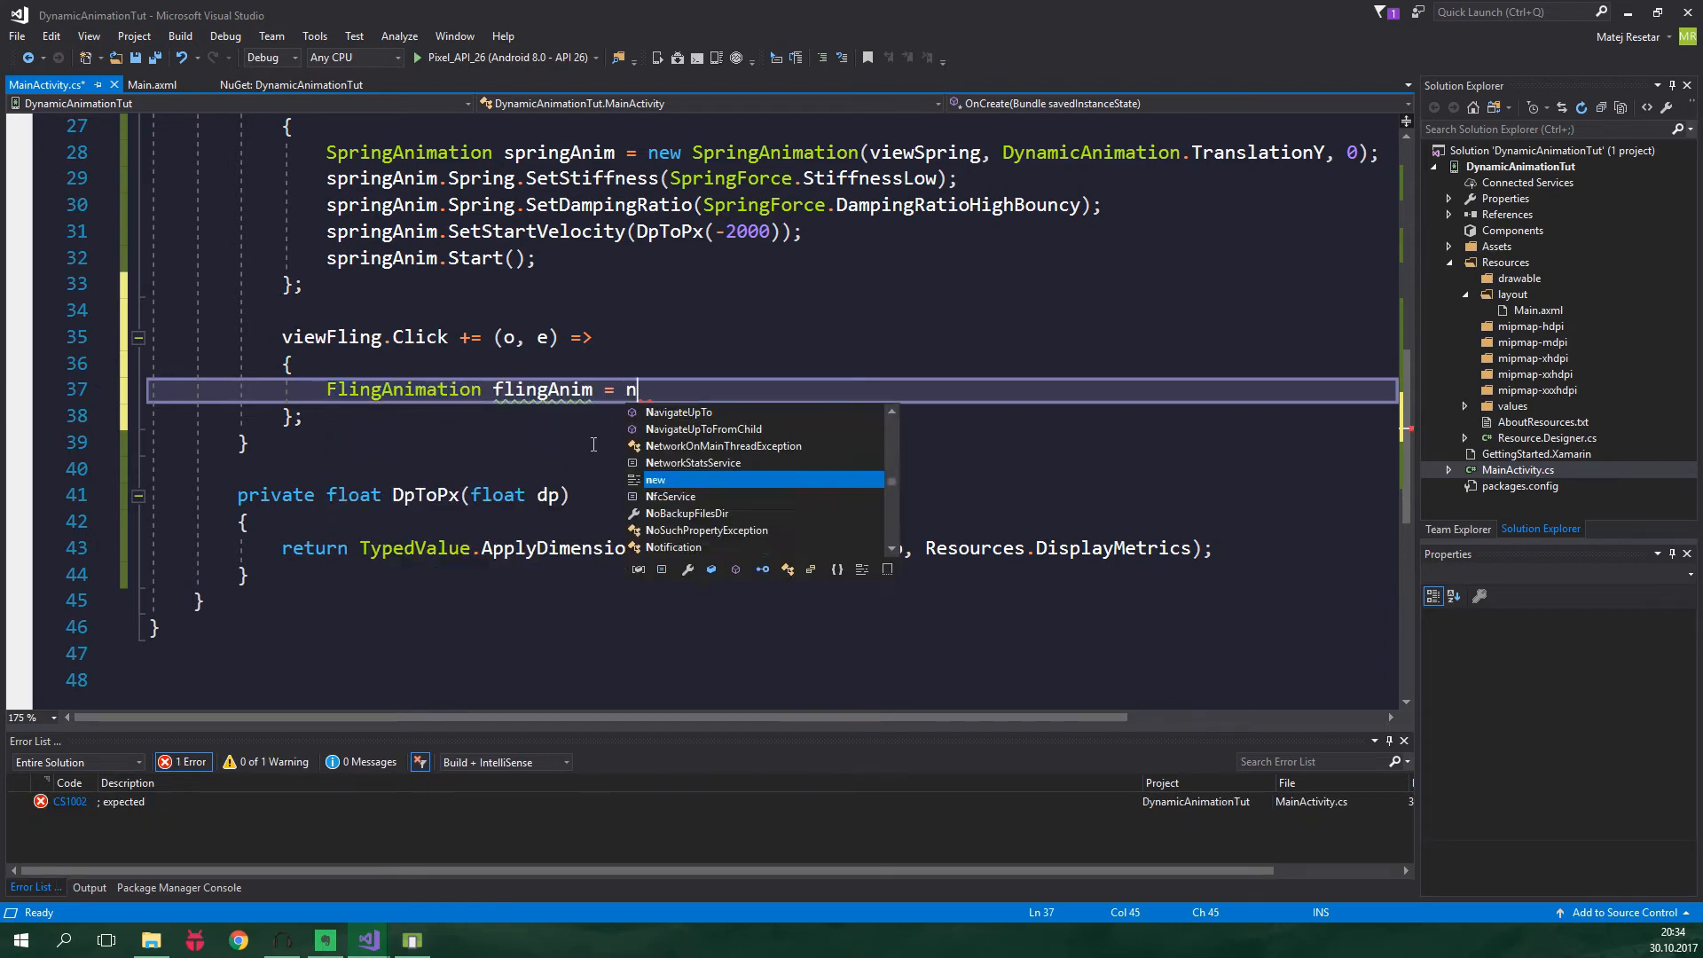
text(ew FlingAnimation()
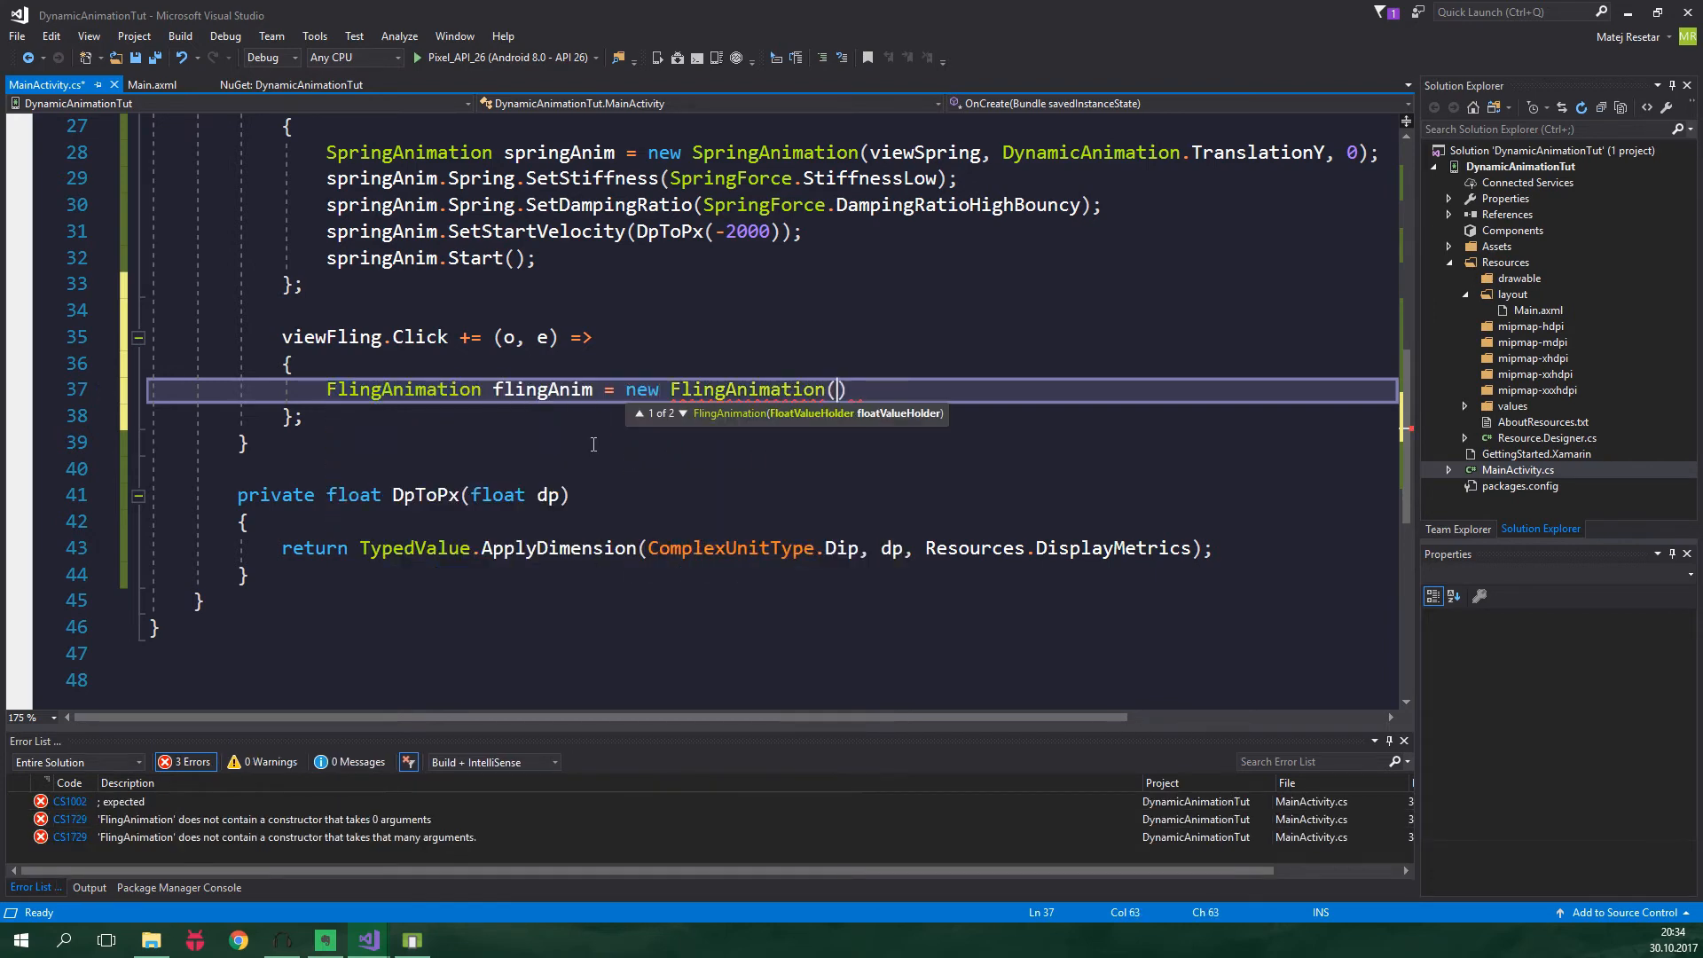
text(viewFling,)
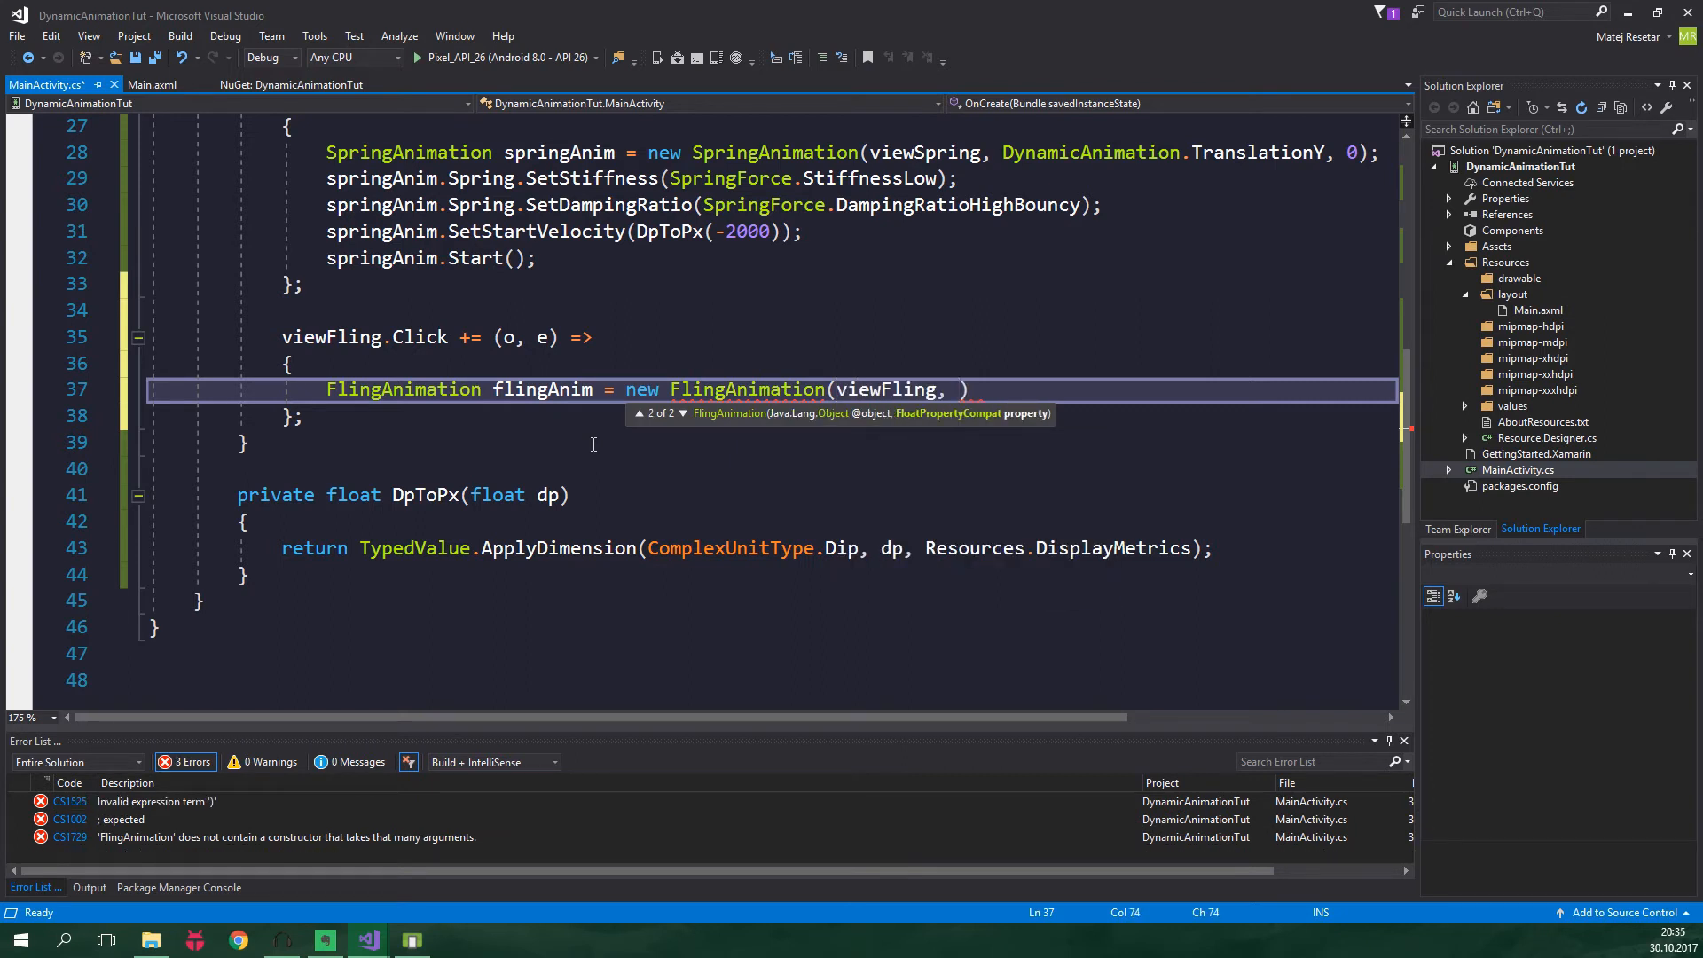
text(DynamicAnimation)
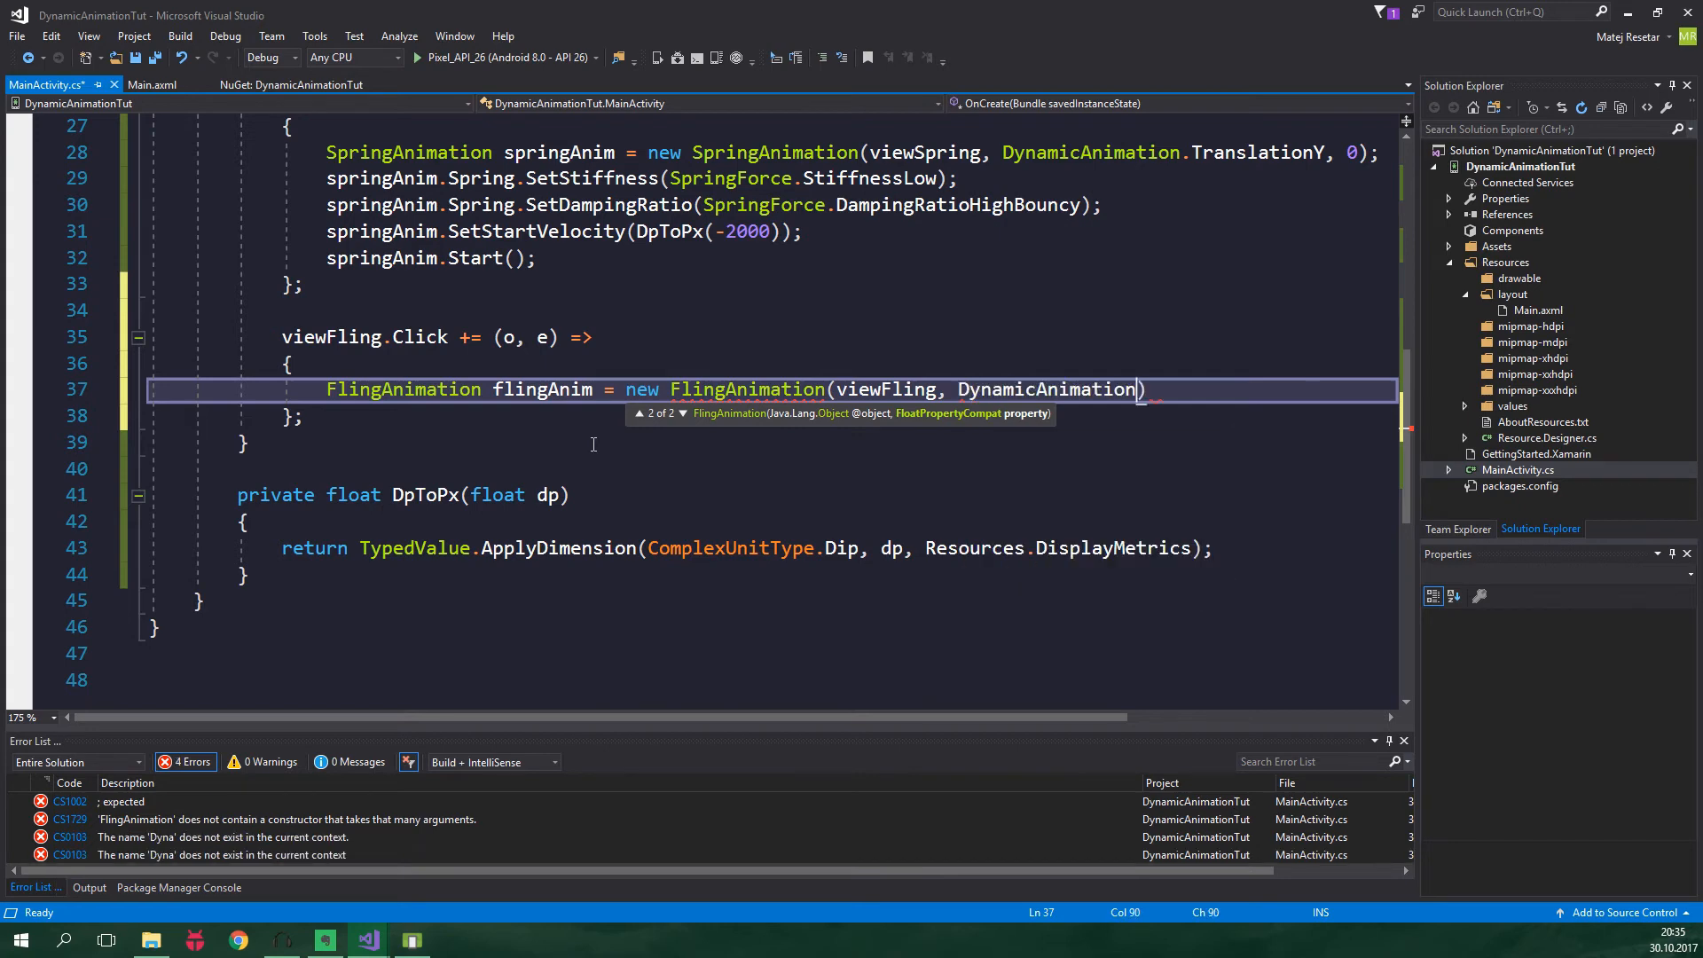
text(.TranslationY);)
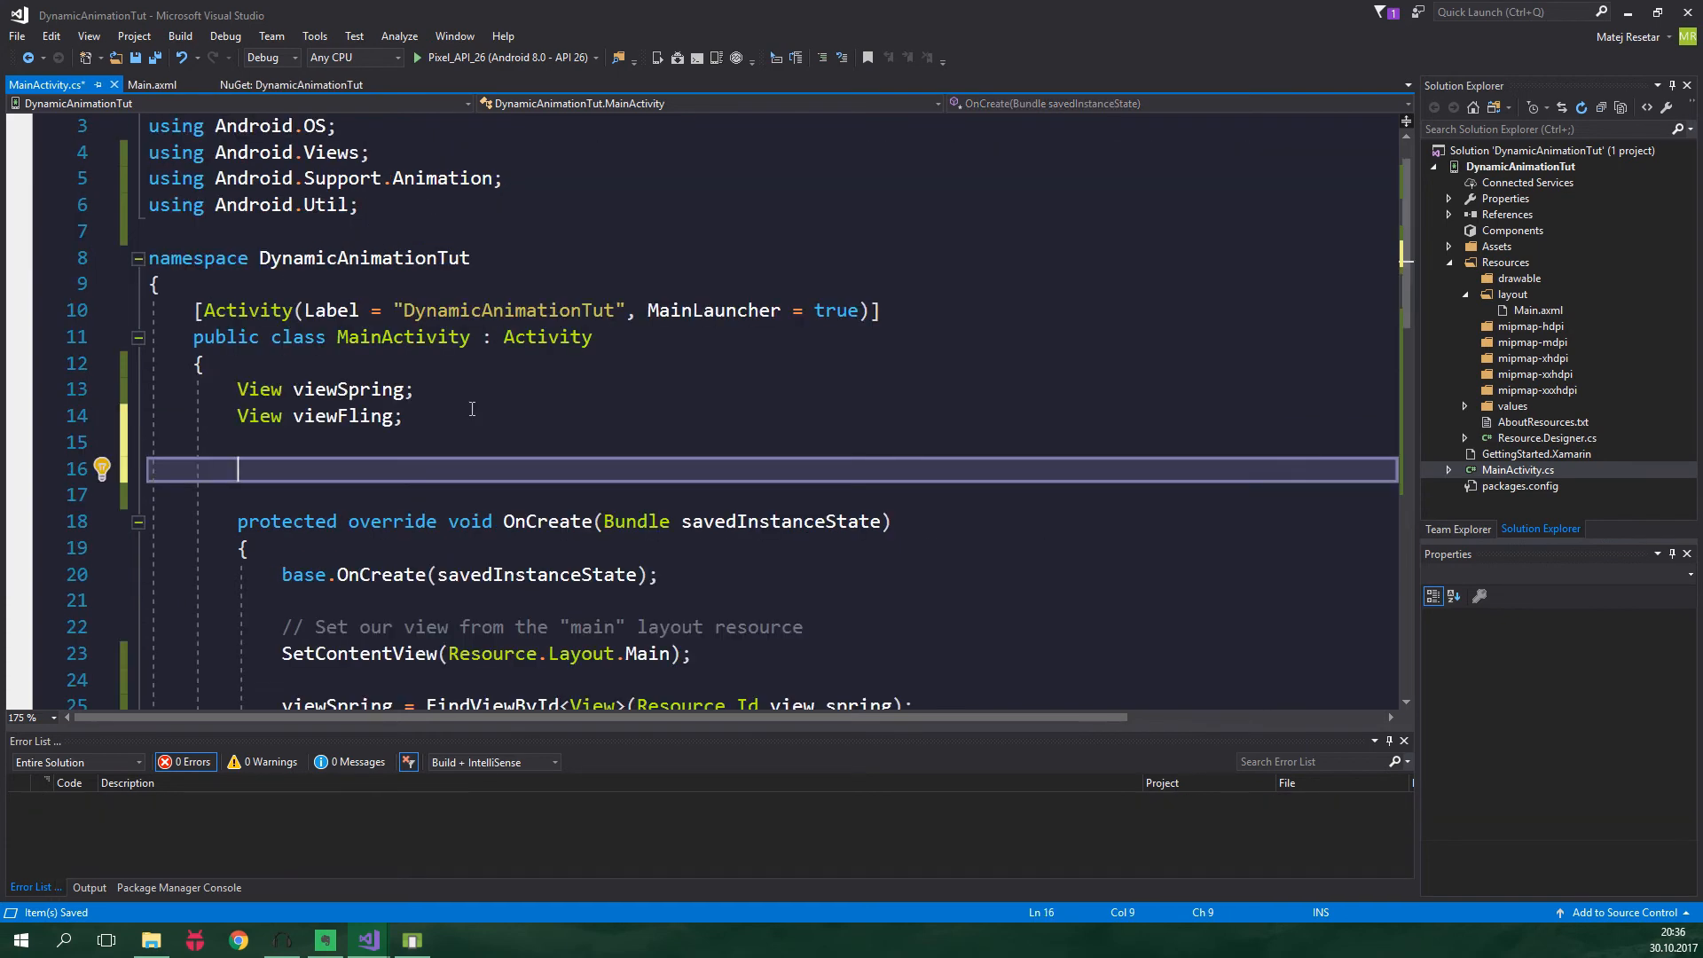
Declare bool shouldFlingUpwards = true below the View field declarations
text(bool)
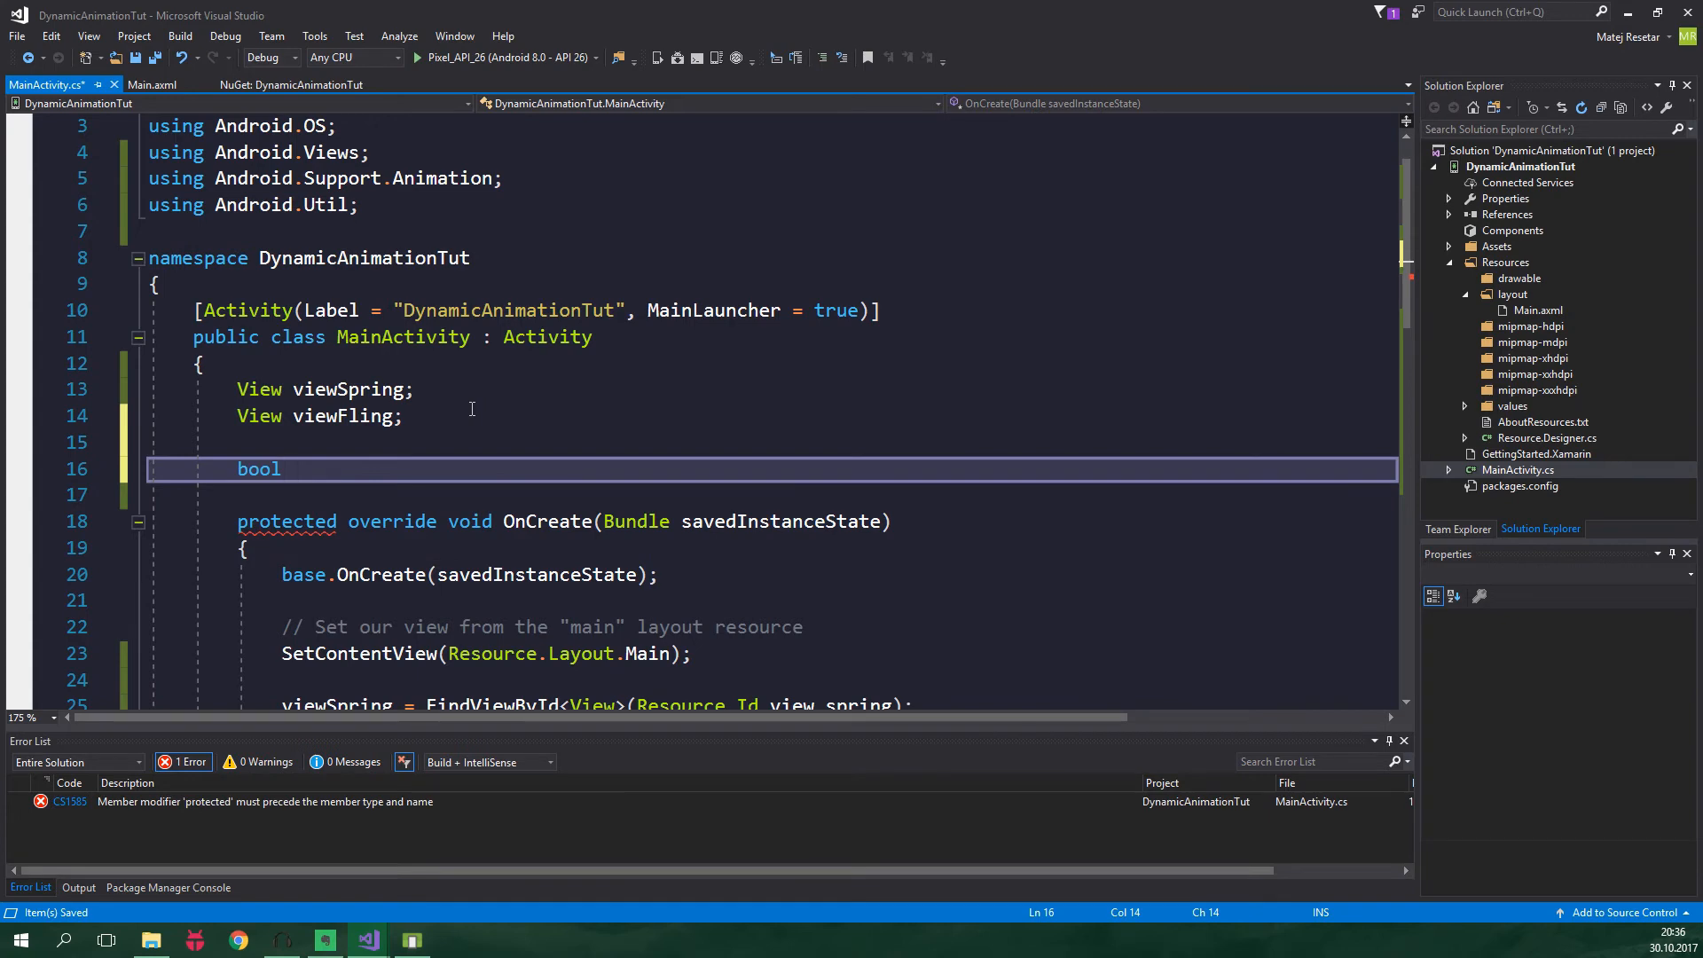
text(shouldFlingUpwards = t)
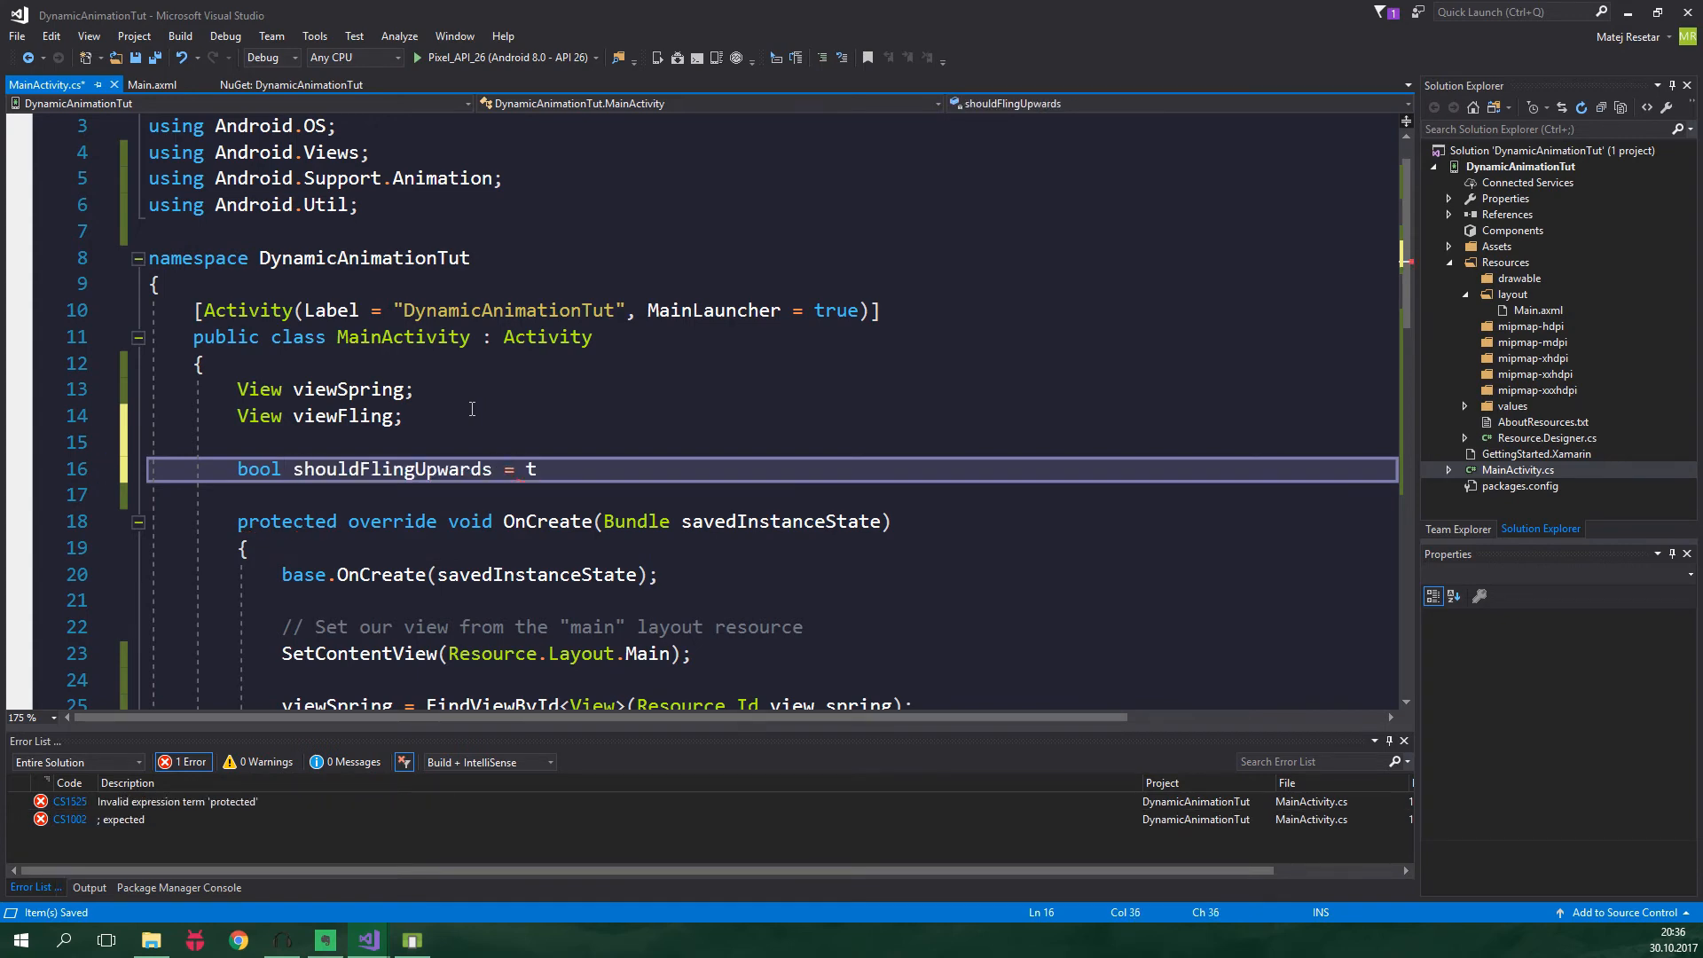
text(rue;)
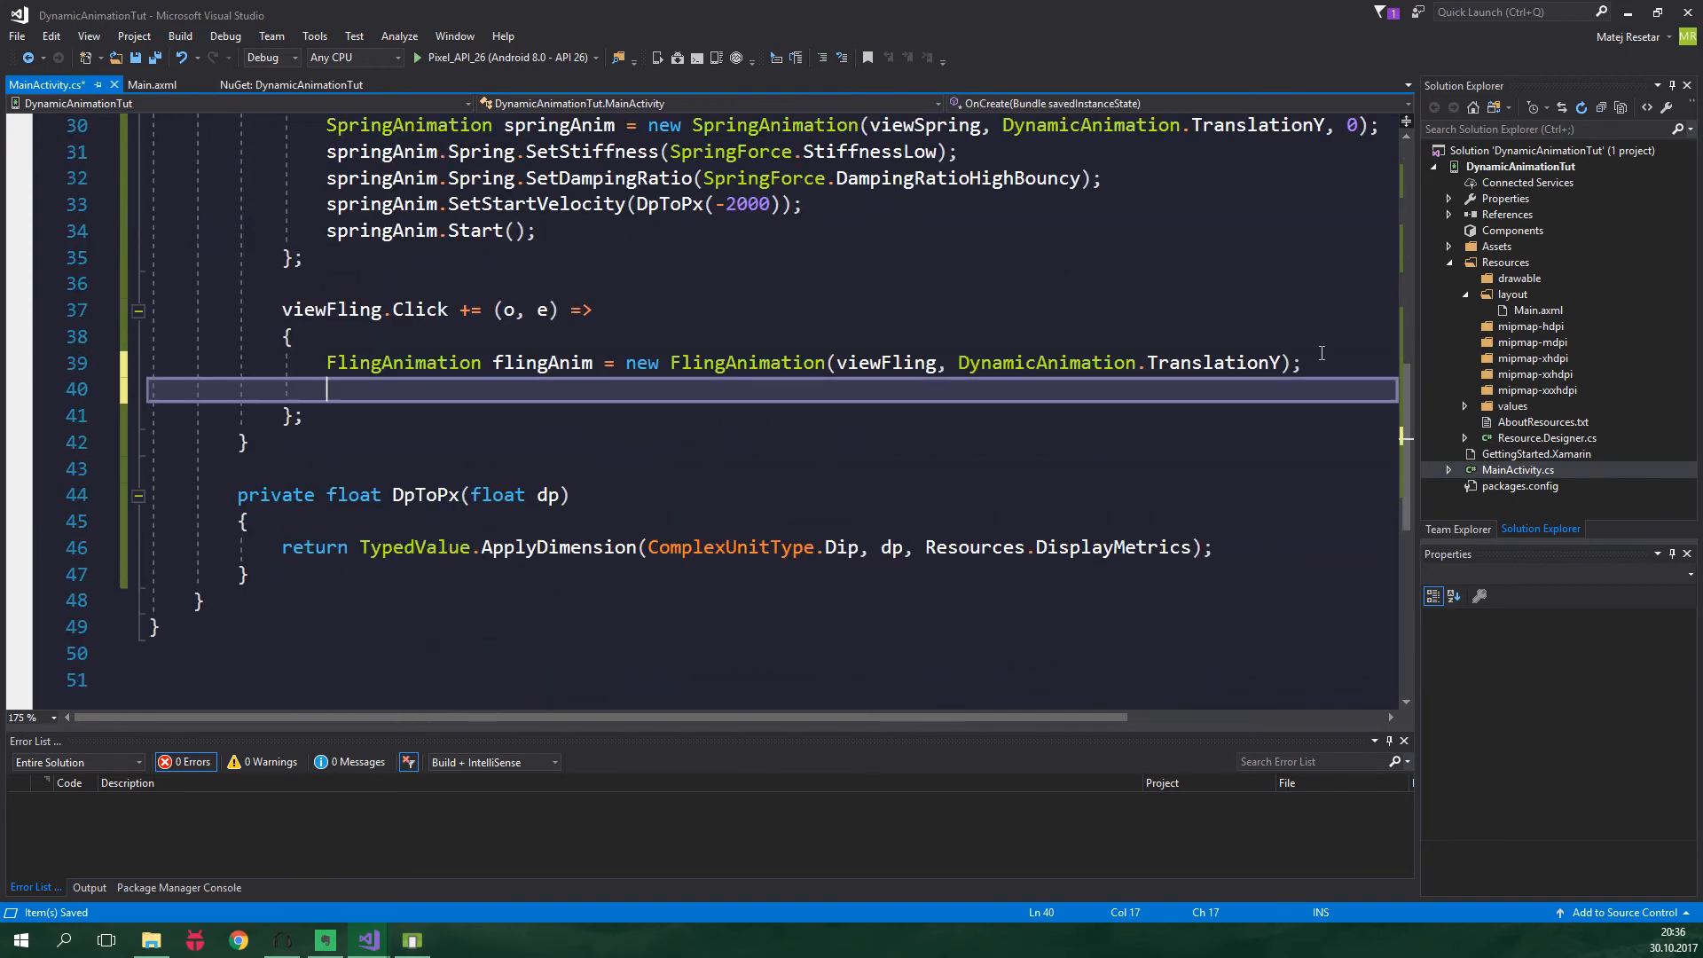
Set the fling start velocity to DpToPx(shouldFlingUpwards ? -1500 : 1500)
text(flingAnim)
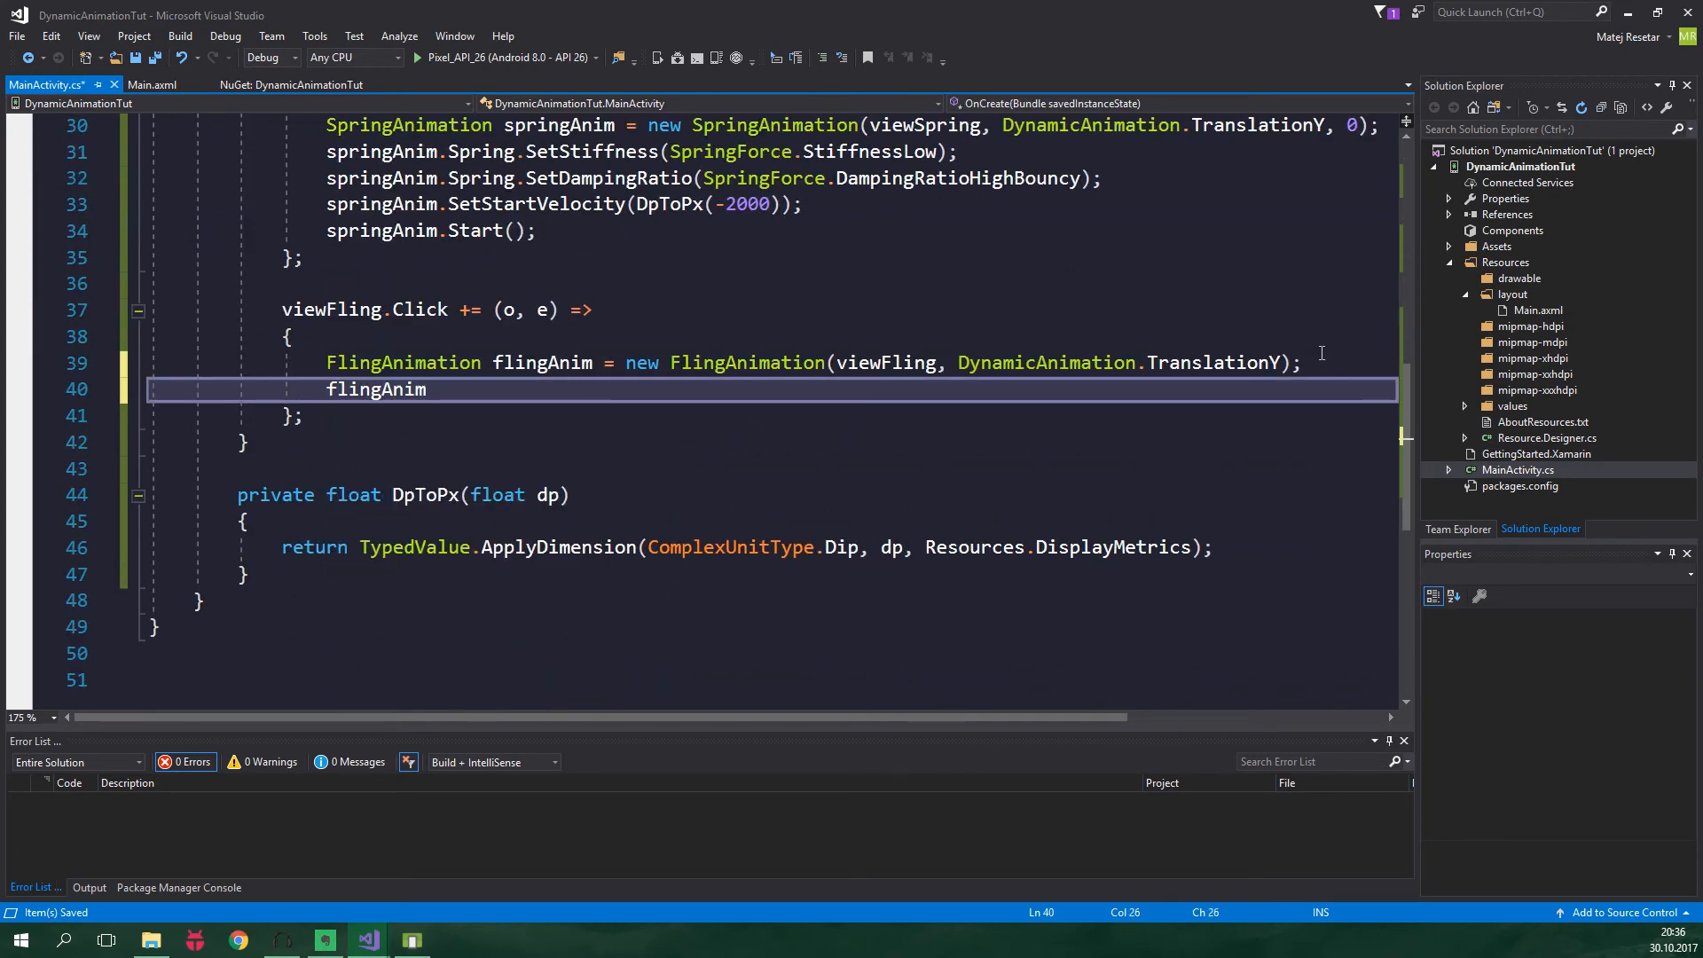
text(.SetStartVelocity)
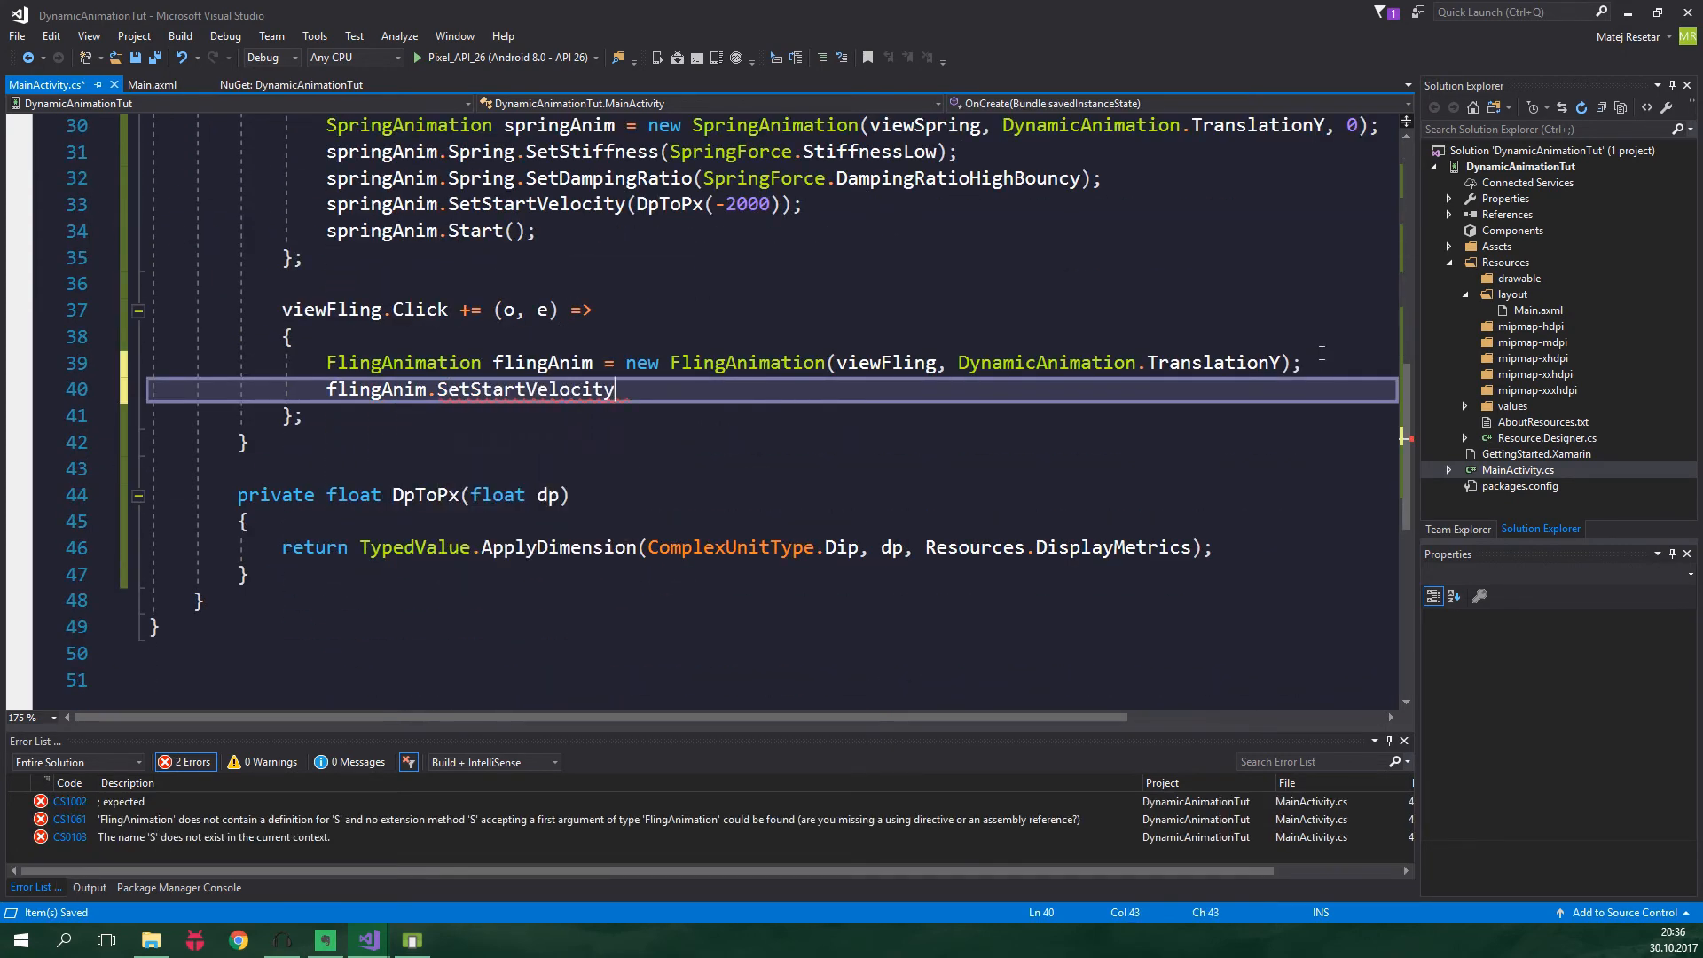
text(()
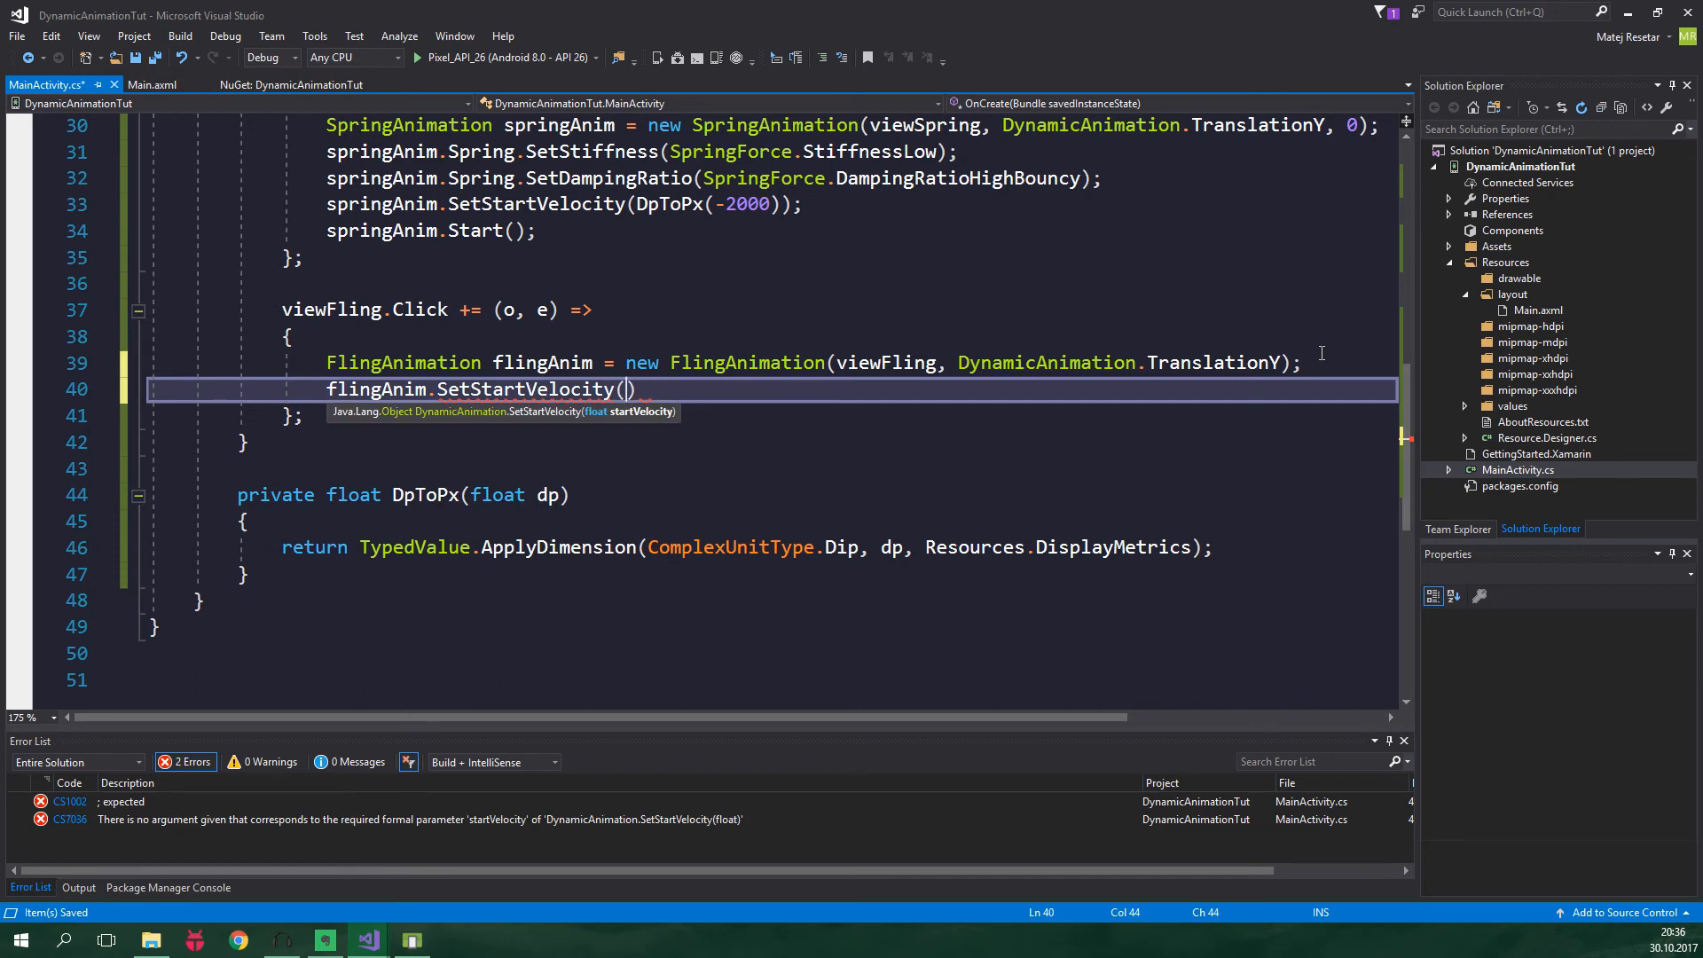
text(DpToPx()
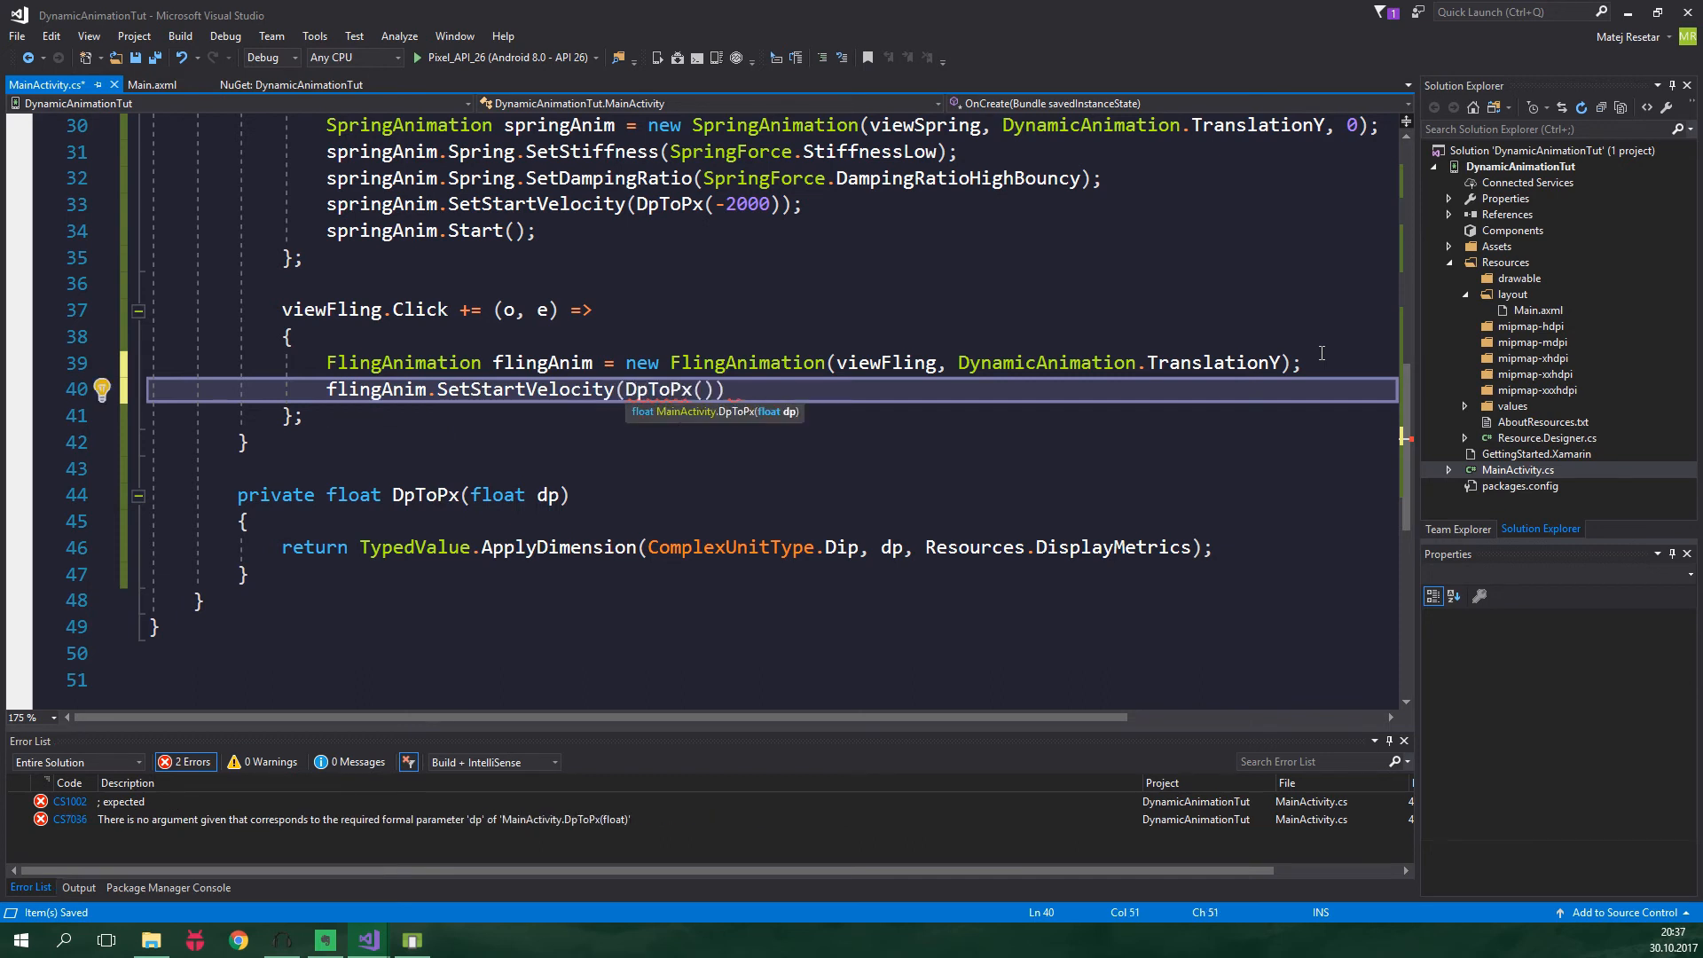
text(shouldFlingUpwards ?)
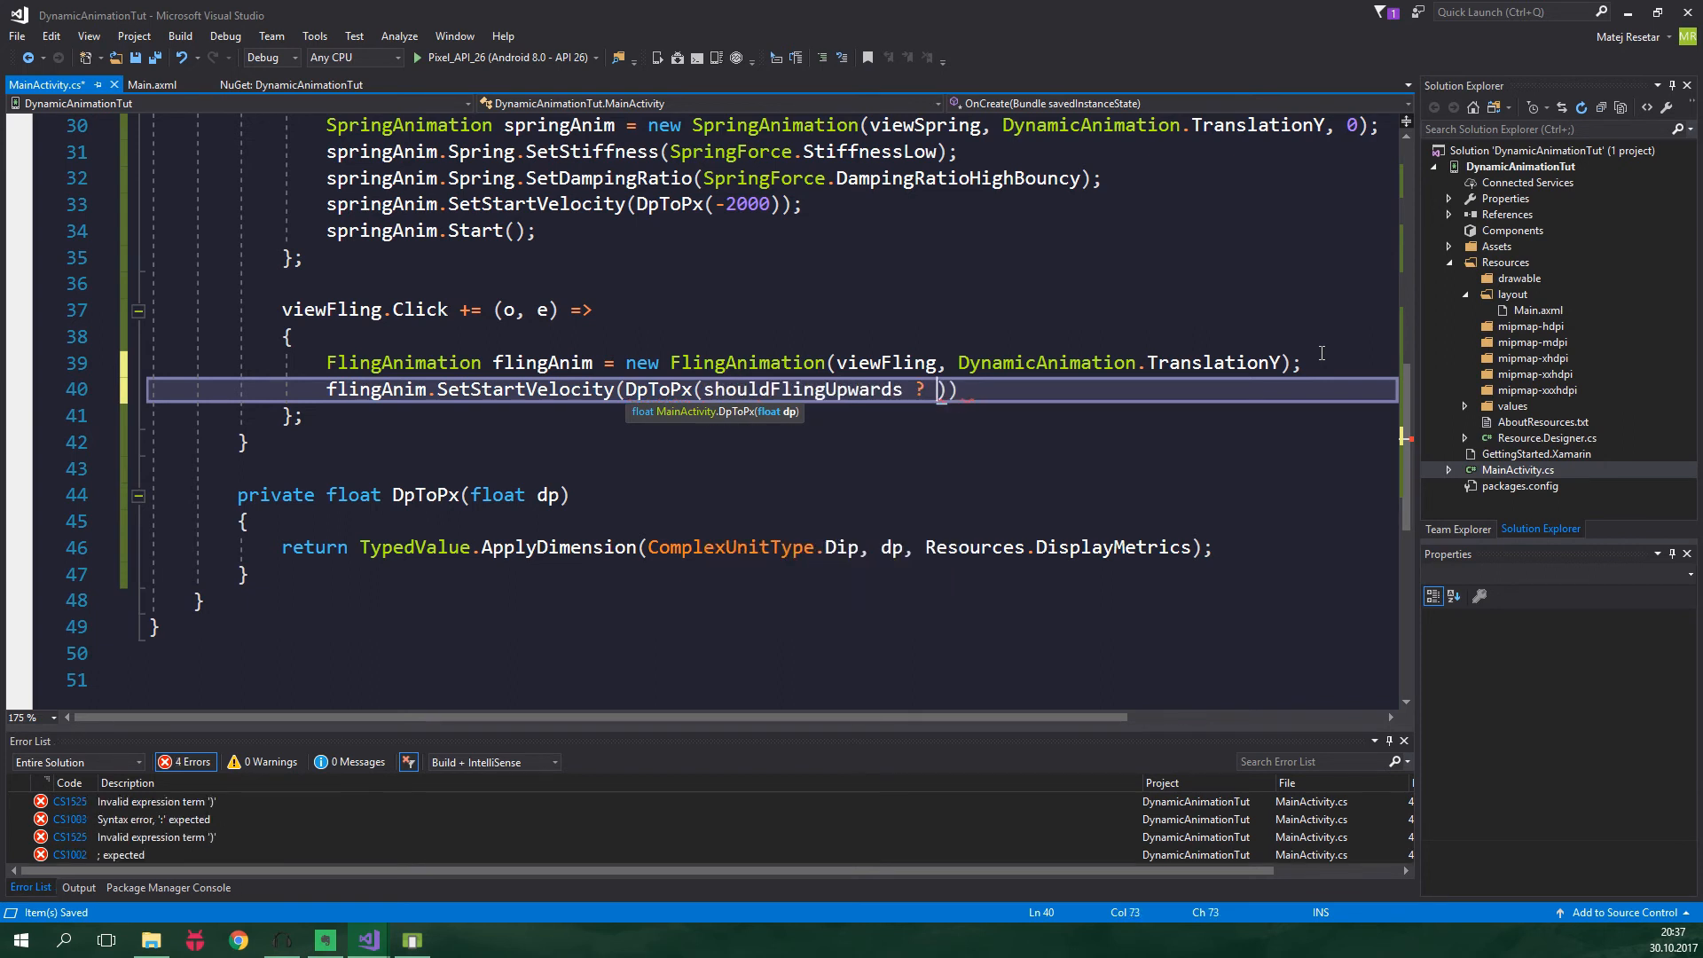
text(-1500)
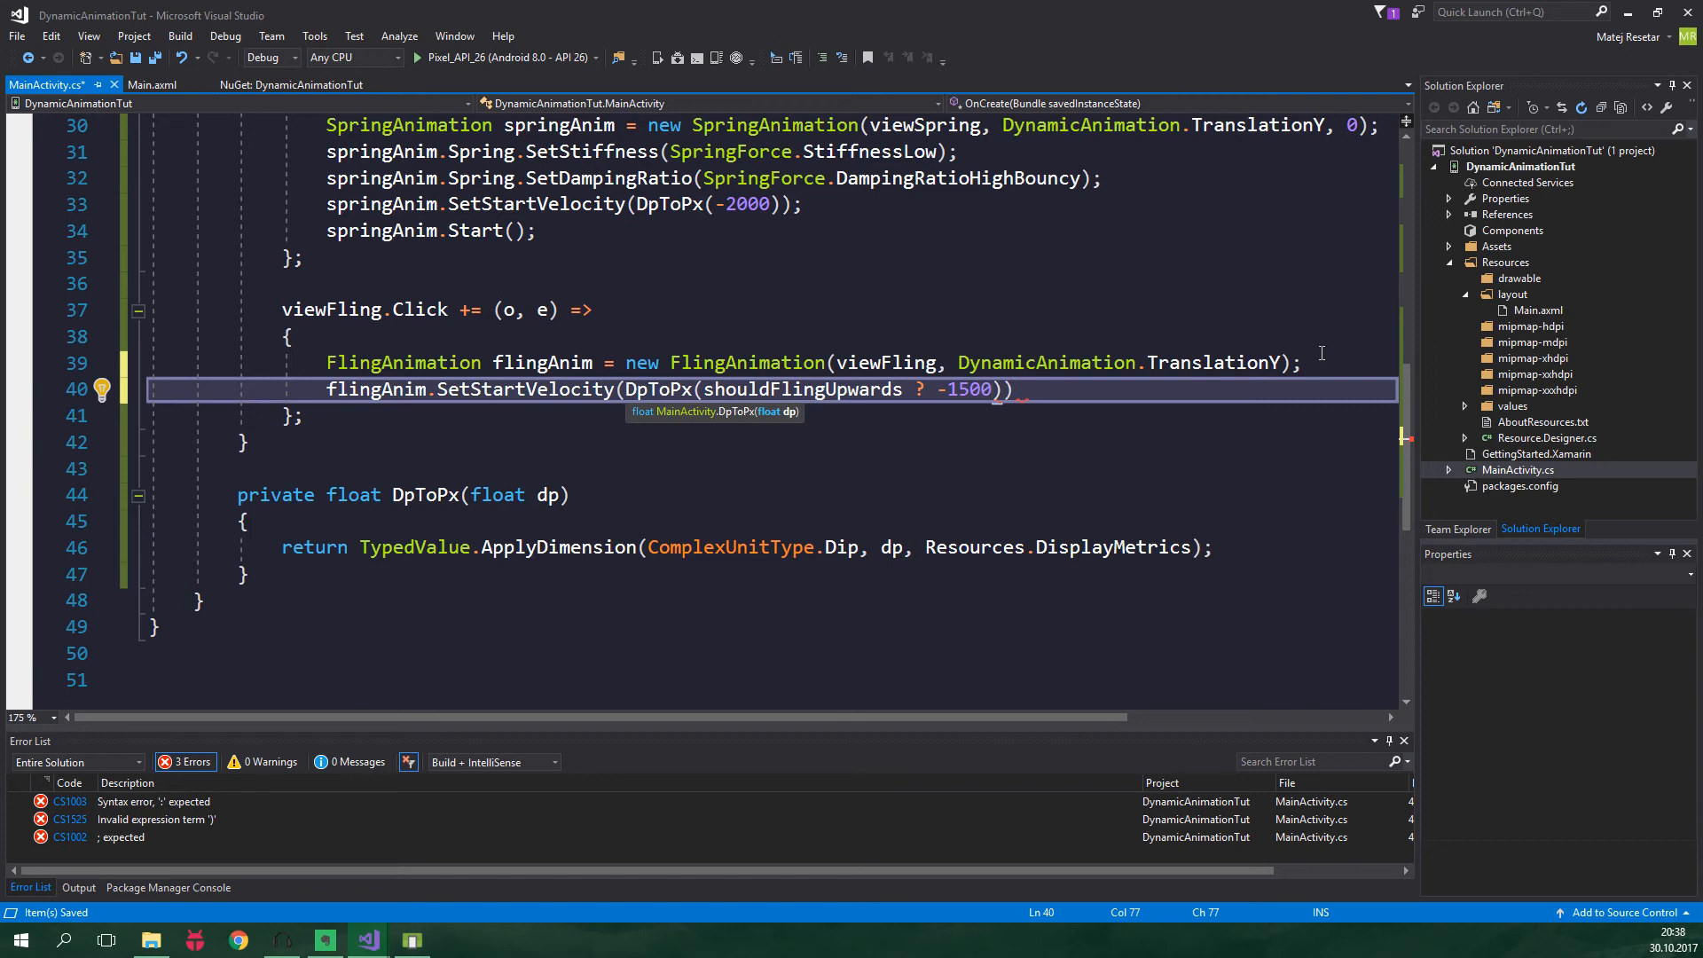
text(: 1500)
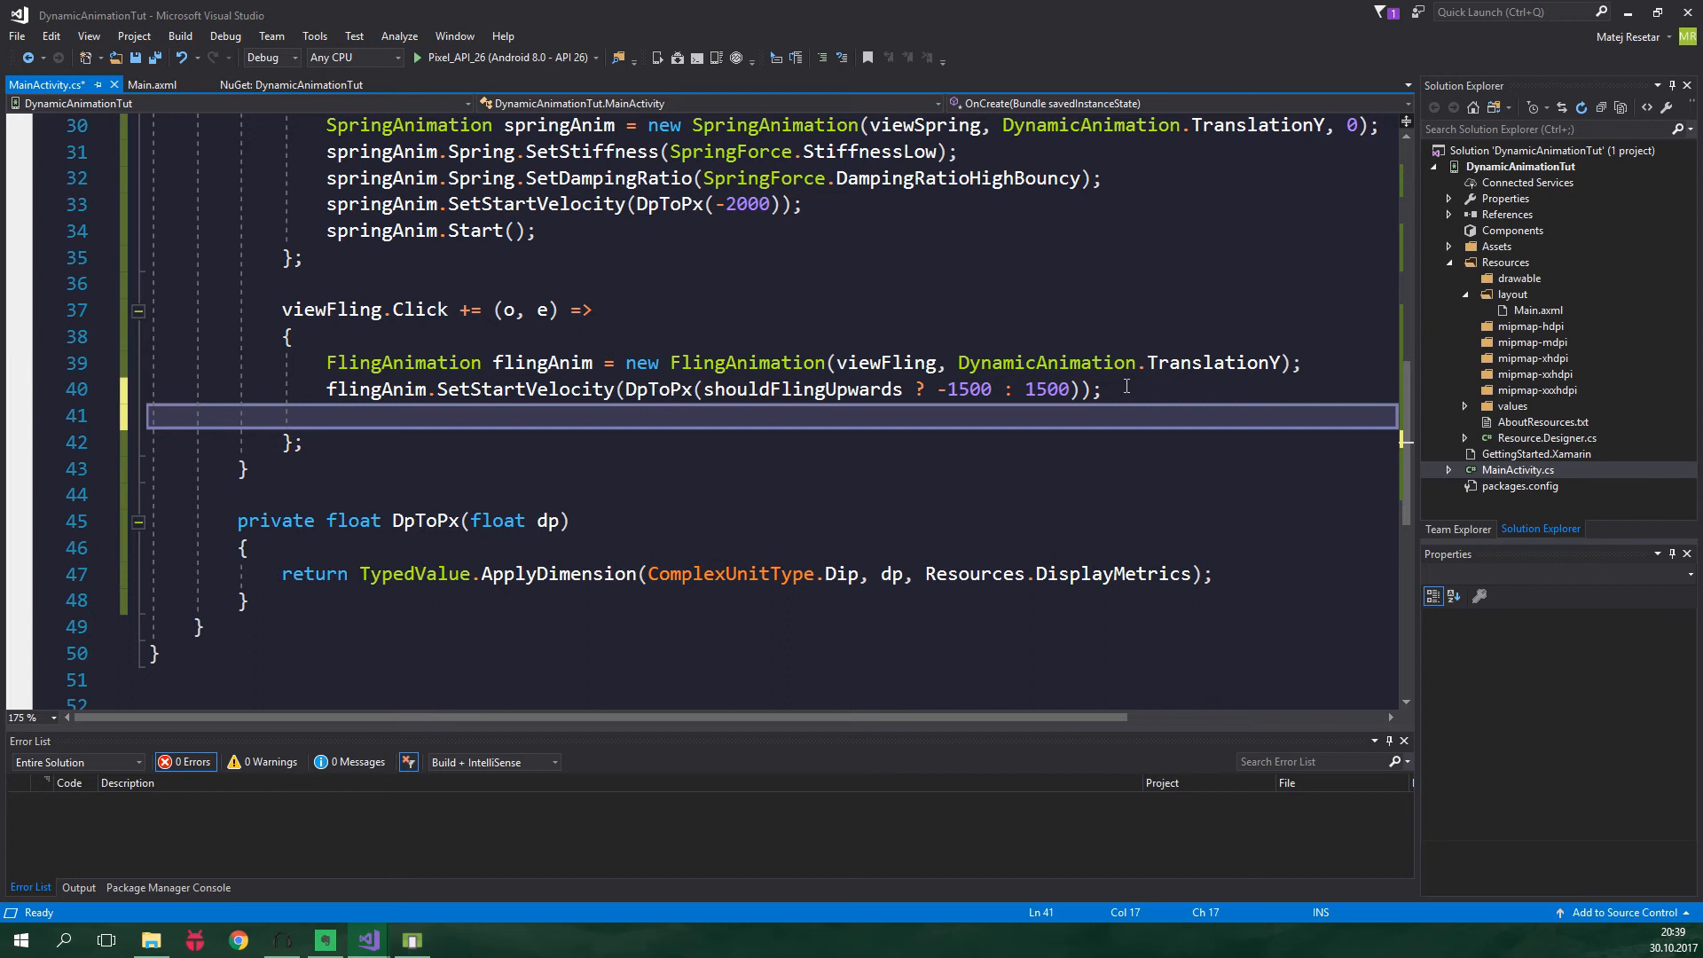
Add SetFriction(2), Start(), and toggle shouldFlingUpwards = !shouldFlingUpwards
text(flingAnim.S)
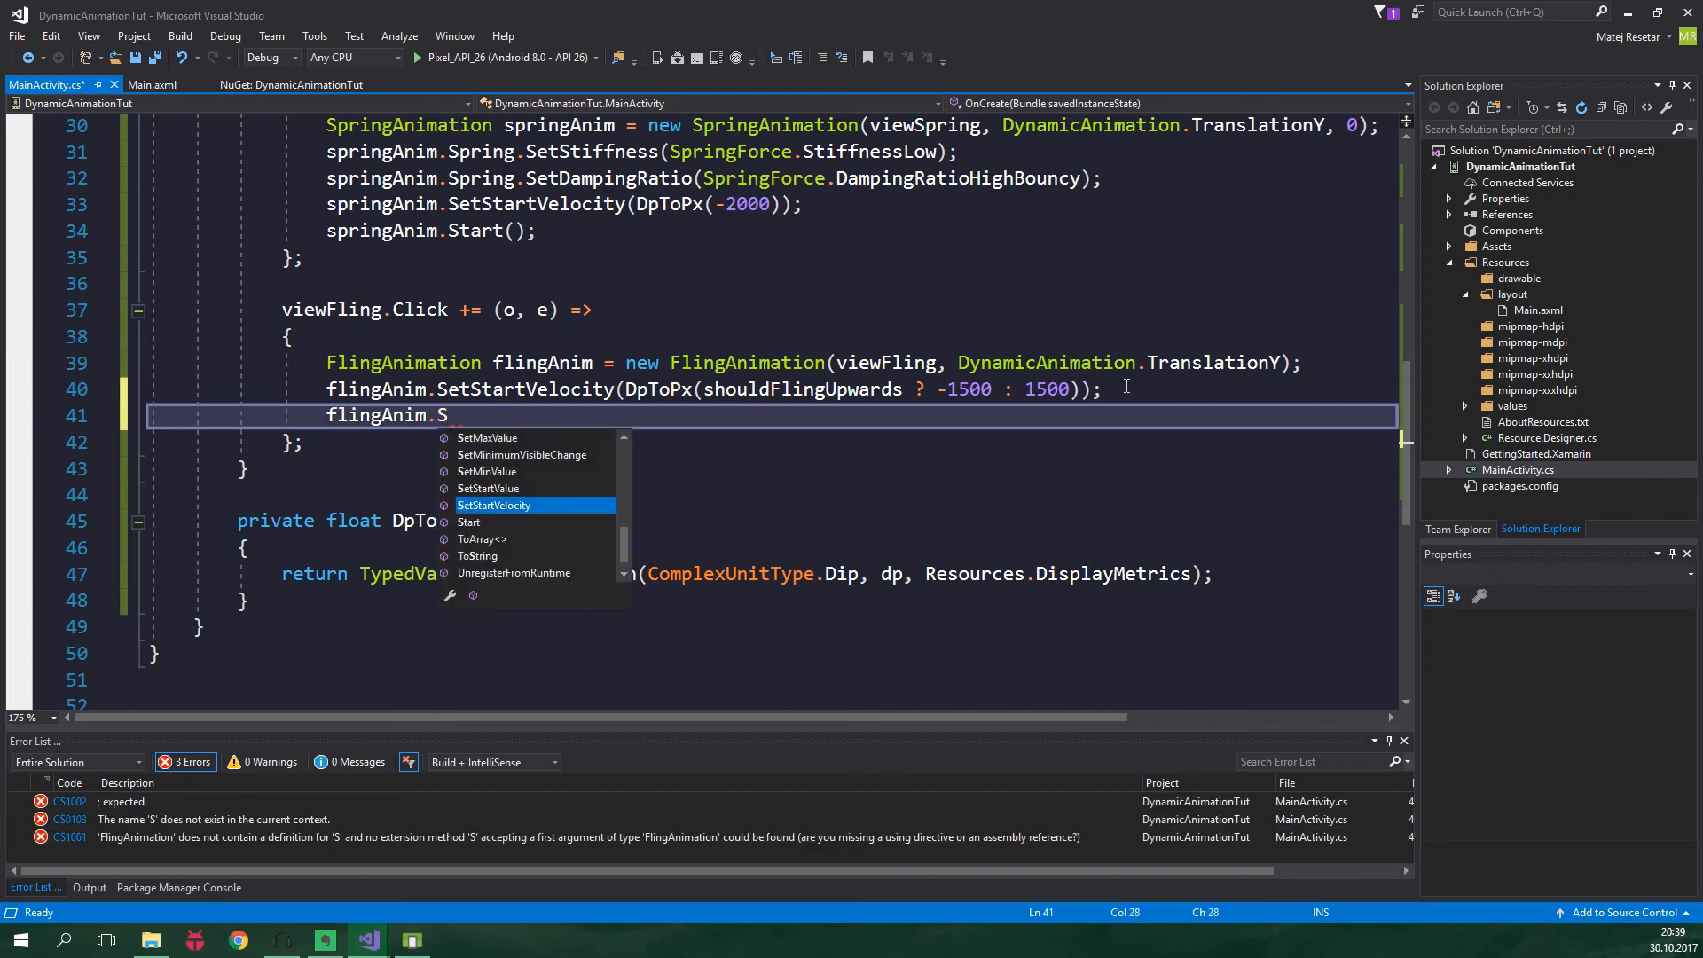
text(etFriction(2);)
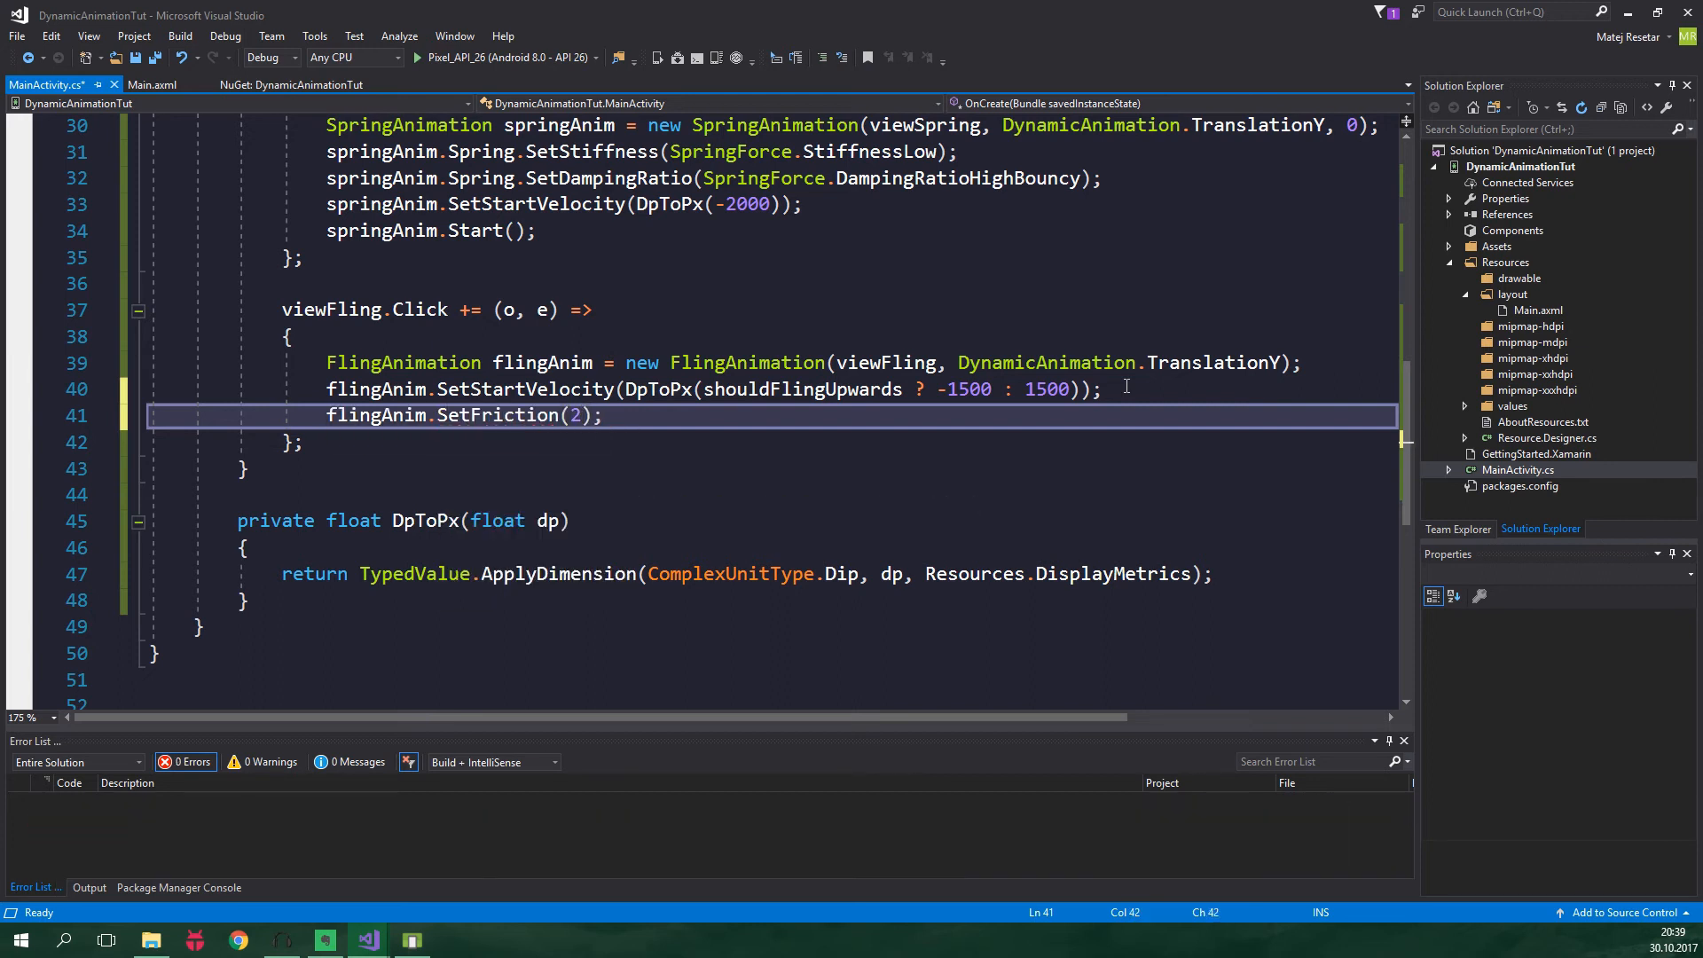
text(flingAnim.Start();)
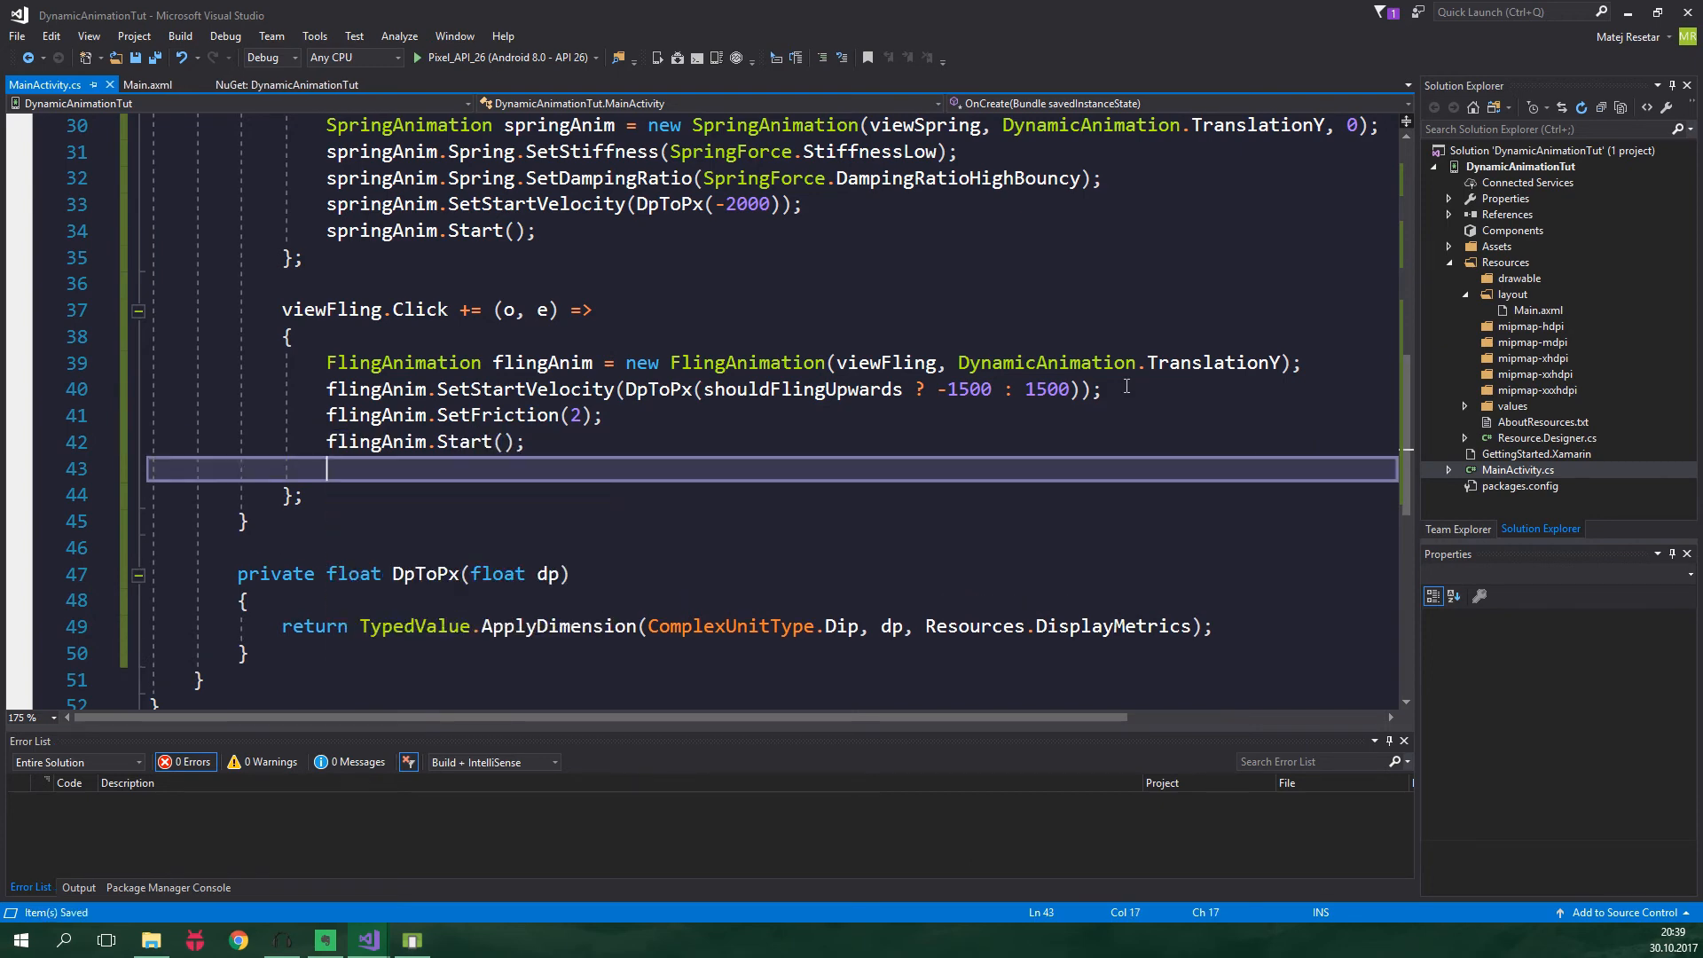
text(shouldFlingUpwards = !)
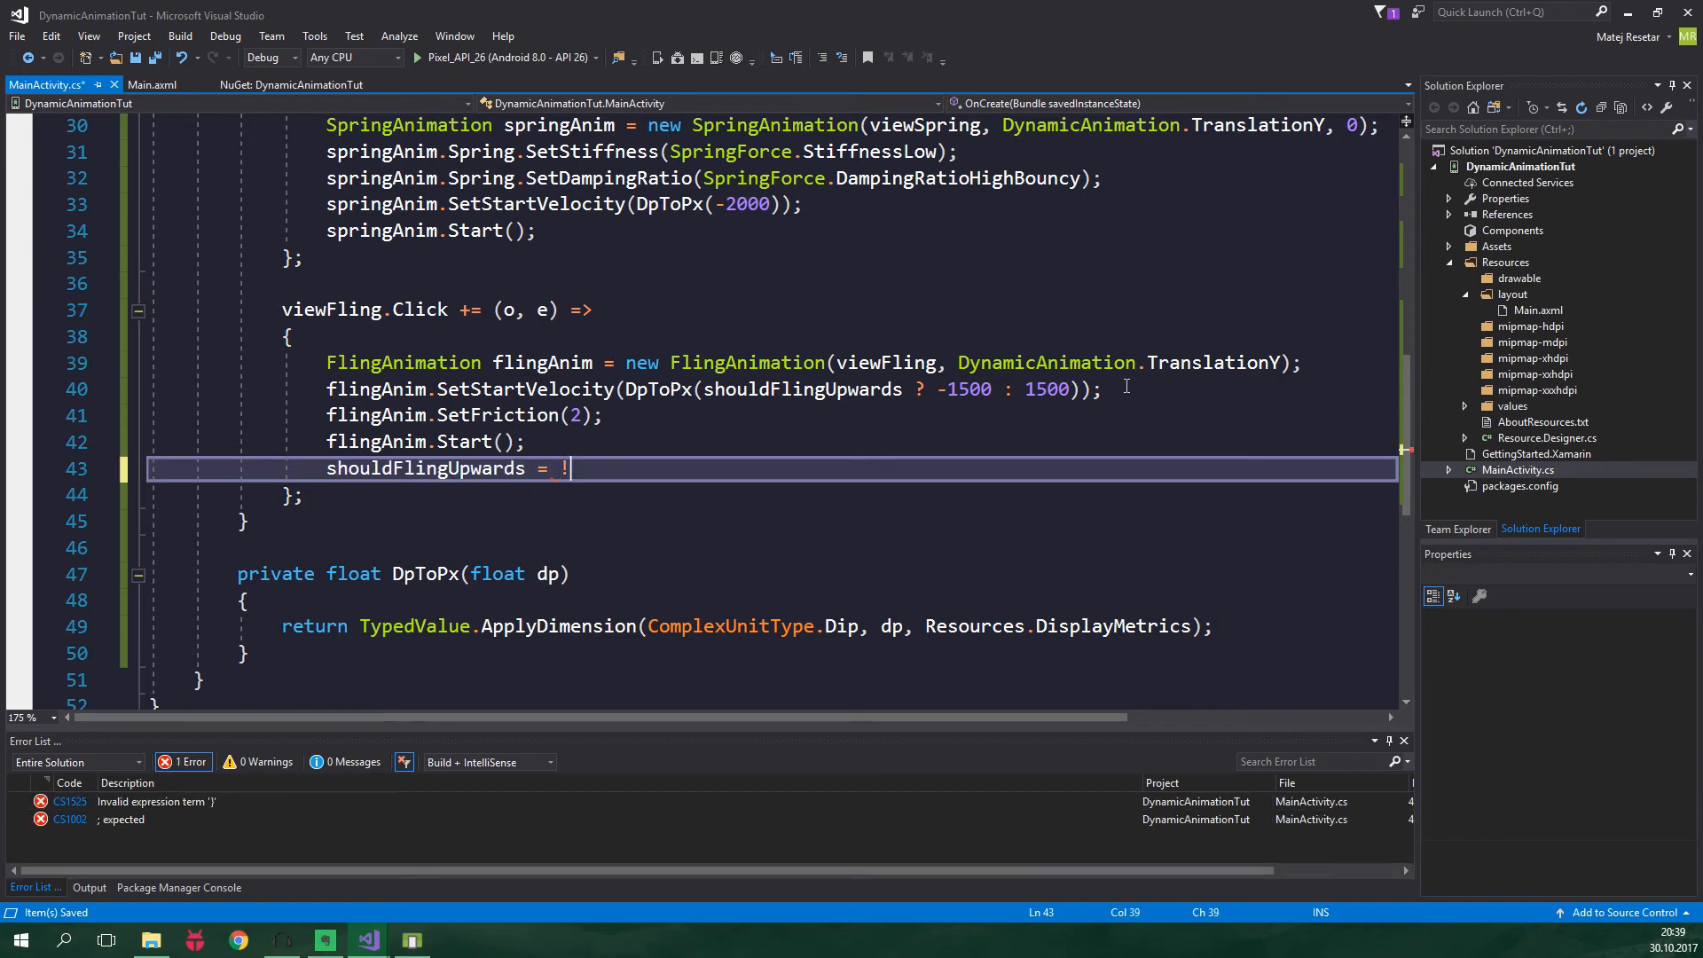
text(shouldFlingUpwards;)
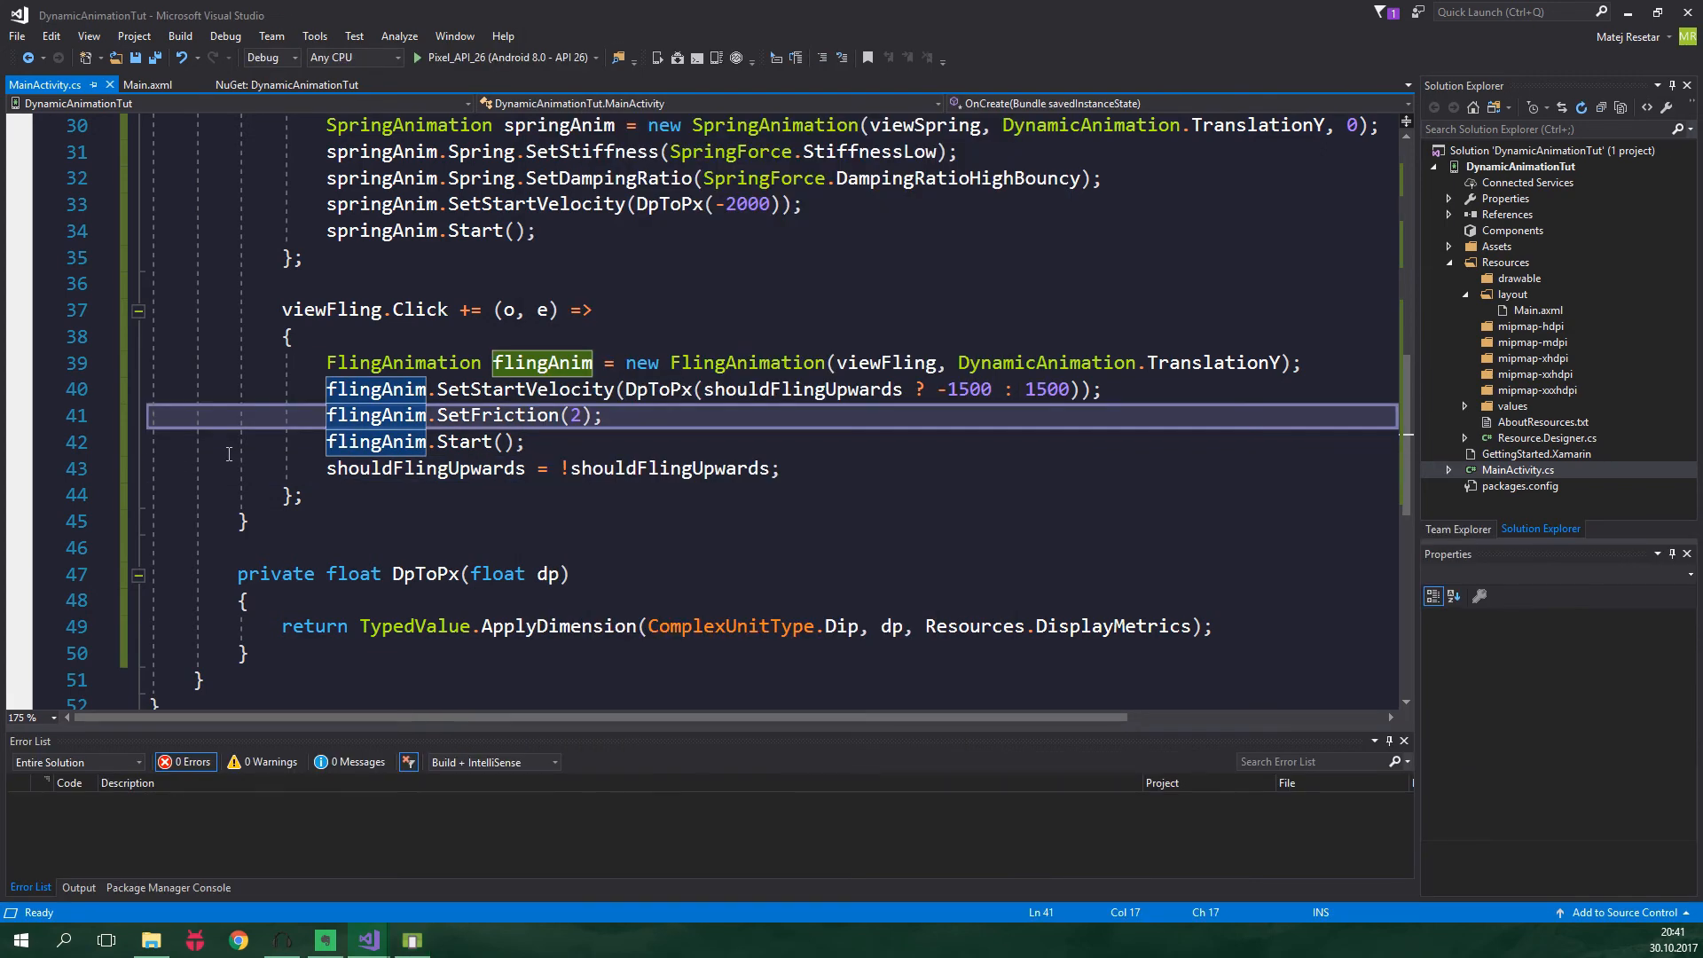
Comment out SetFriction, fling the blue square offscreen, then spring the red square twice in the emulator
text(//)
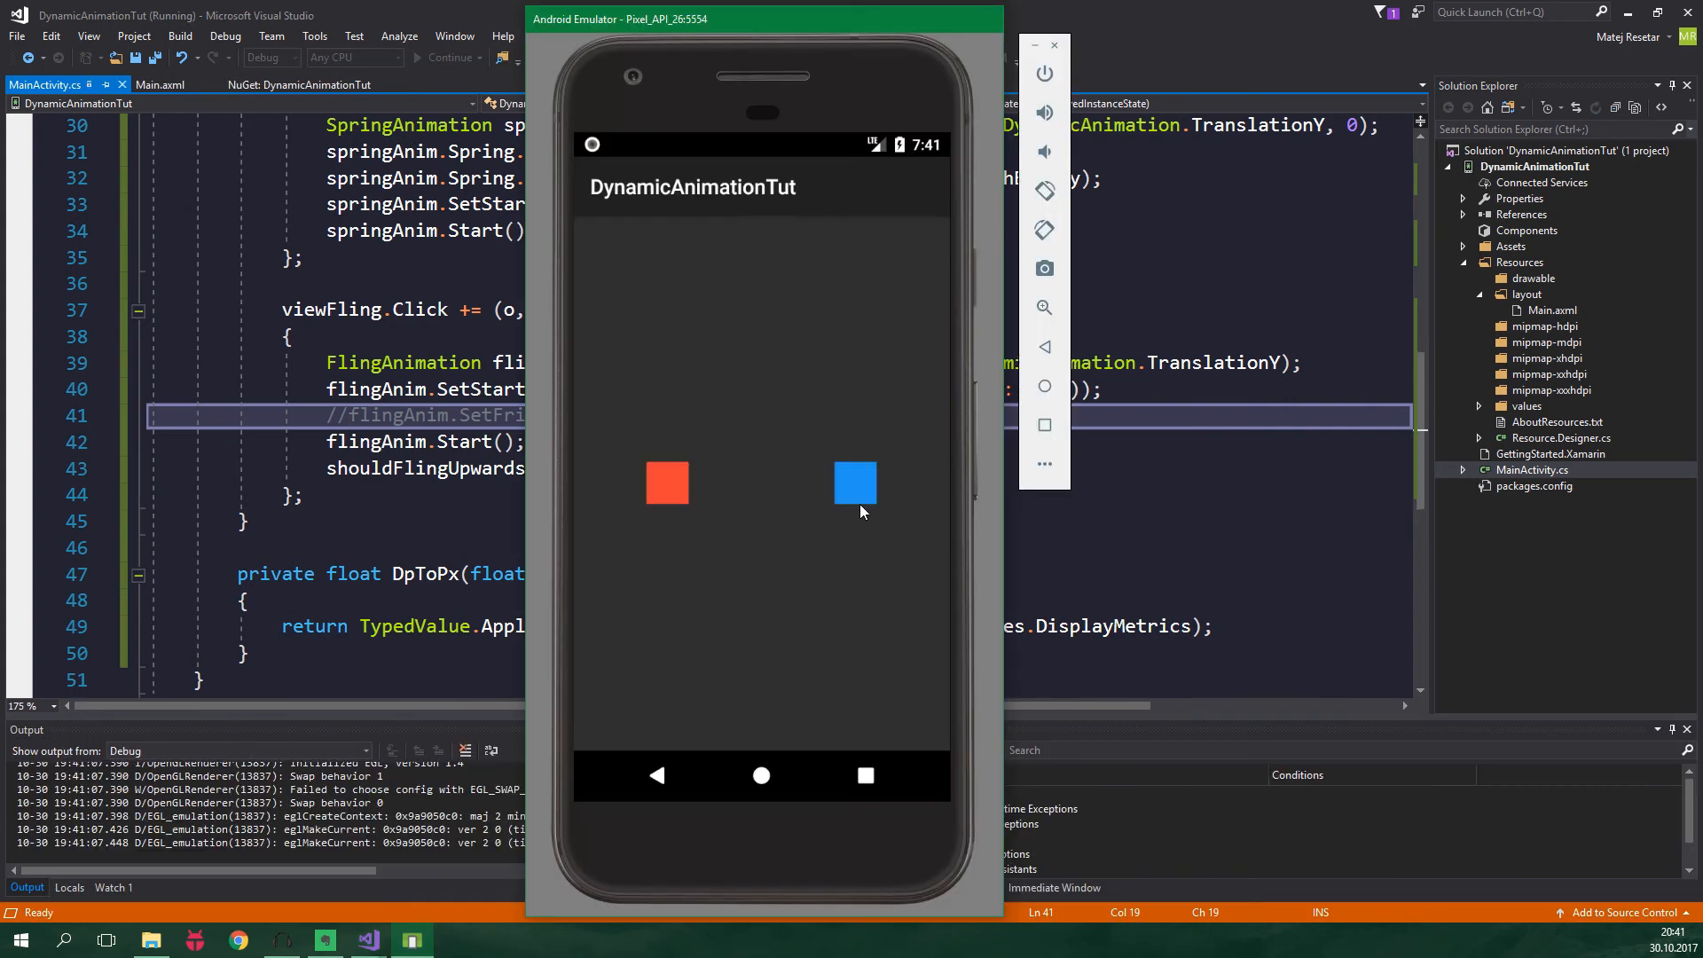
click(853, 483)
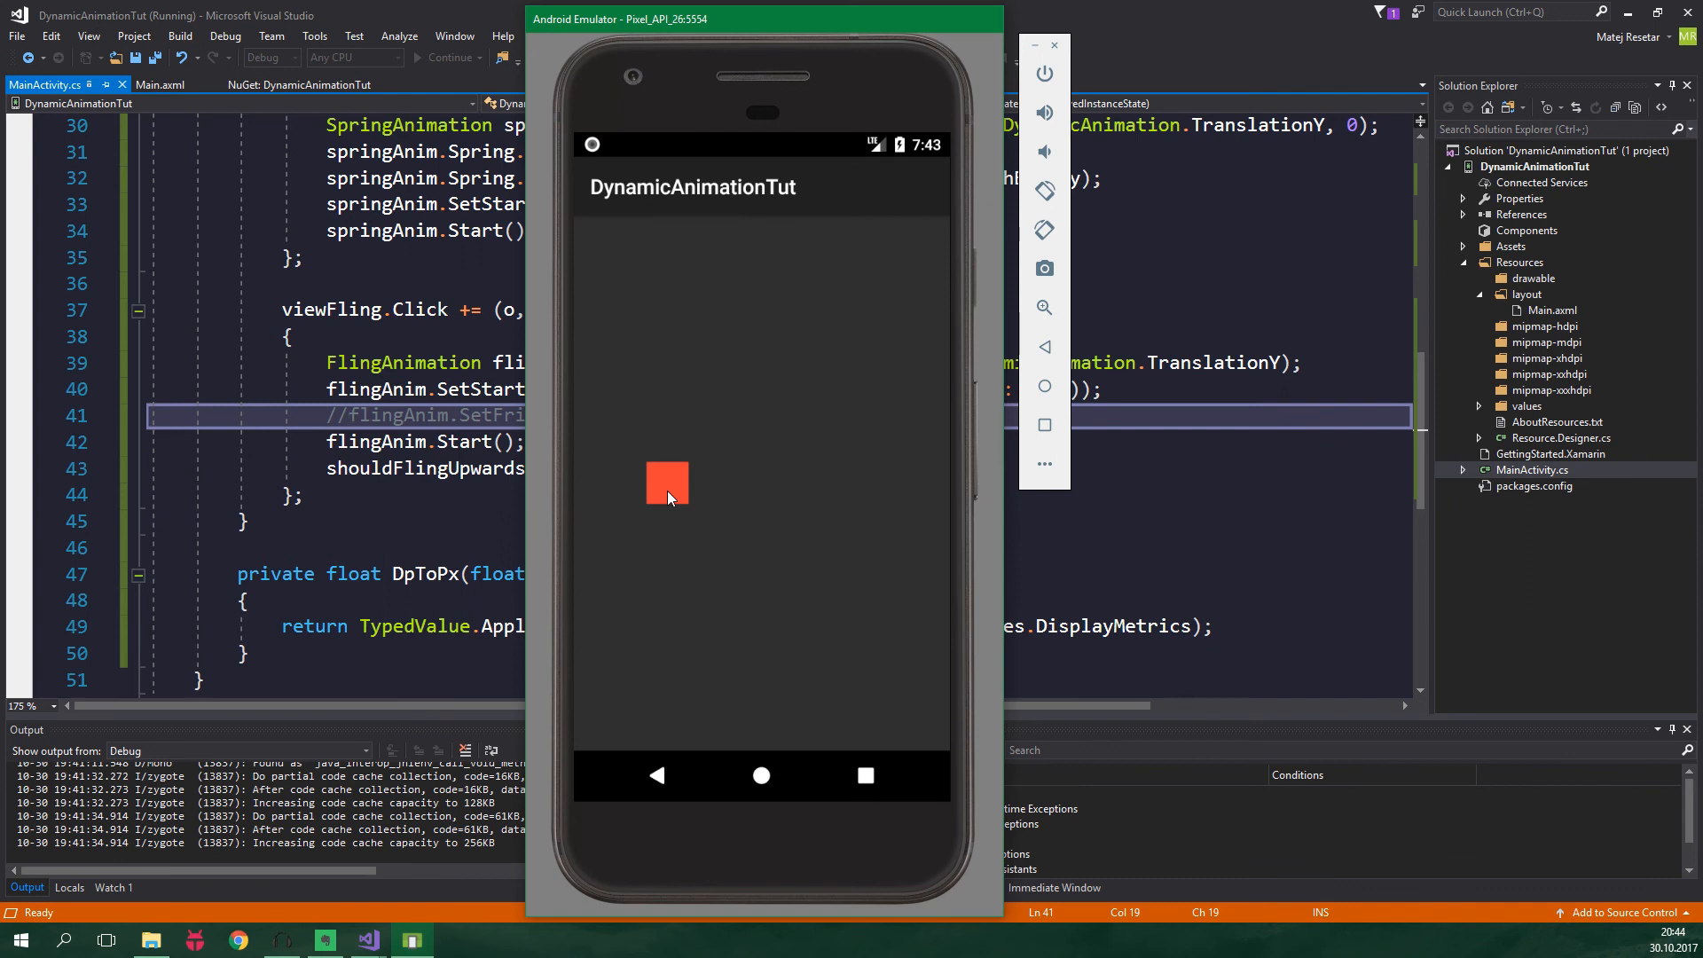
click(673, 493)
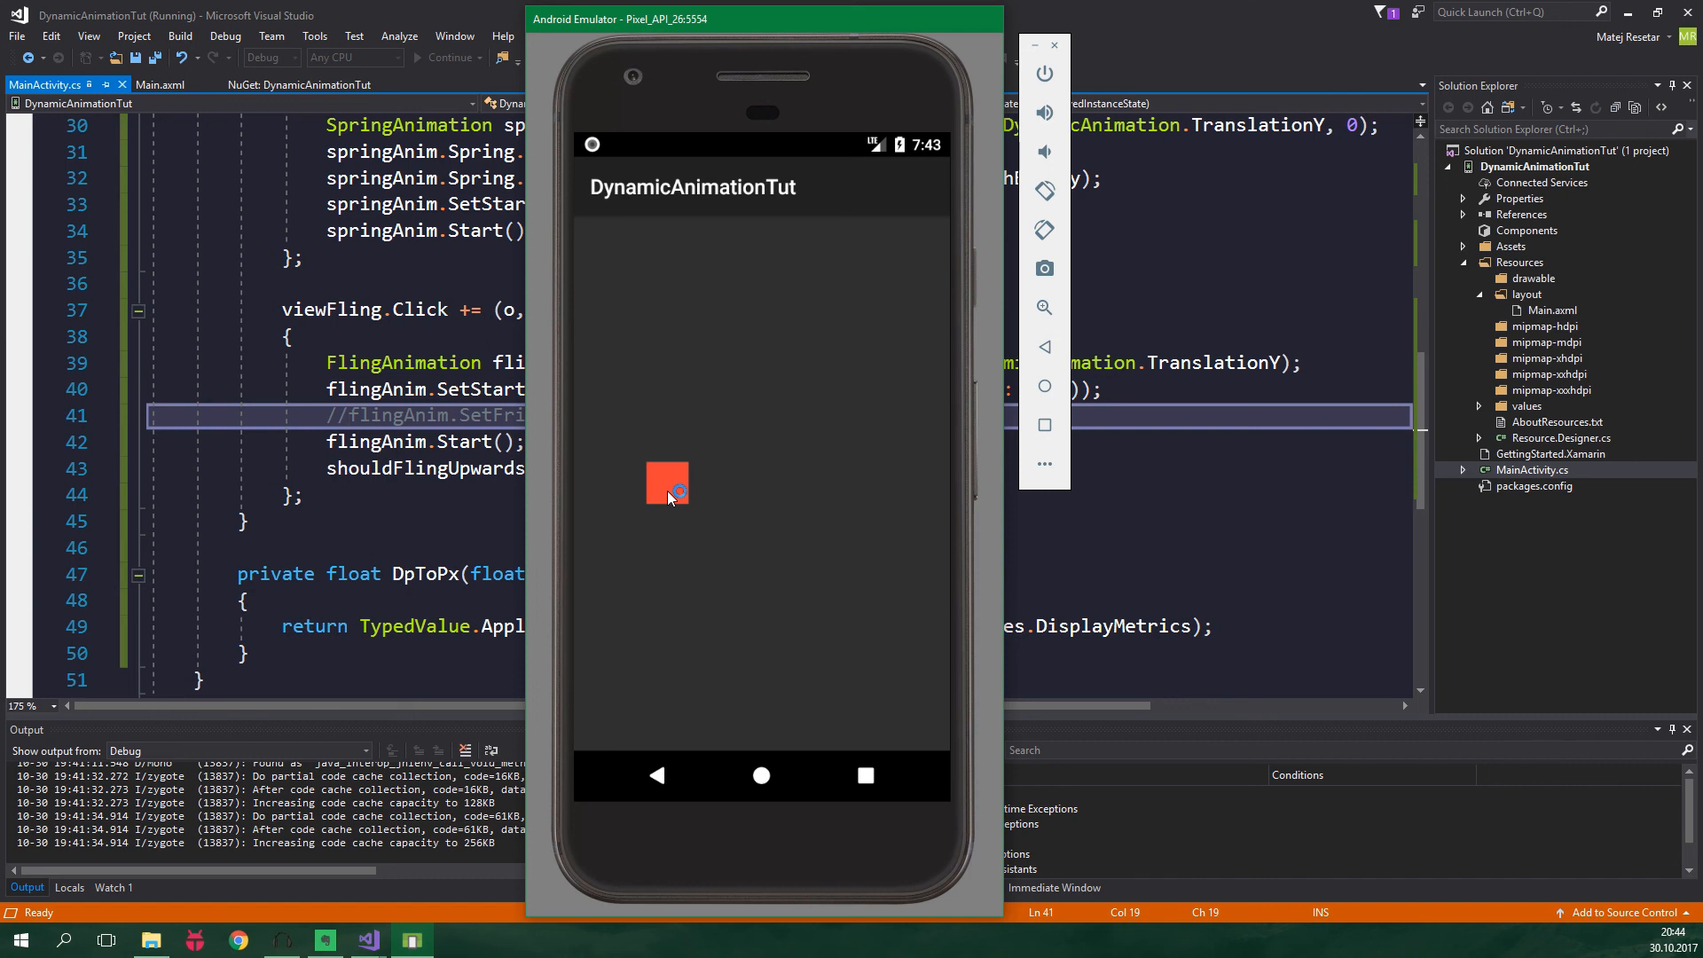
click(671, 491)
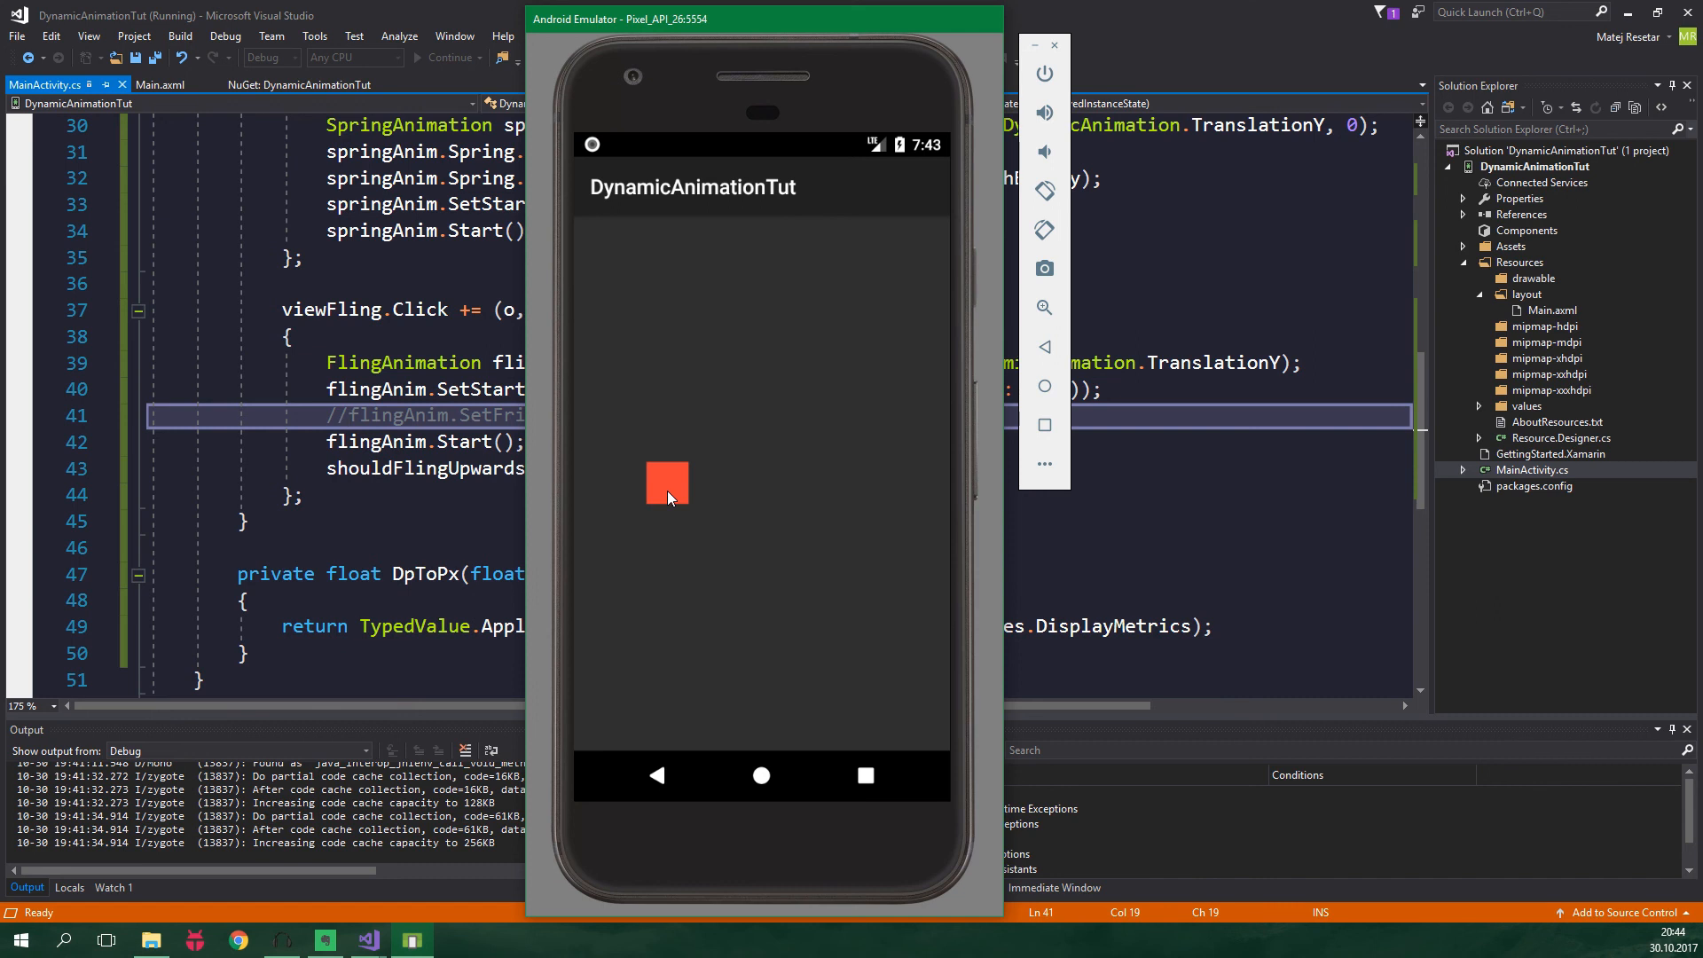